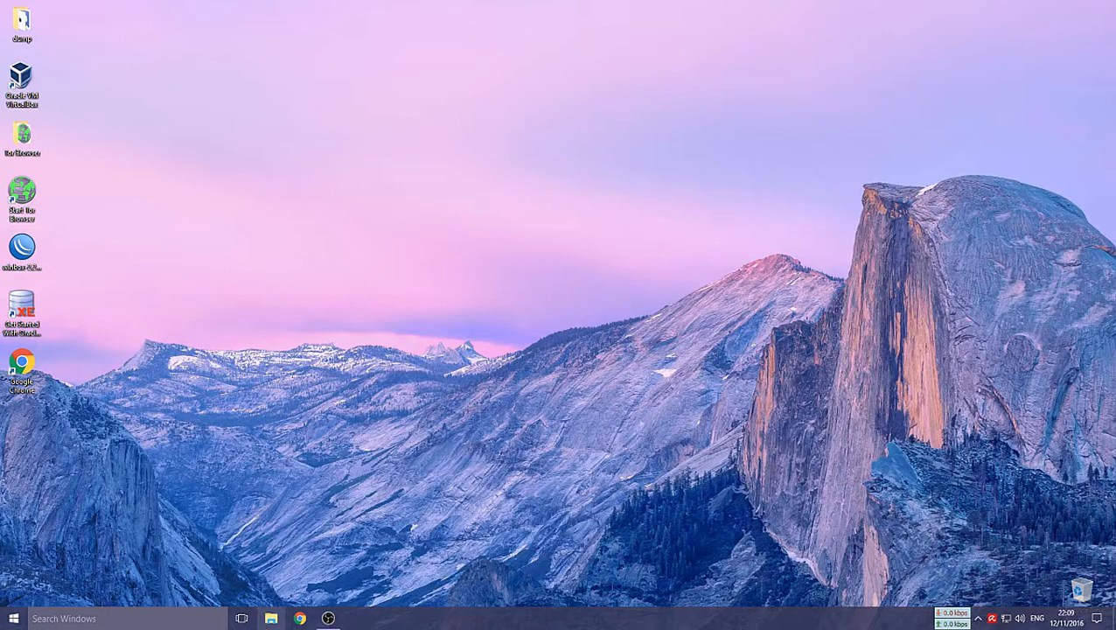
mouse_move(269, 618)
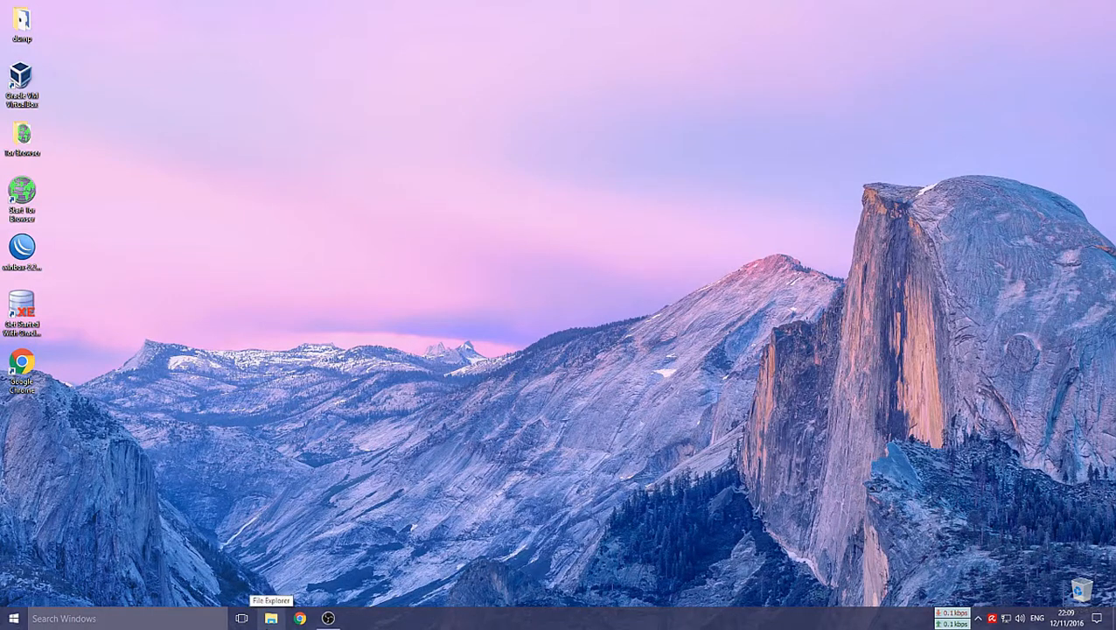
- Navigate File Explorer to H:\program_files\nginx1101\conf and bring up the context menu for nginx.conf
left_click(271, 619)
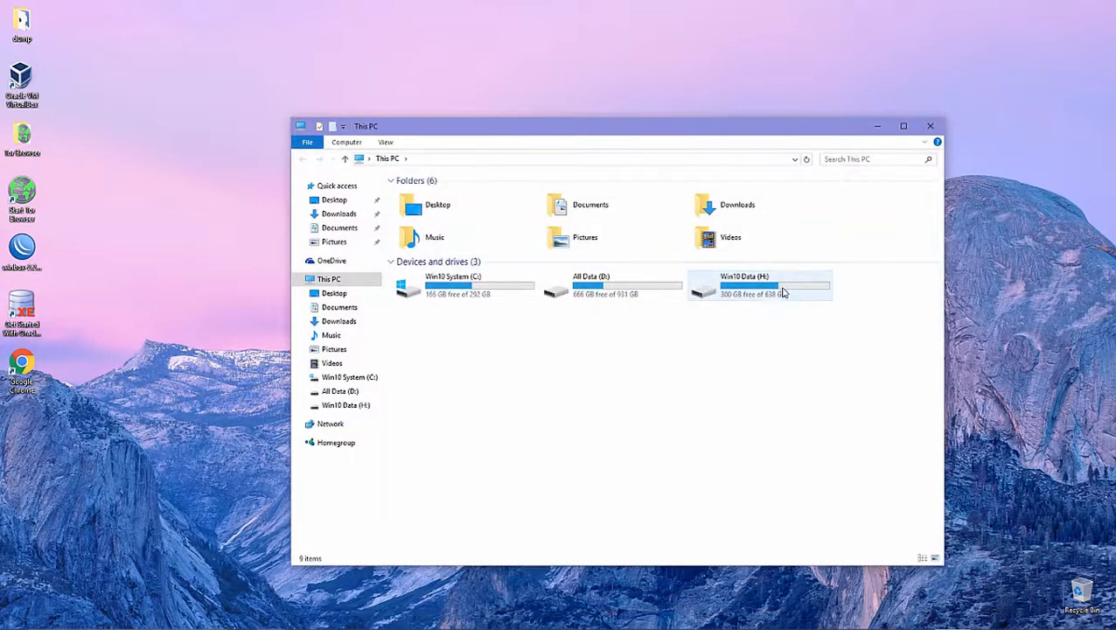
double_click(758, 283)
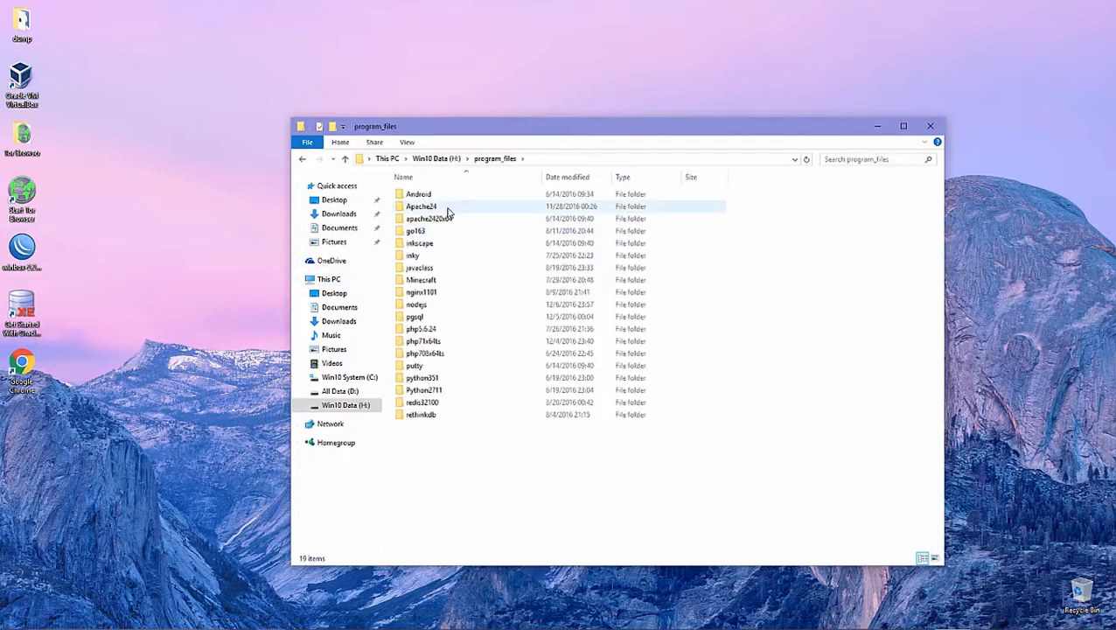
left_click(421, 292)
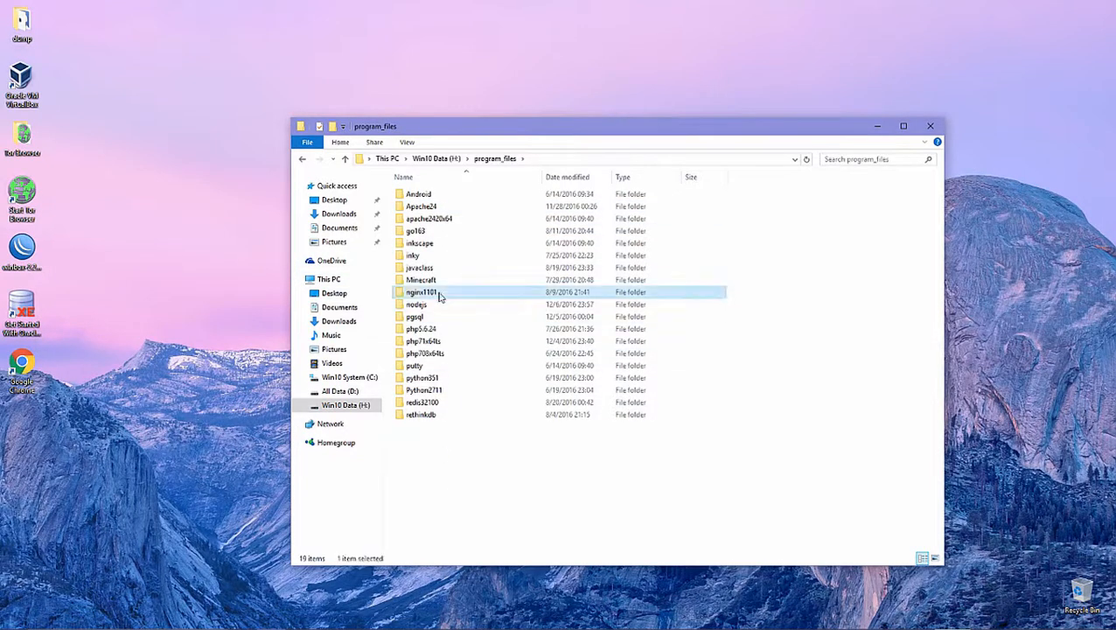
double_click(422, 293)
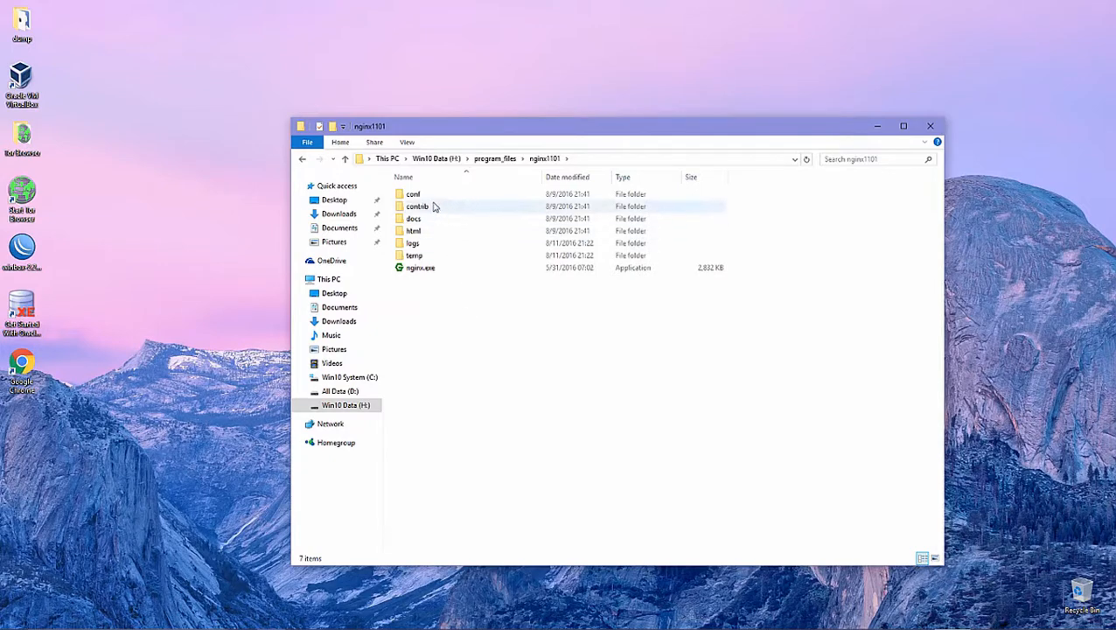
double_click(413, 193)
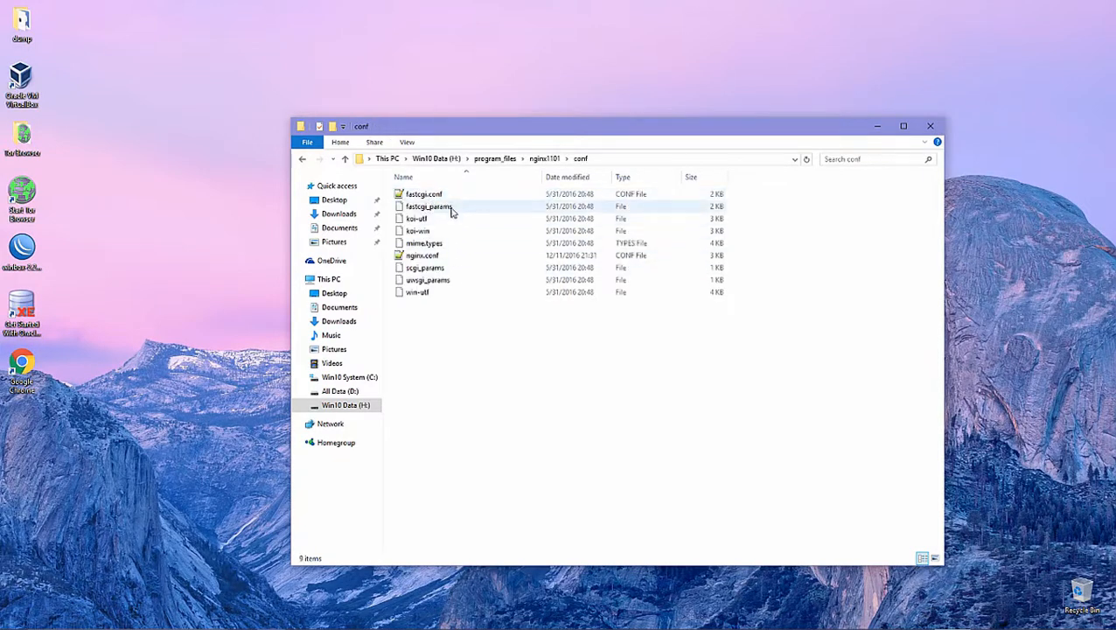
right_click(423, 255)
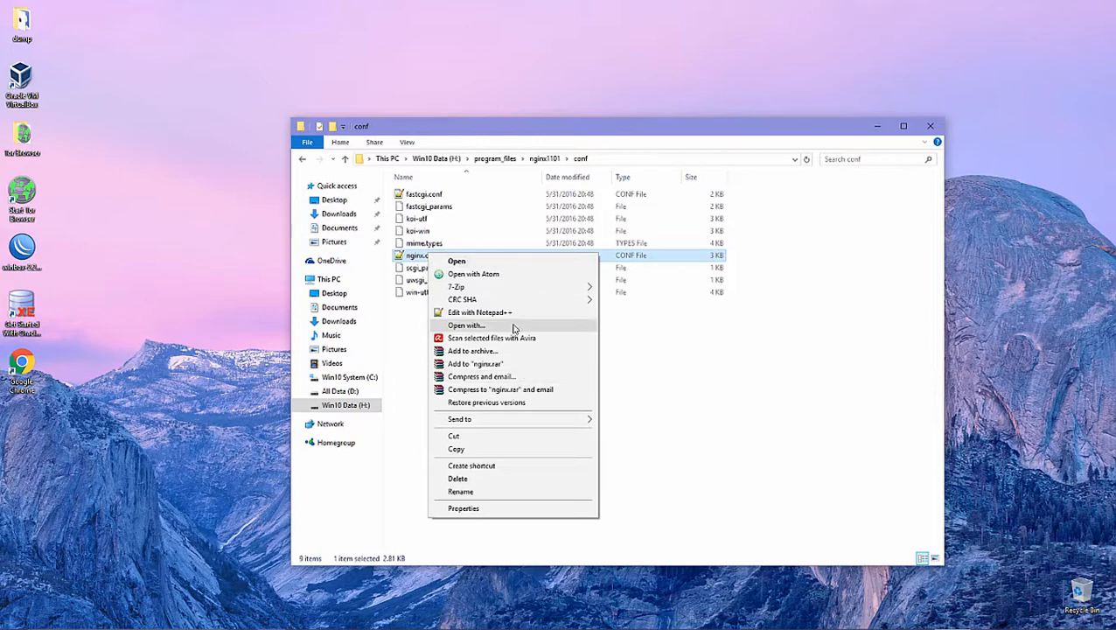
- Edit nginx.conf in Notepad++ and scroll down to its commented HTTPS server section
left_click(476, 311)
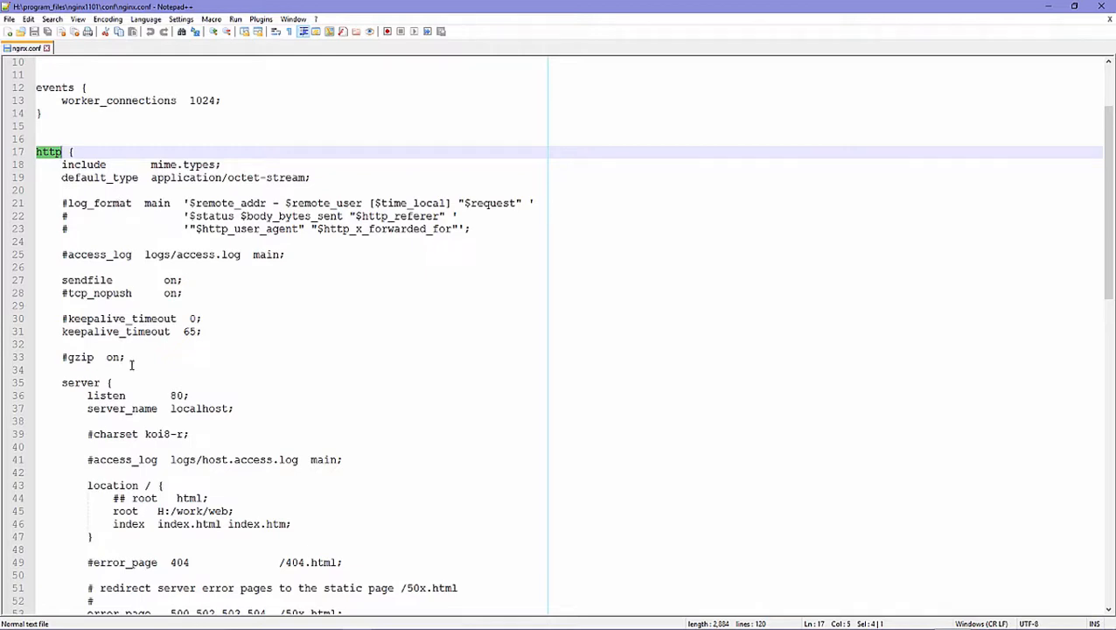
left_click(125, 381)
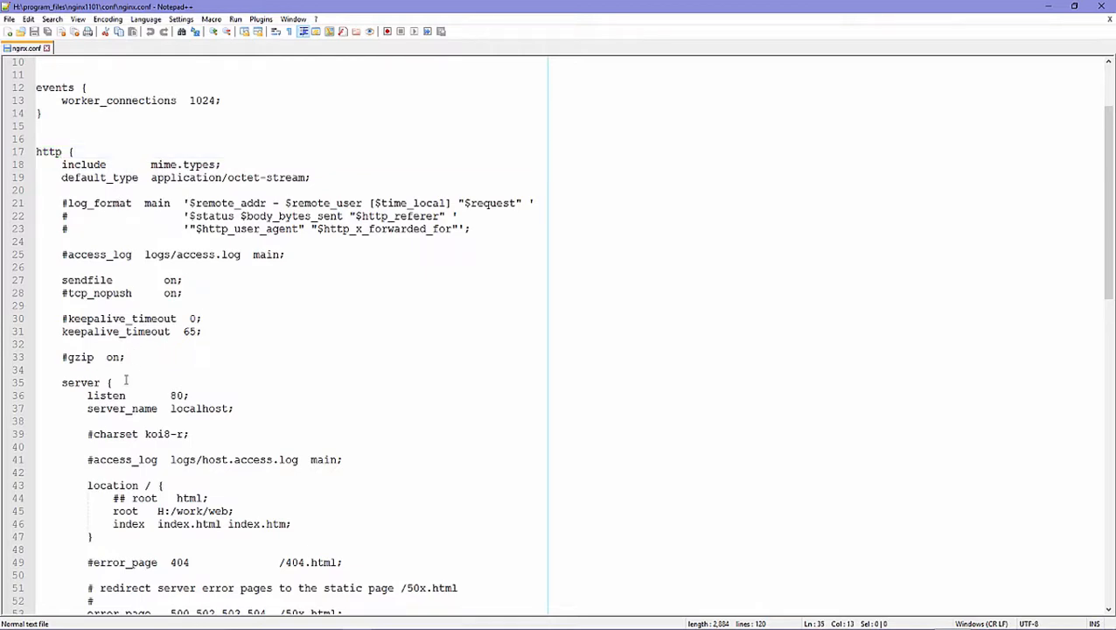
scroll("down", 3)
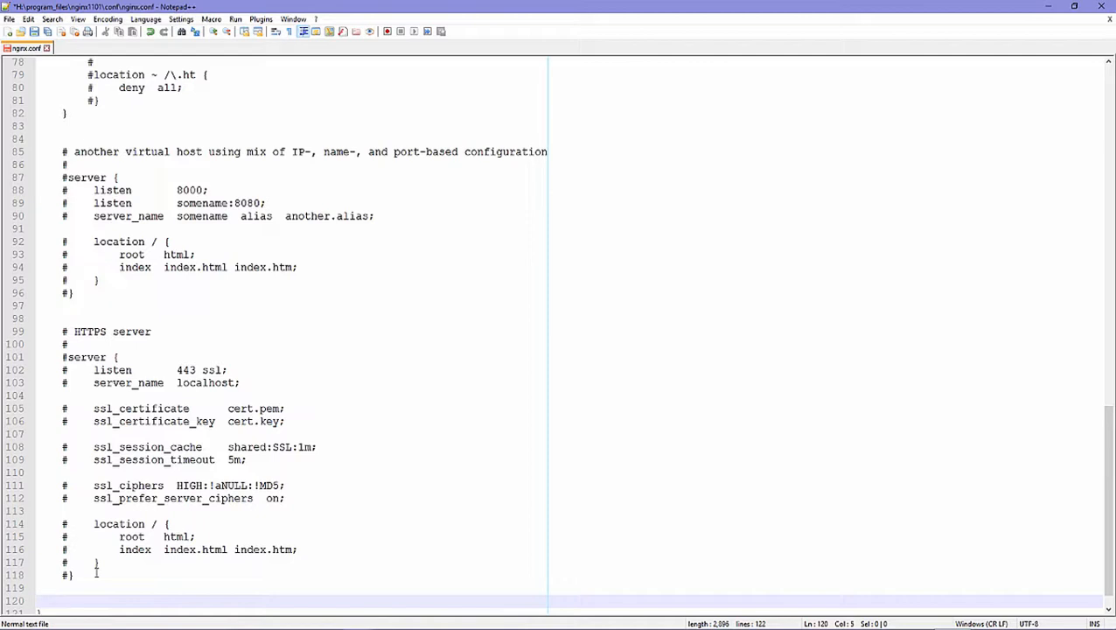
type("server {")
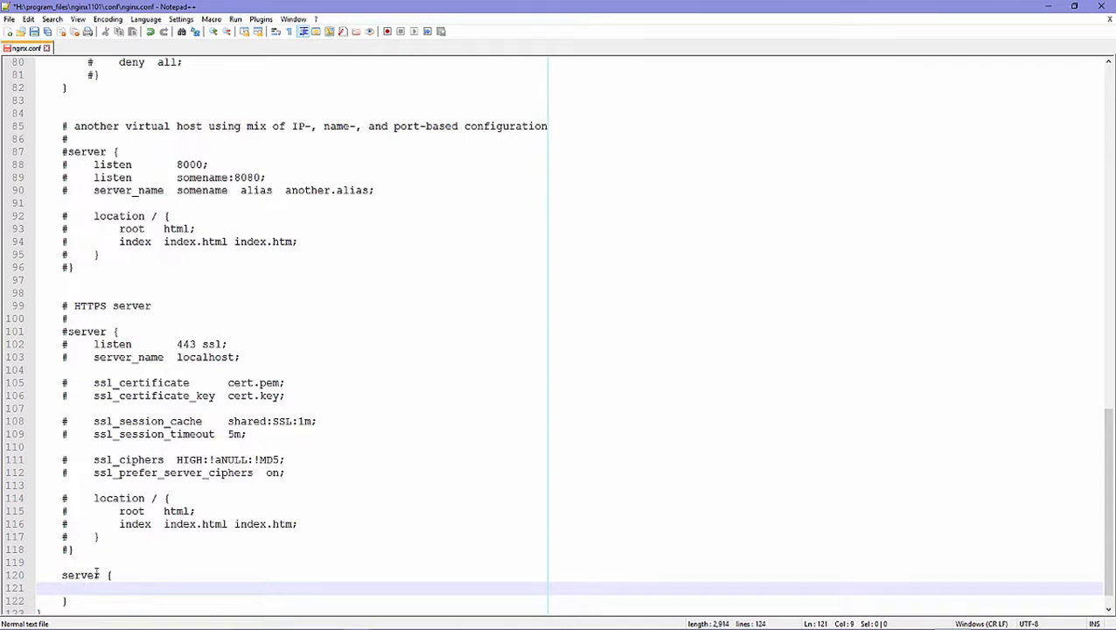
type("listen")
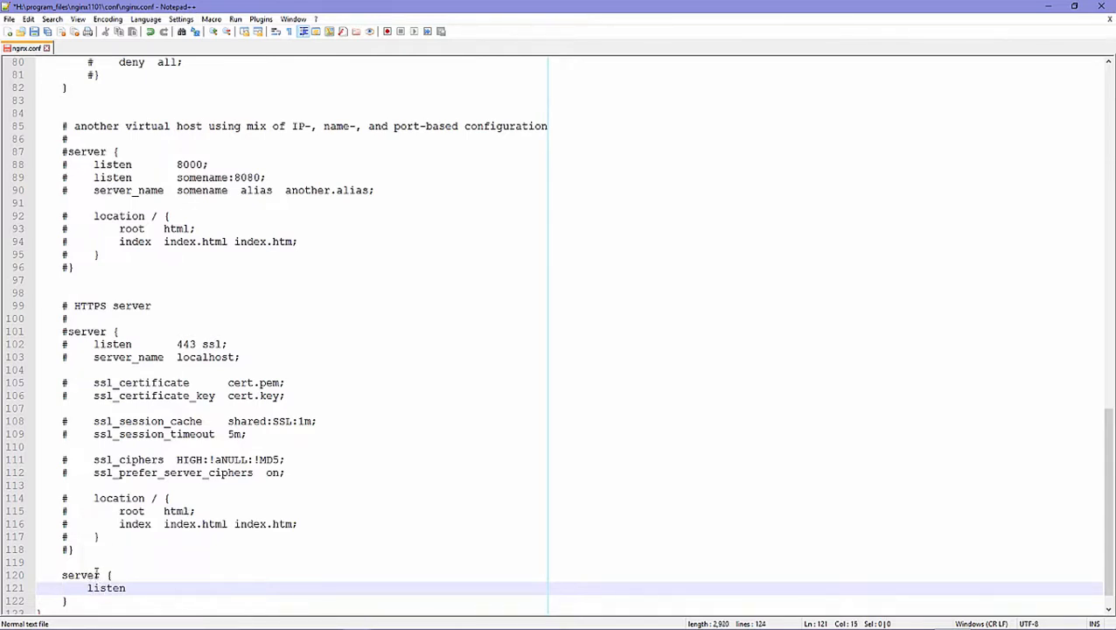
type("*;")
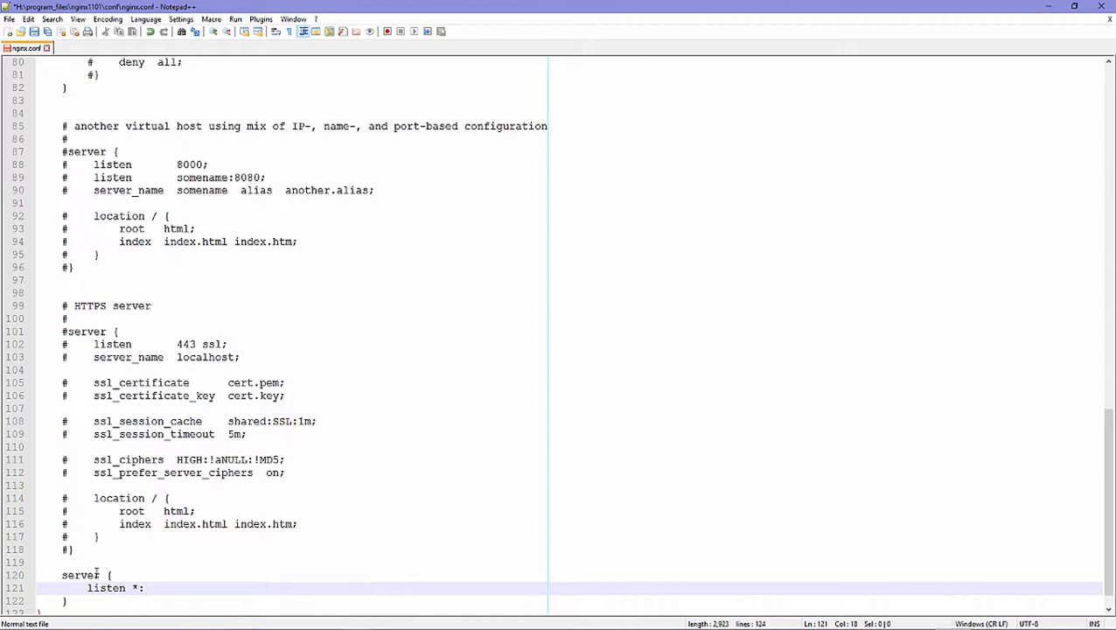
type("80;")
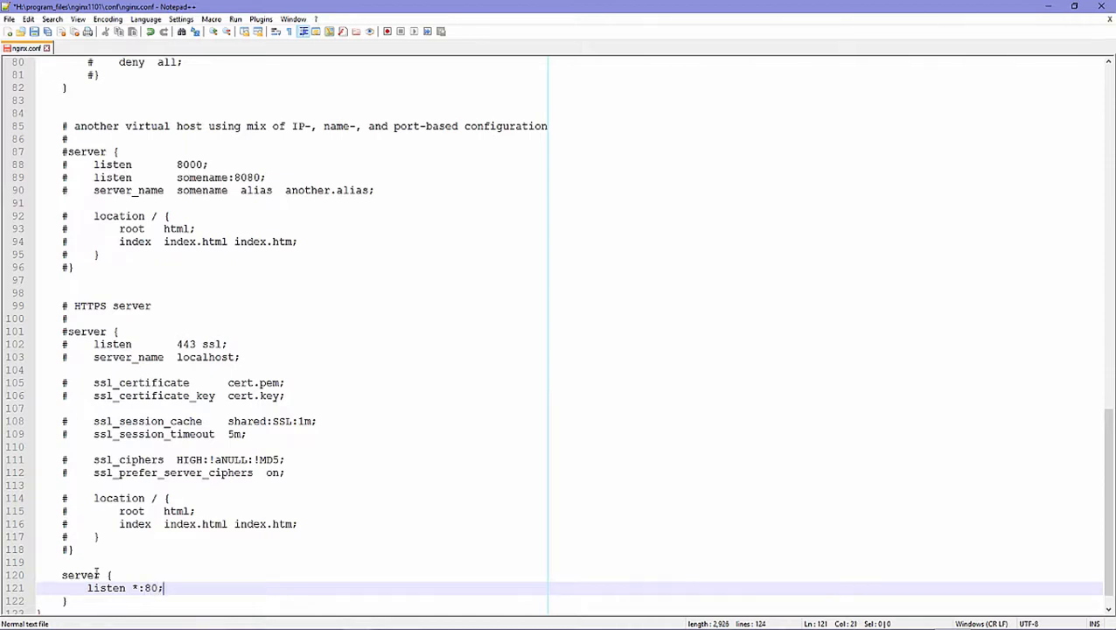
type("server_name")
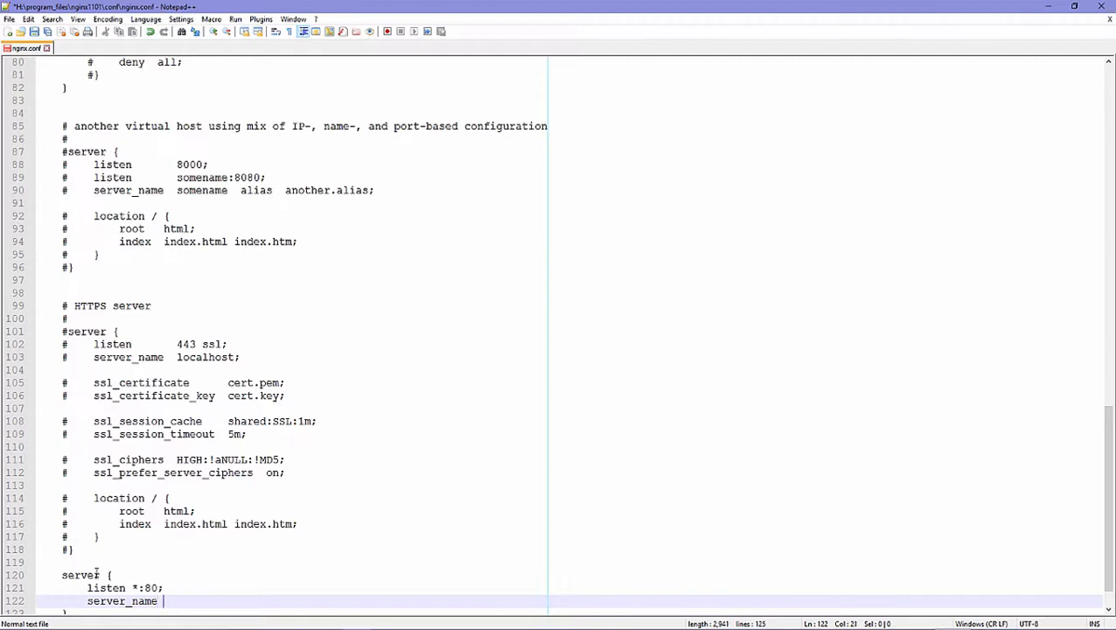
type("he")
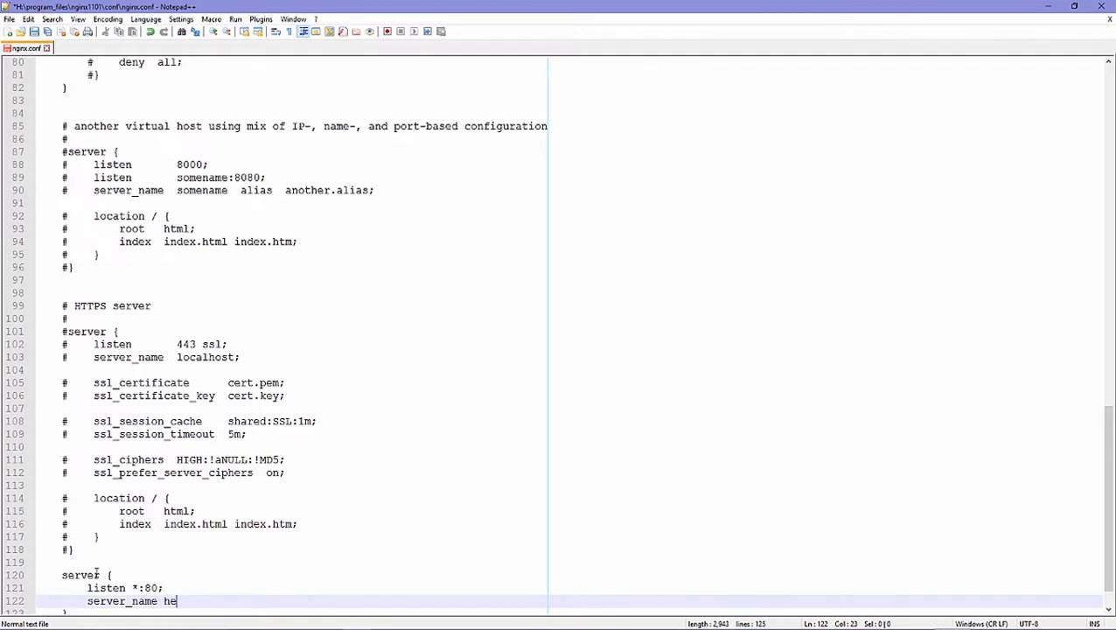
type("lloworld")
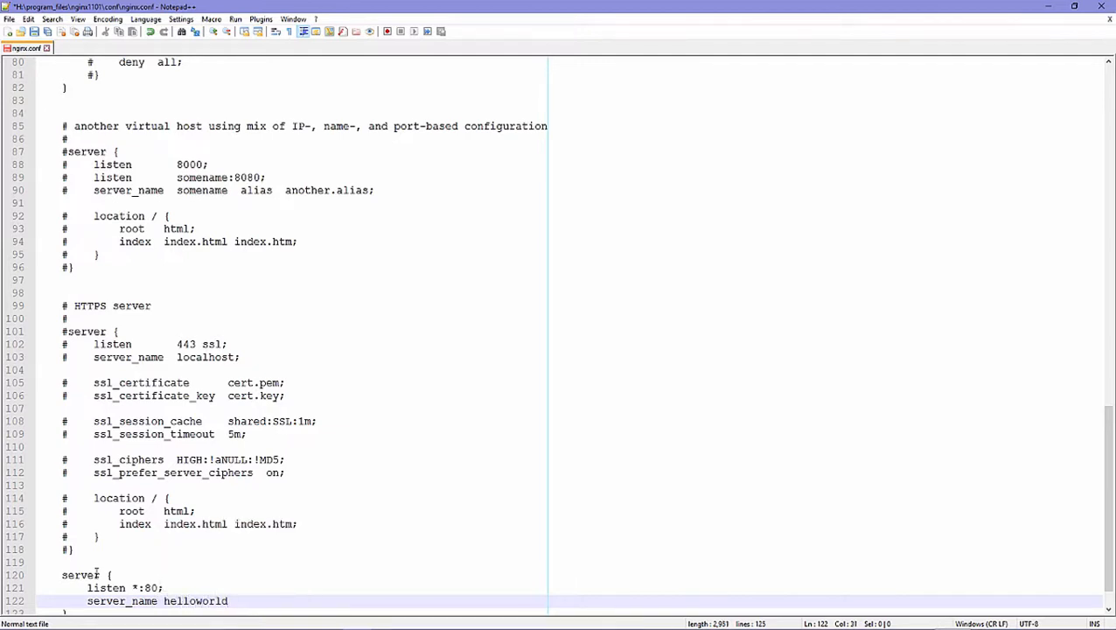
type(".com")
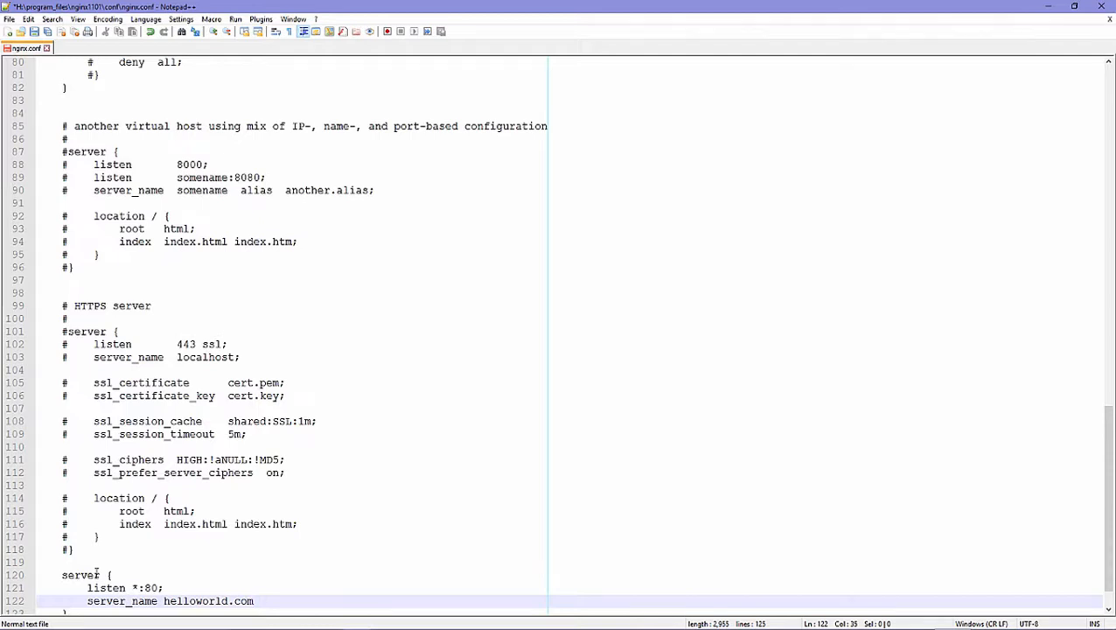
- Add the root line and index index.html; to the new server block
type("root")
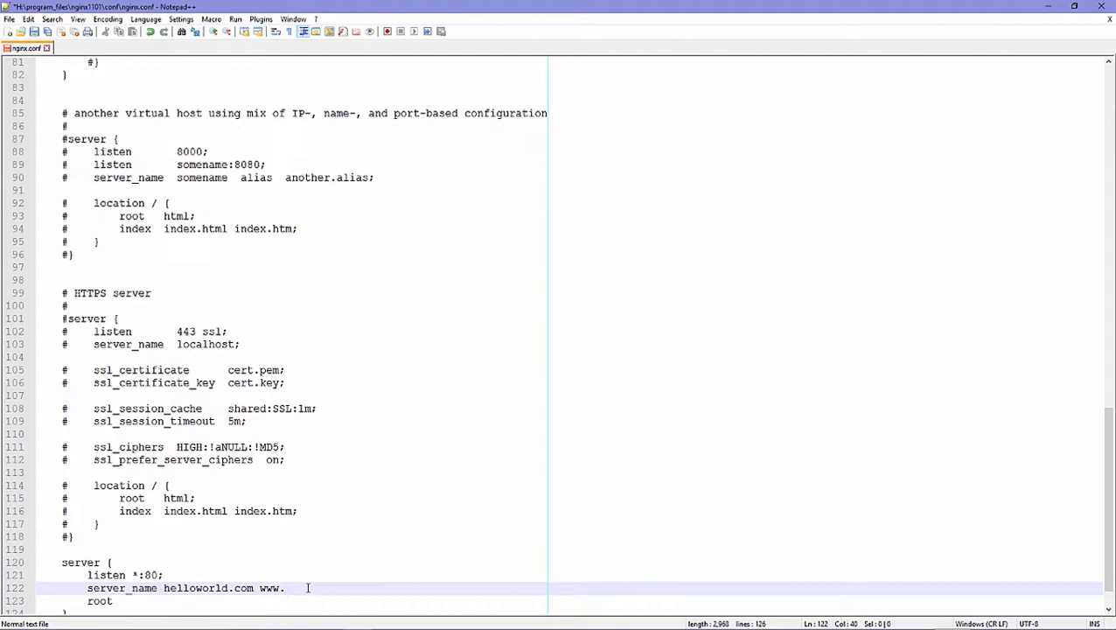
type("hello")
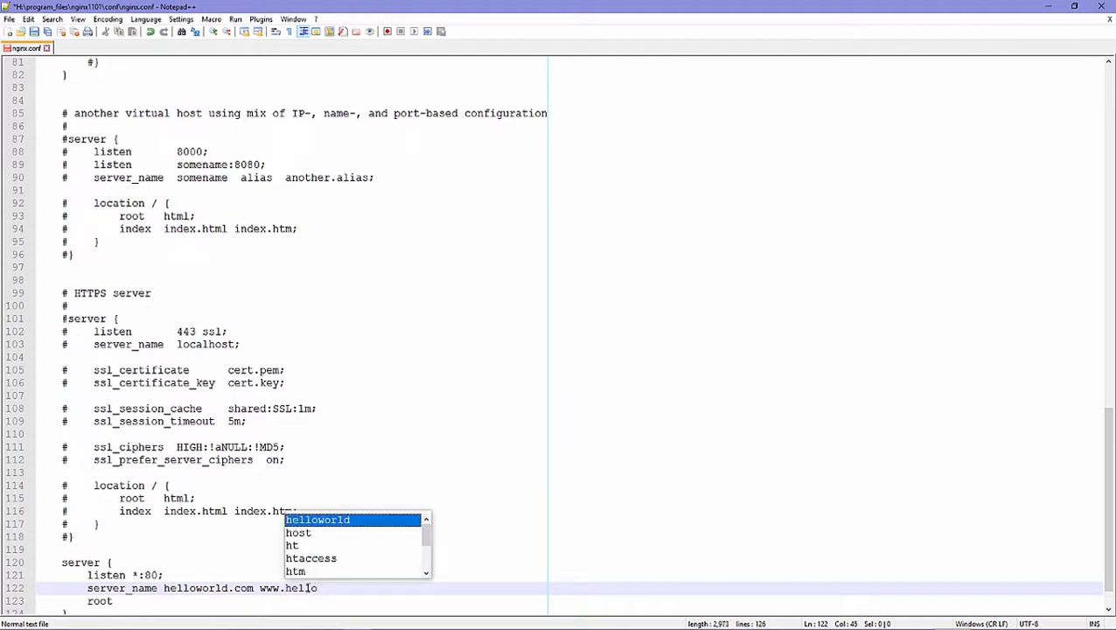
type("world.com")
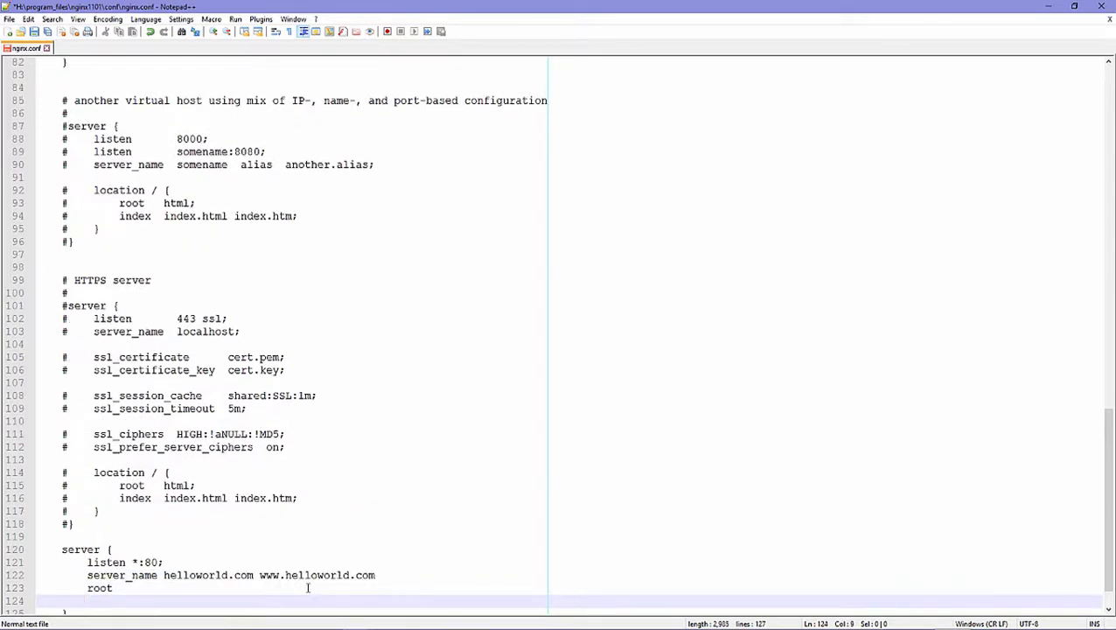
type("index")
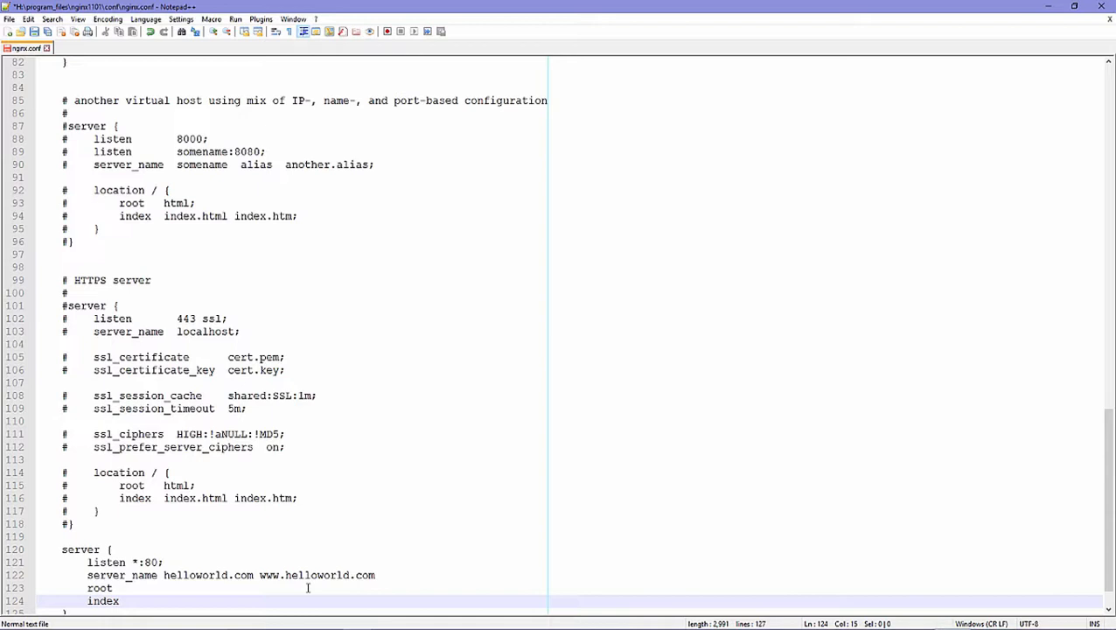
type("index.html;")
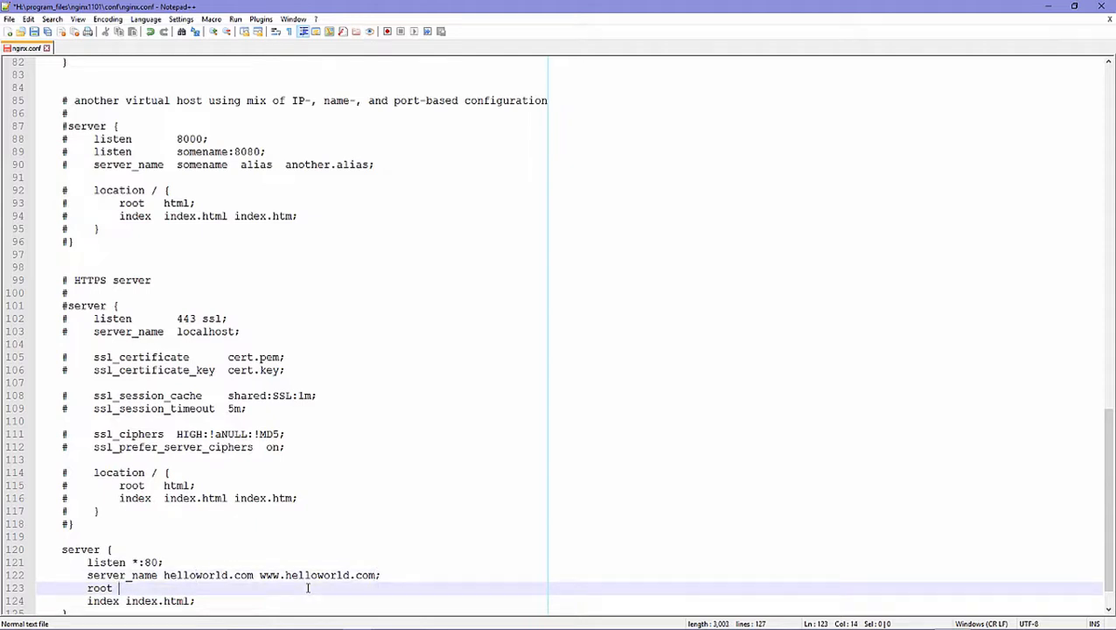
left_click(270, 619)
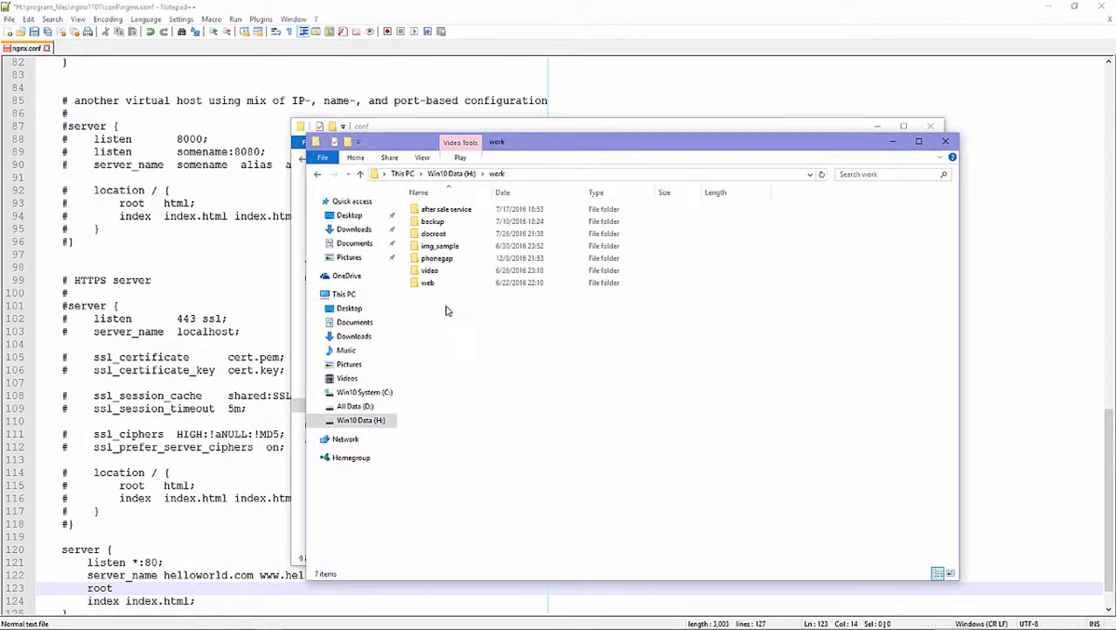
double_click(434, 233)
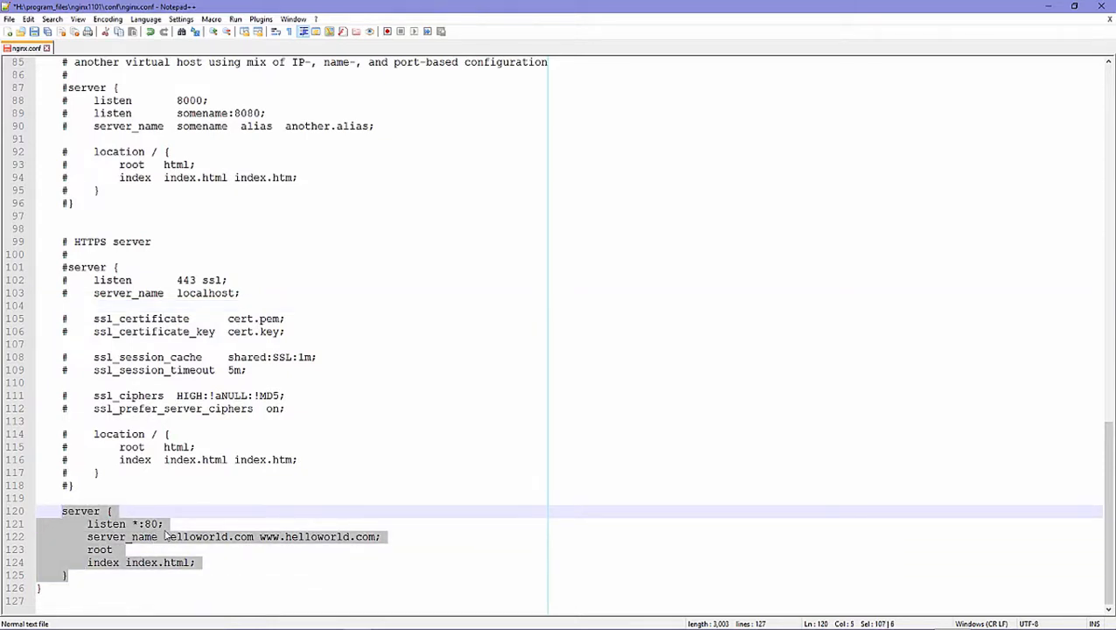
- Review the main server's root setting, then position the caret on the new block's empty root line
scroll("up", 3)
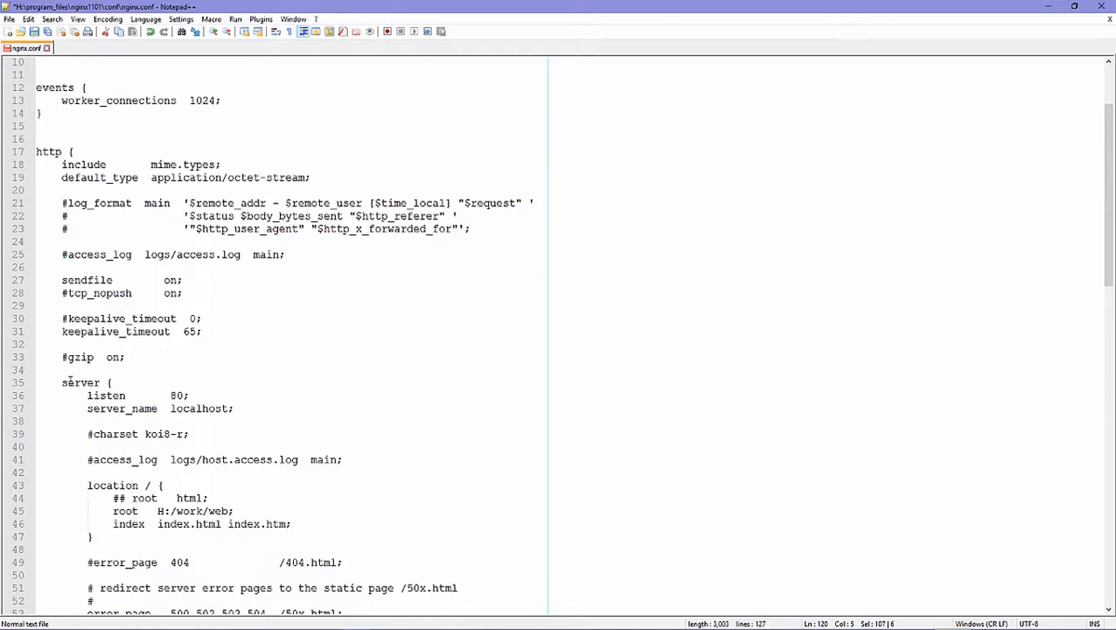
scroll("down", 3)
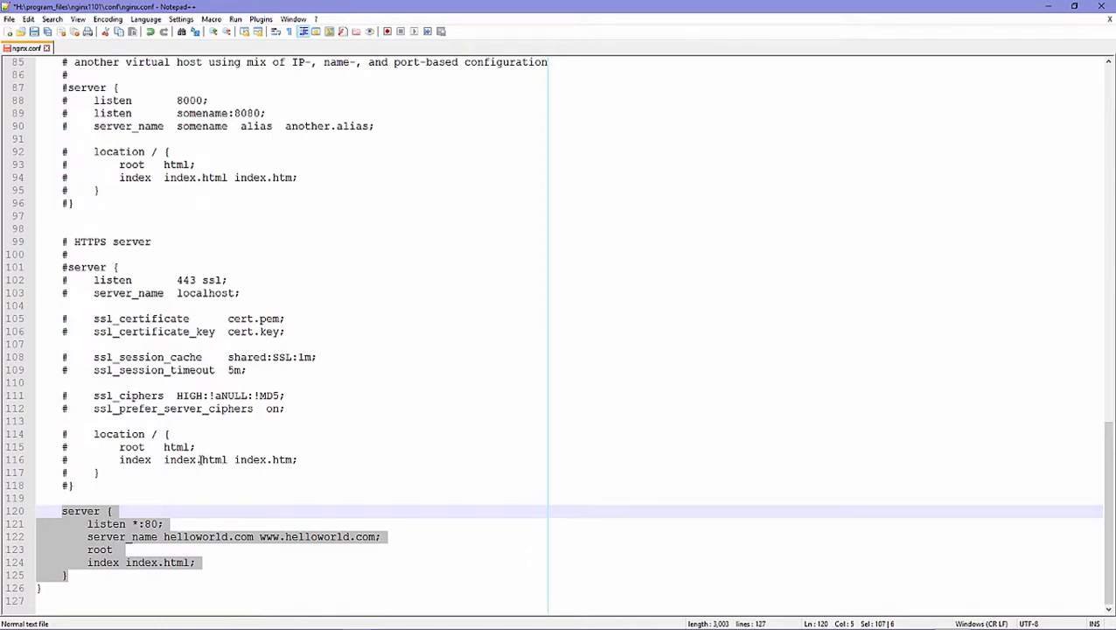
left_click(123, 549)
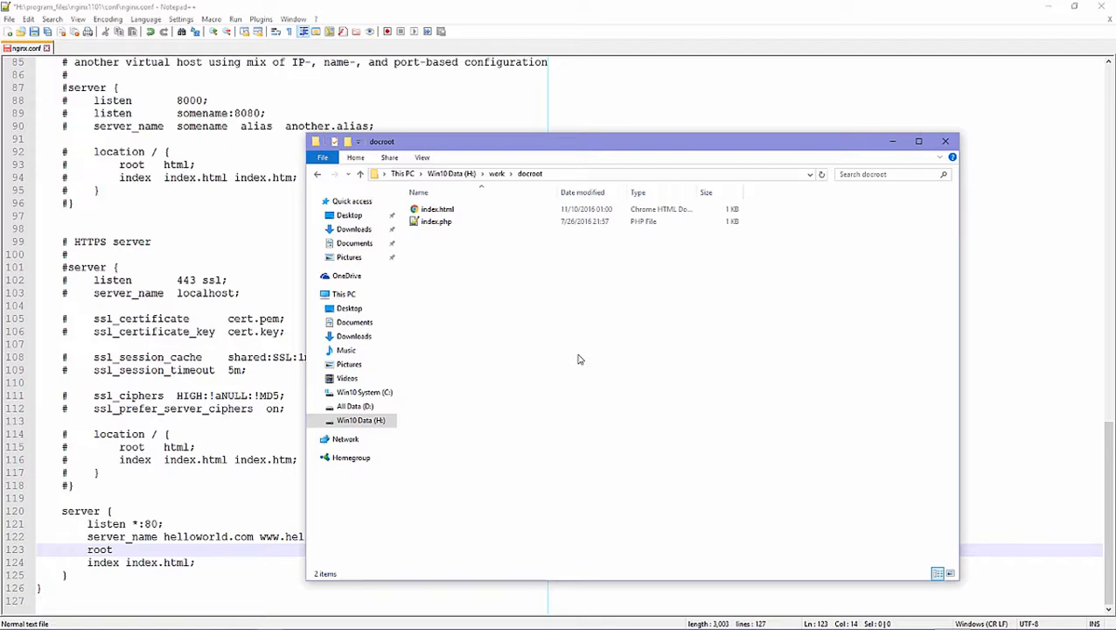
mouse_move(574, 357)
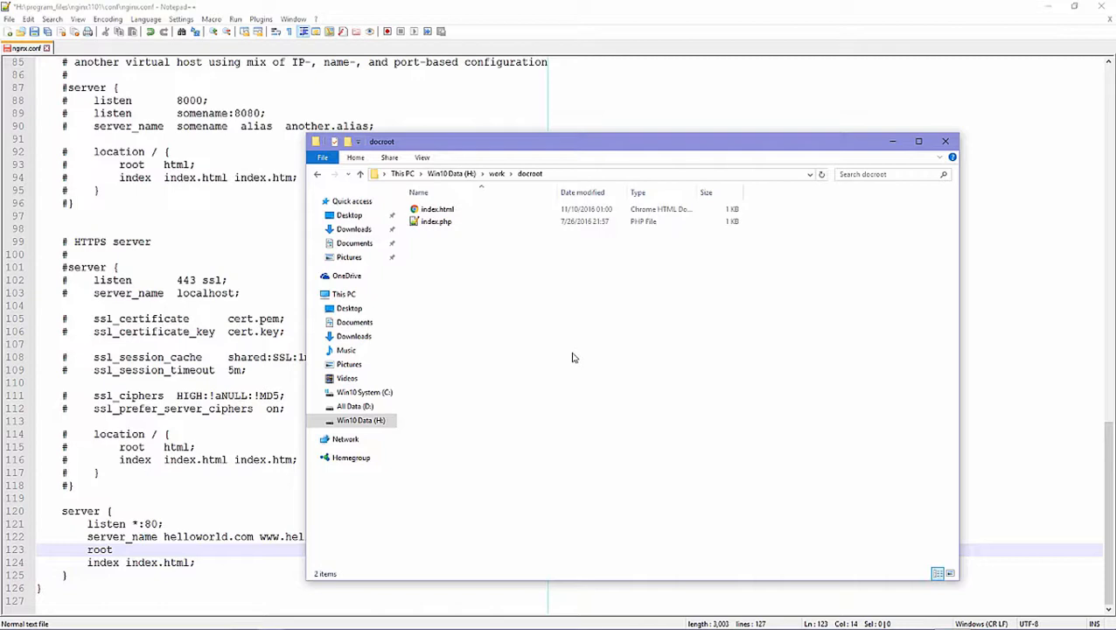
- Create a helloworld.com folder in H:\work\docroot, move index.html into it and enter the folder
right_click(574, 357)
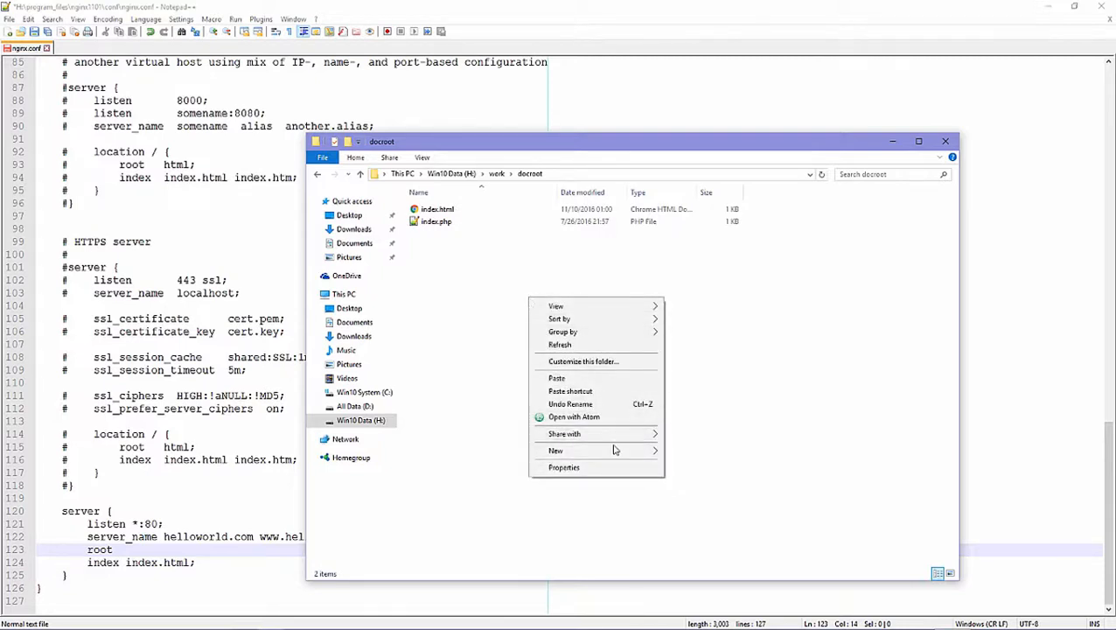
left_click(556, 451)
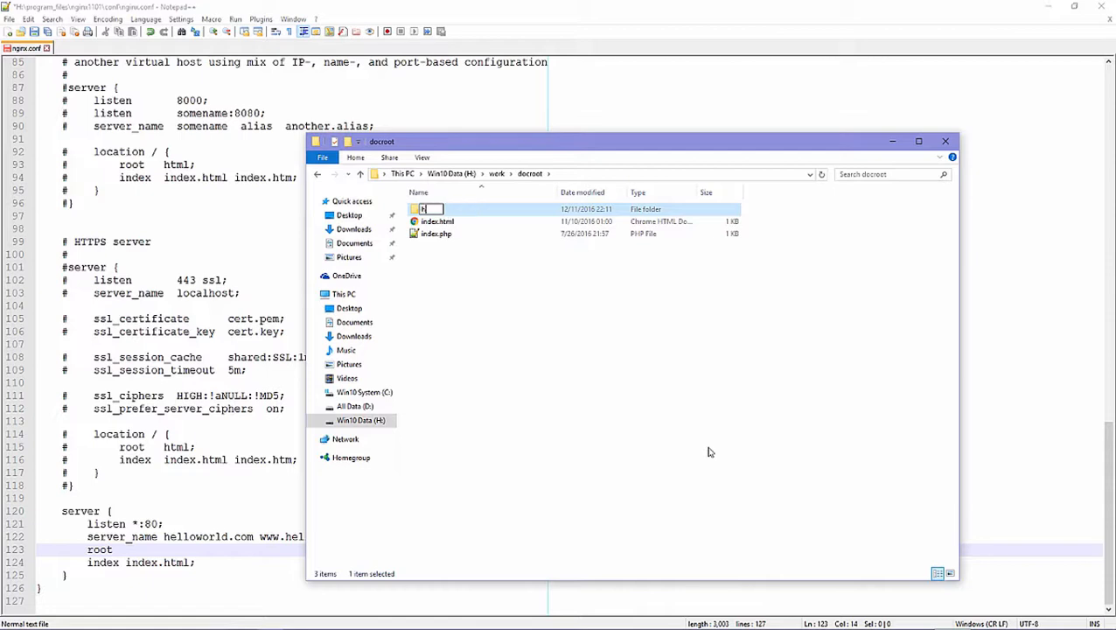
type("helloworld.com")
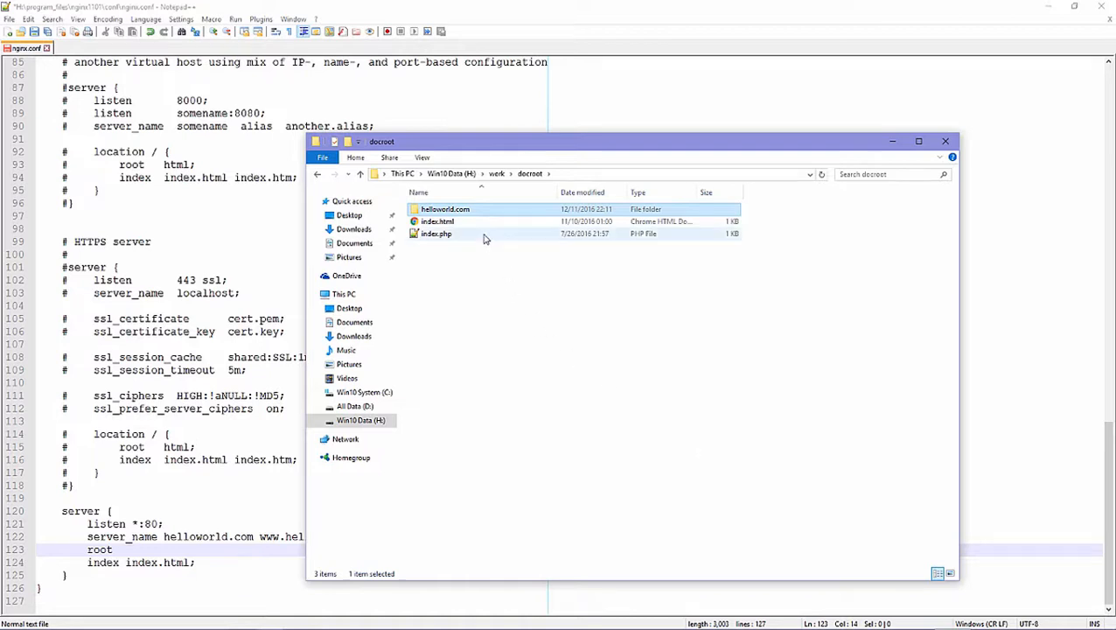
left_click(437, 220)
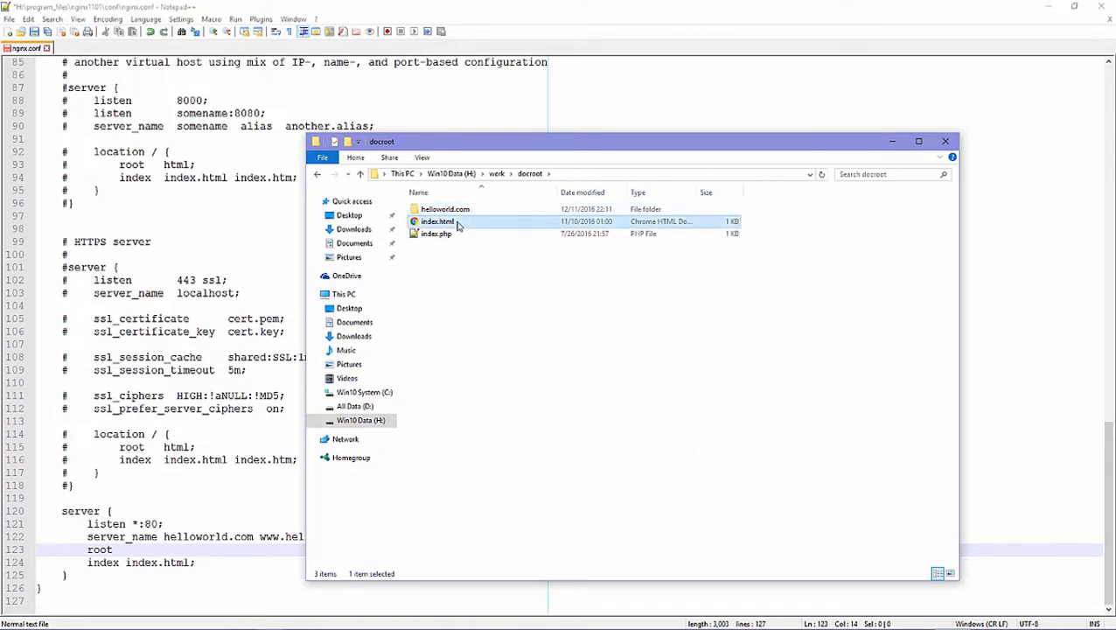
left_click(443, 208)
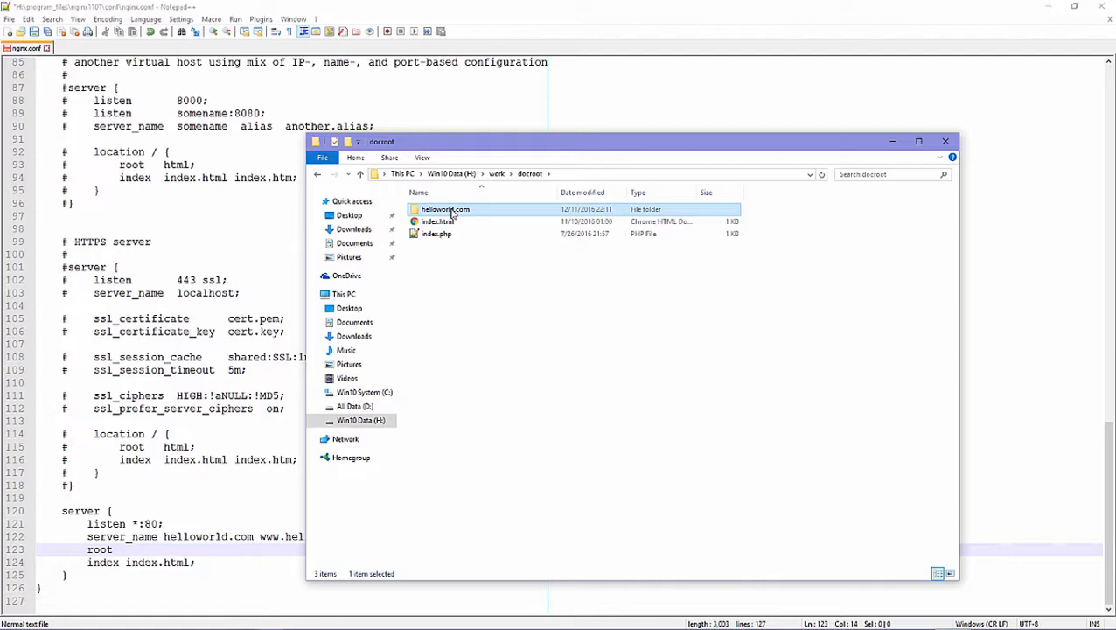
double_click(441, 208)
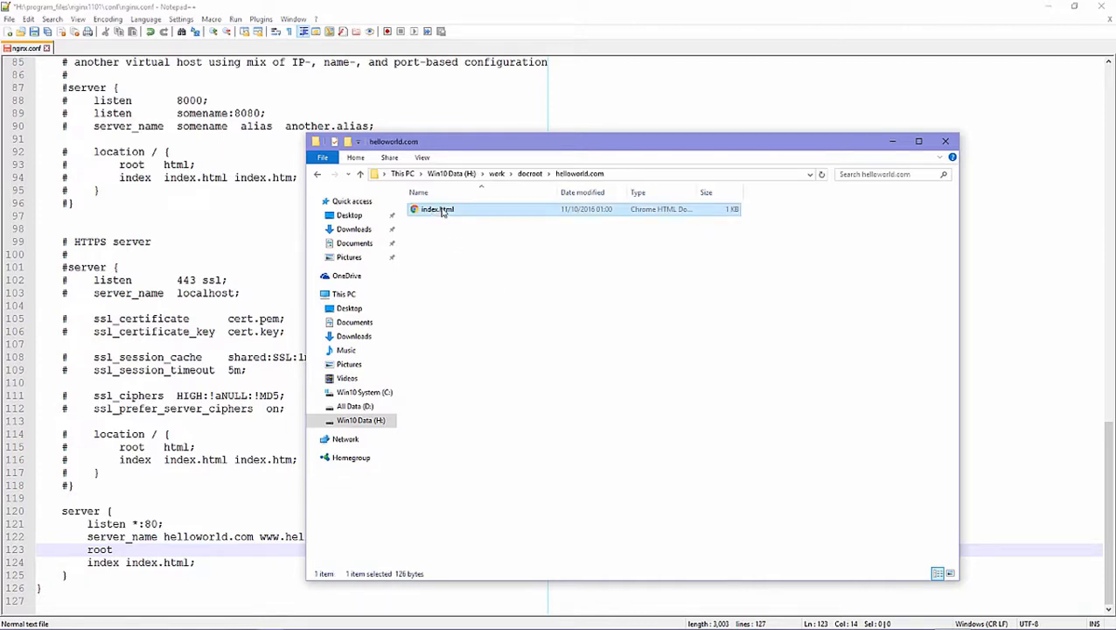
- Edit index.html to title 'Hello VirtualHost Nginx' and heading 'Hello World virtualhost from nginx !!'
double_click(434, 210)
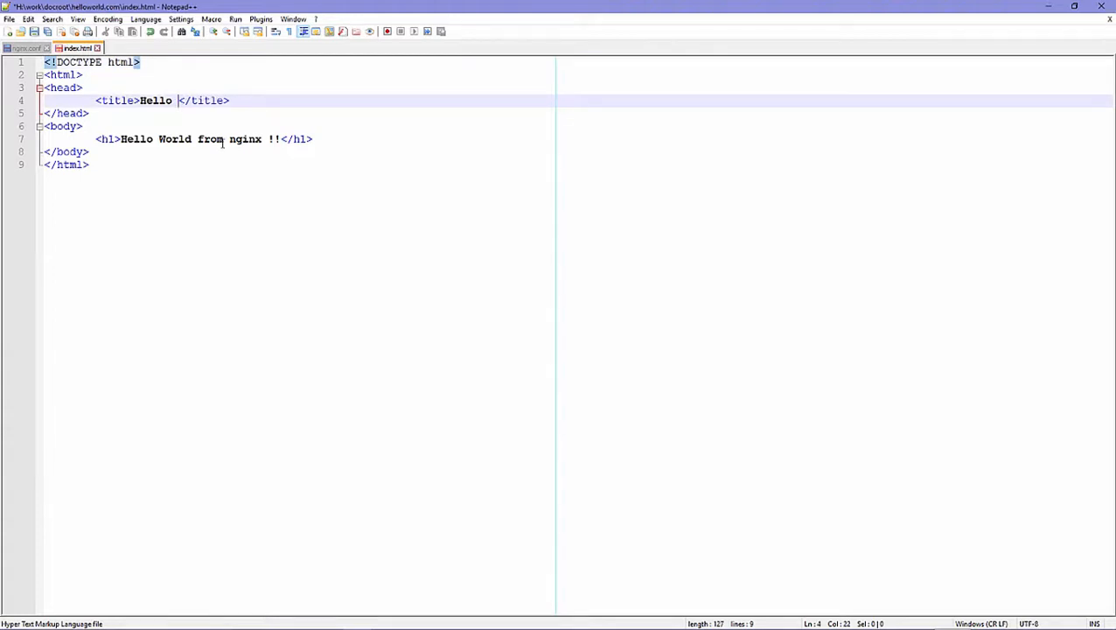
type("Vut")
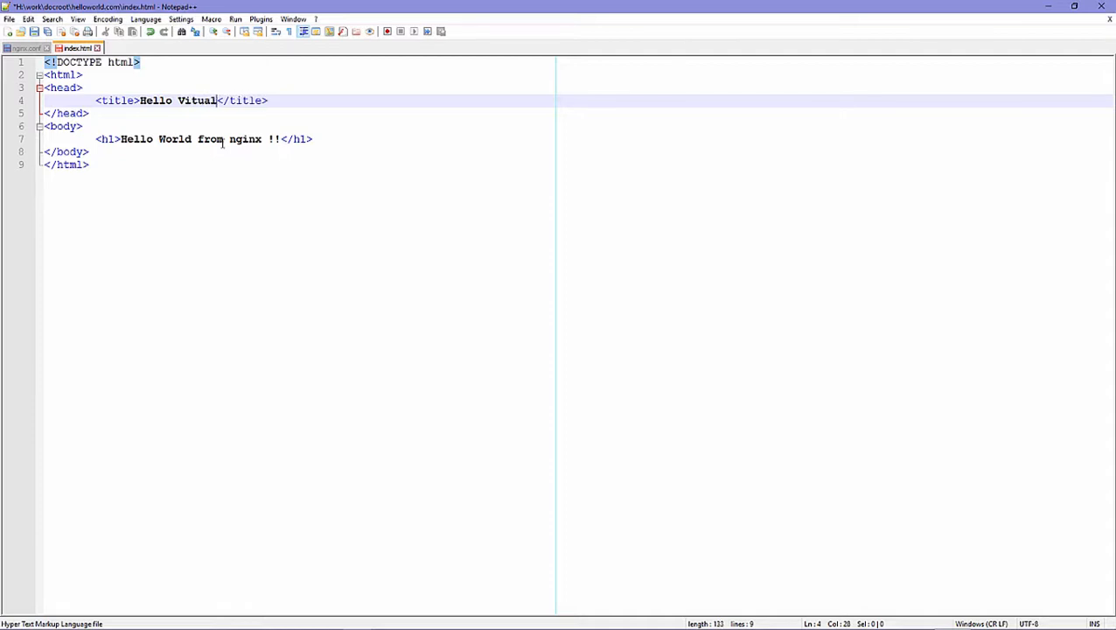
type("Host")
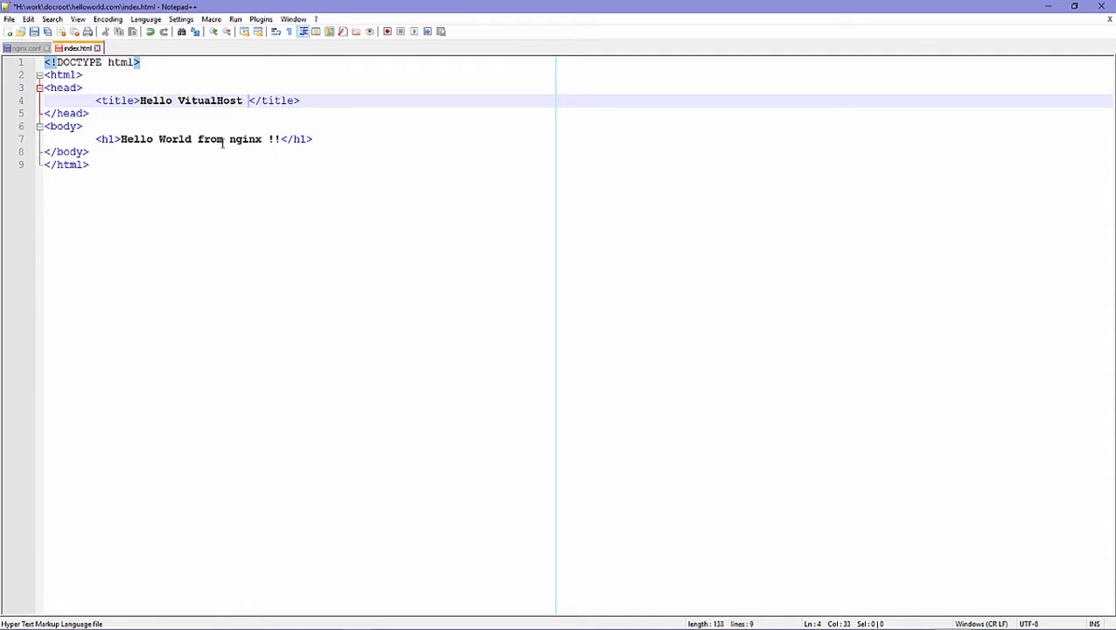
type("Nginx")
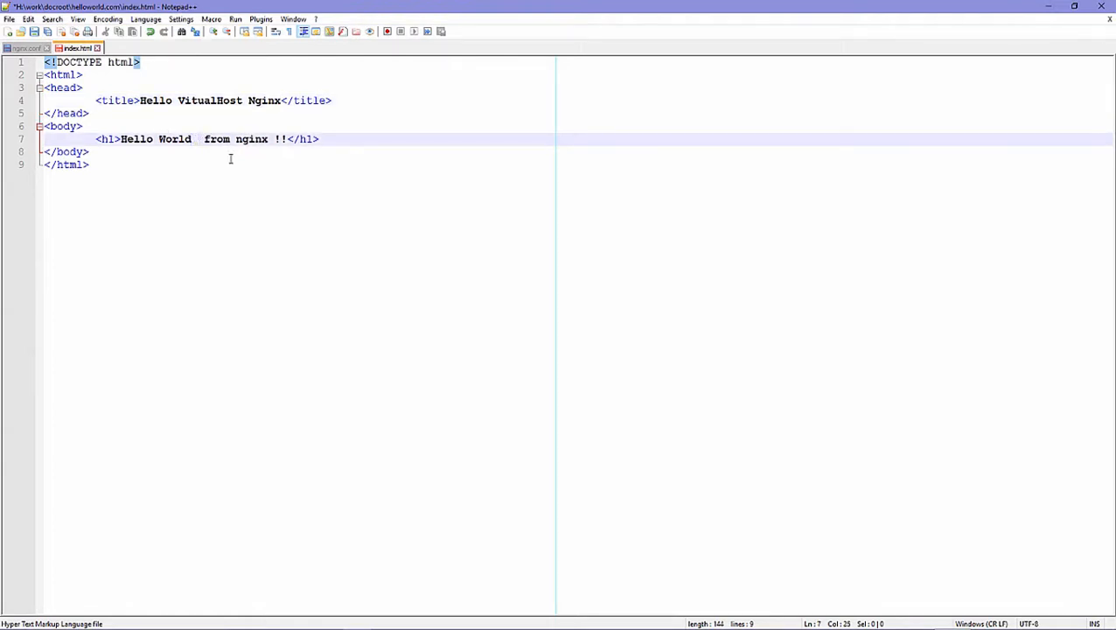
type("virtualhost")
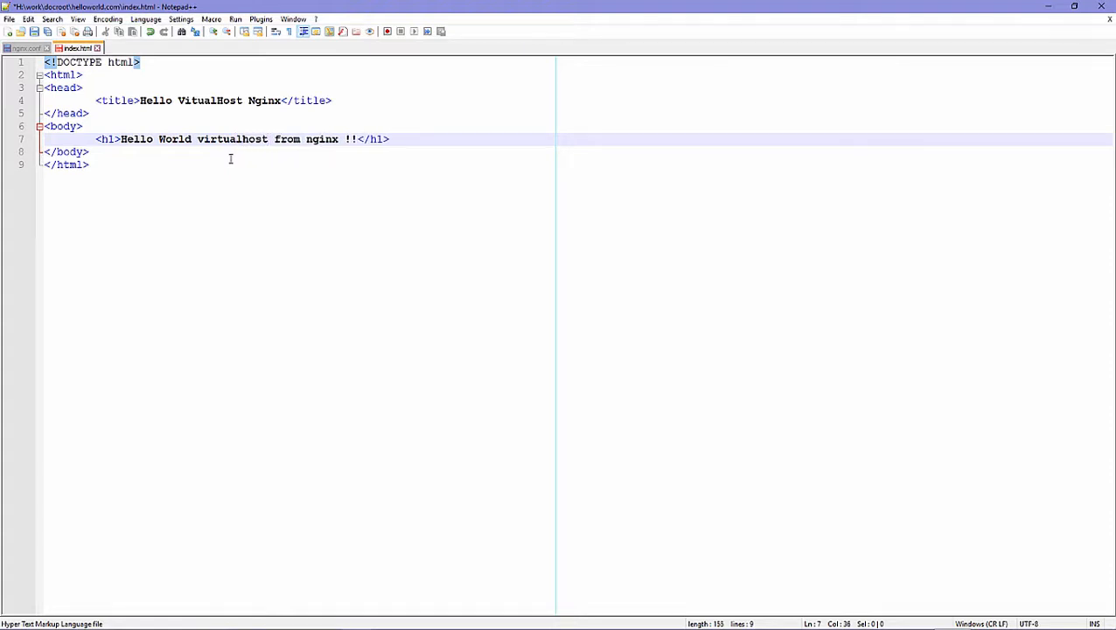
left_click(25, 47)
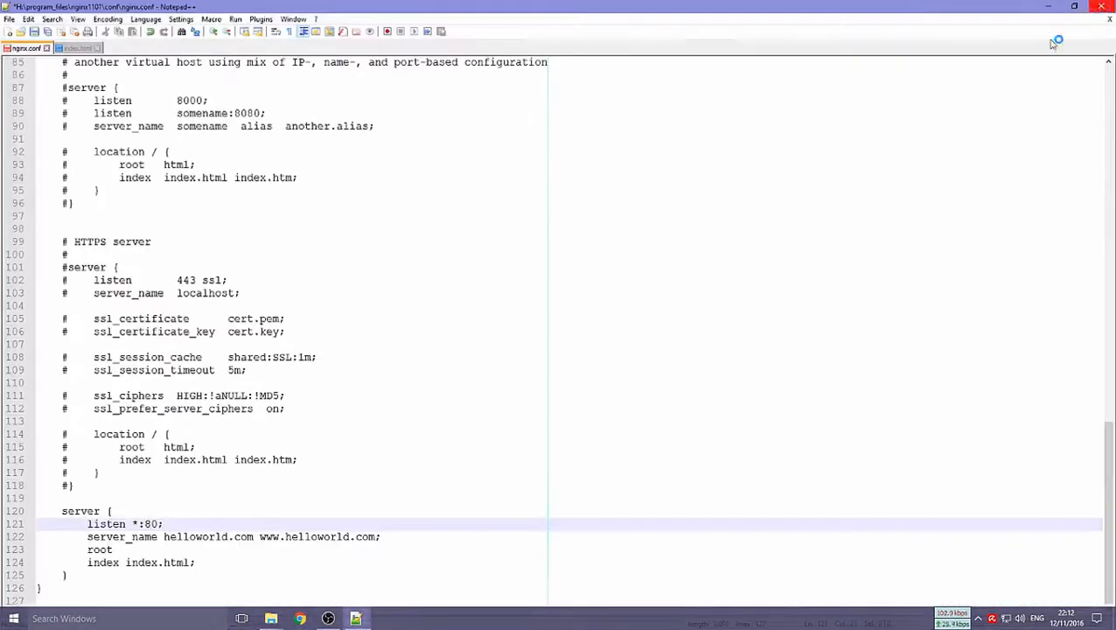
mouse_move(273, 619)
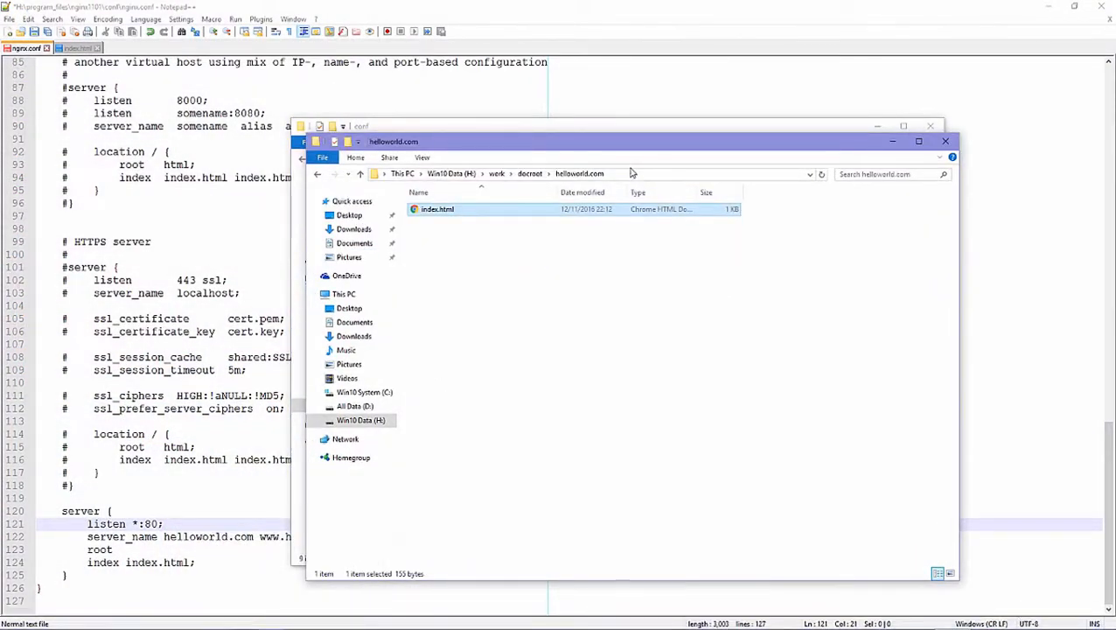
- Set the new server block's root to H:\work\docroot\helloworld.com; in nginx.conf
left_click(944, 140)
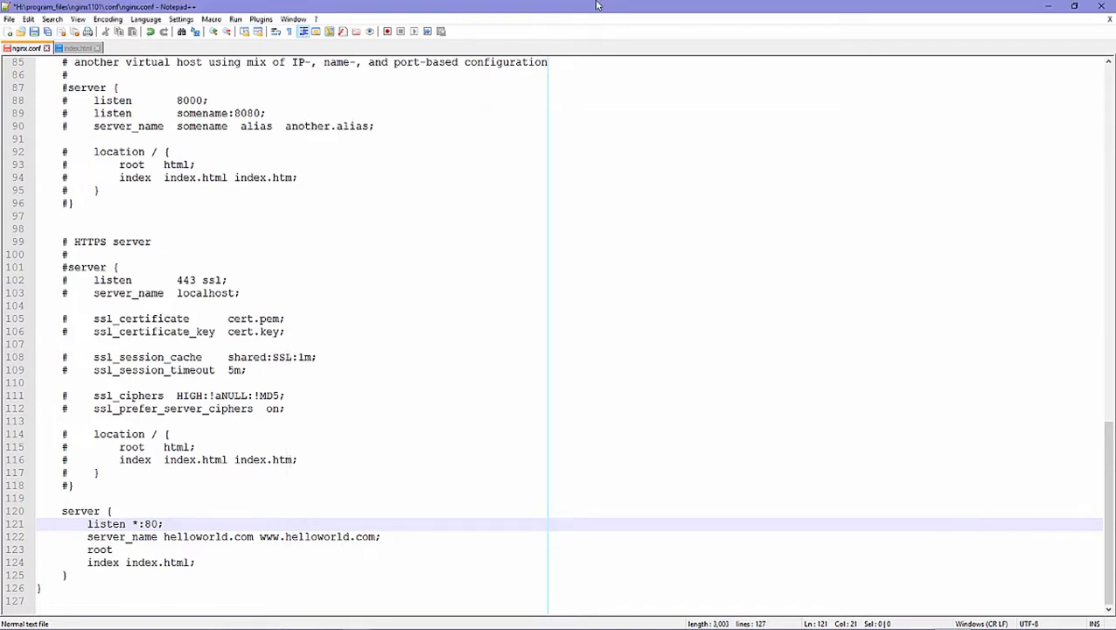
type("H:\\work\\docroot\\helloworld.com")
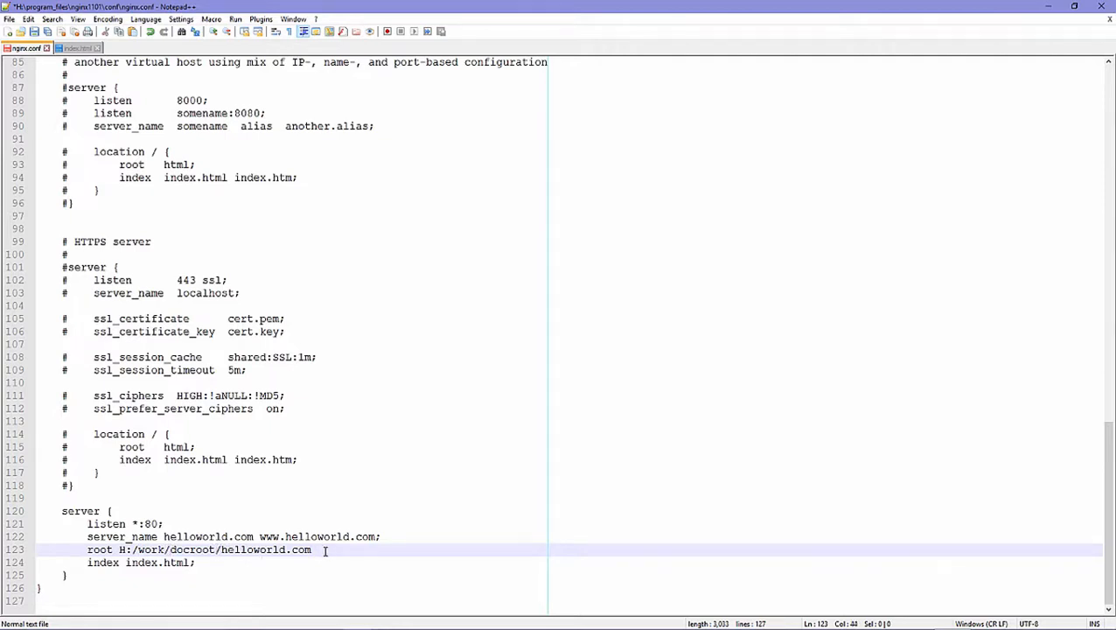
type(";")
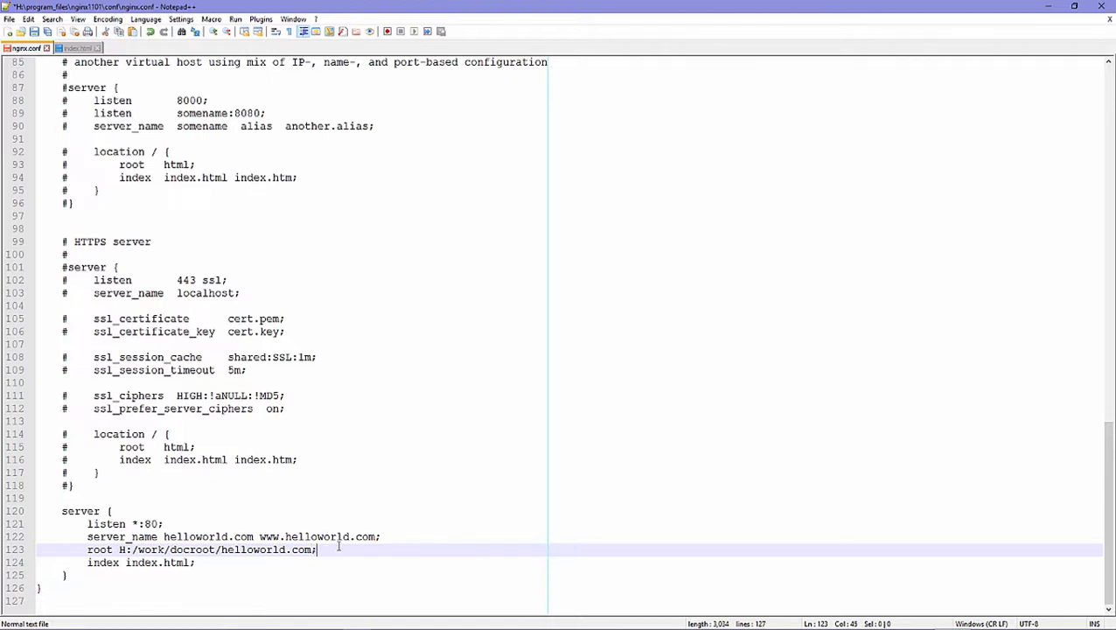
mouse_move(283, 499)
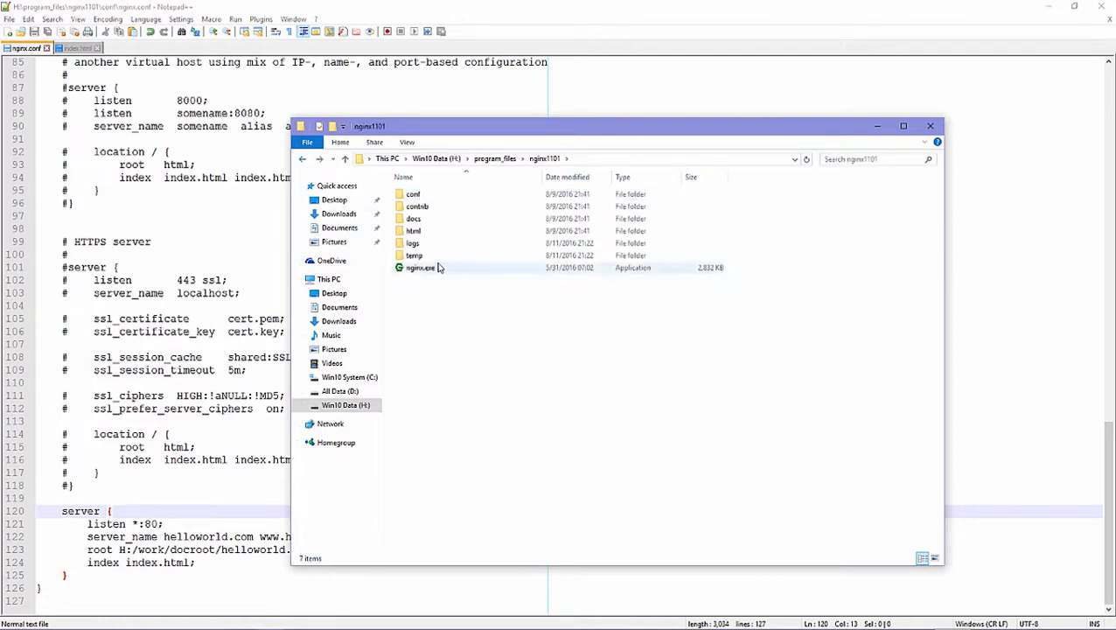
mouse_move(435, 267)
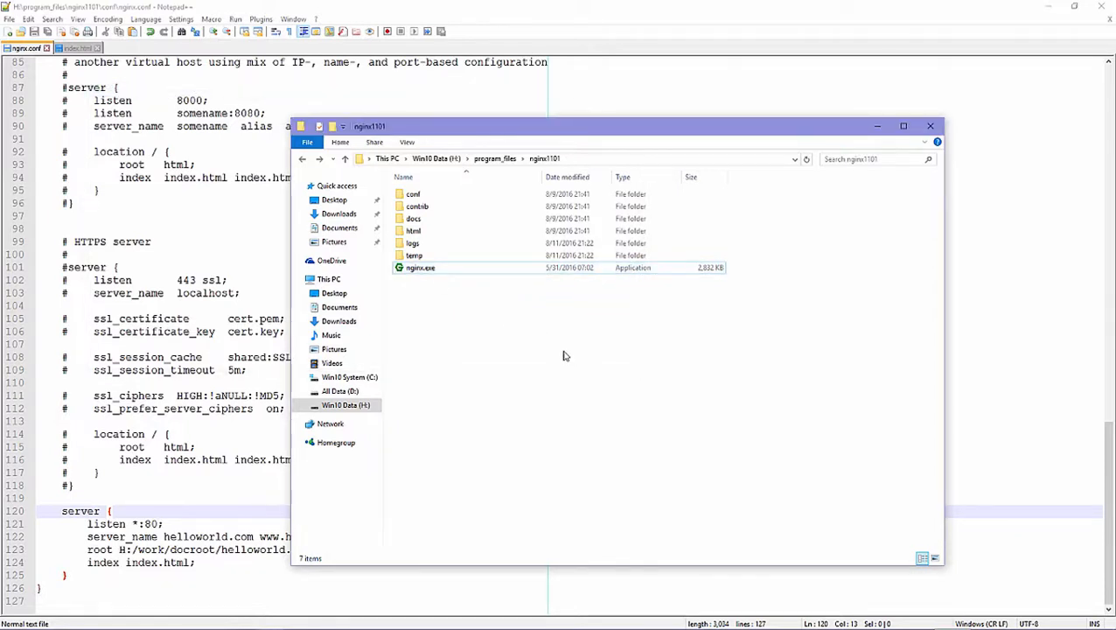
mouse_move(564, 340)
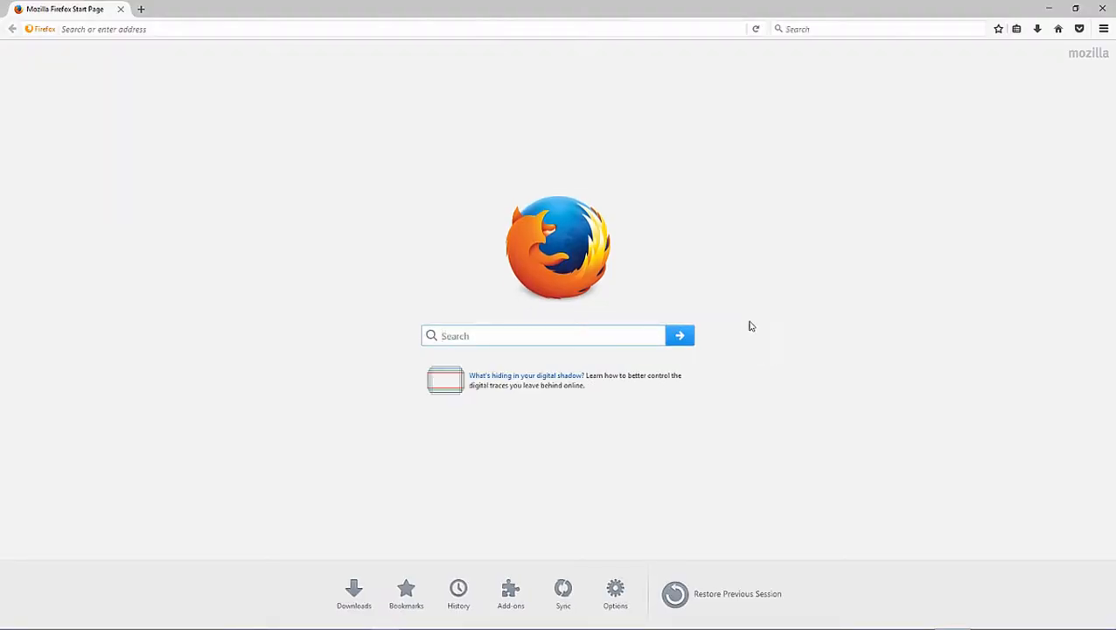
mouse_move(717, 305)
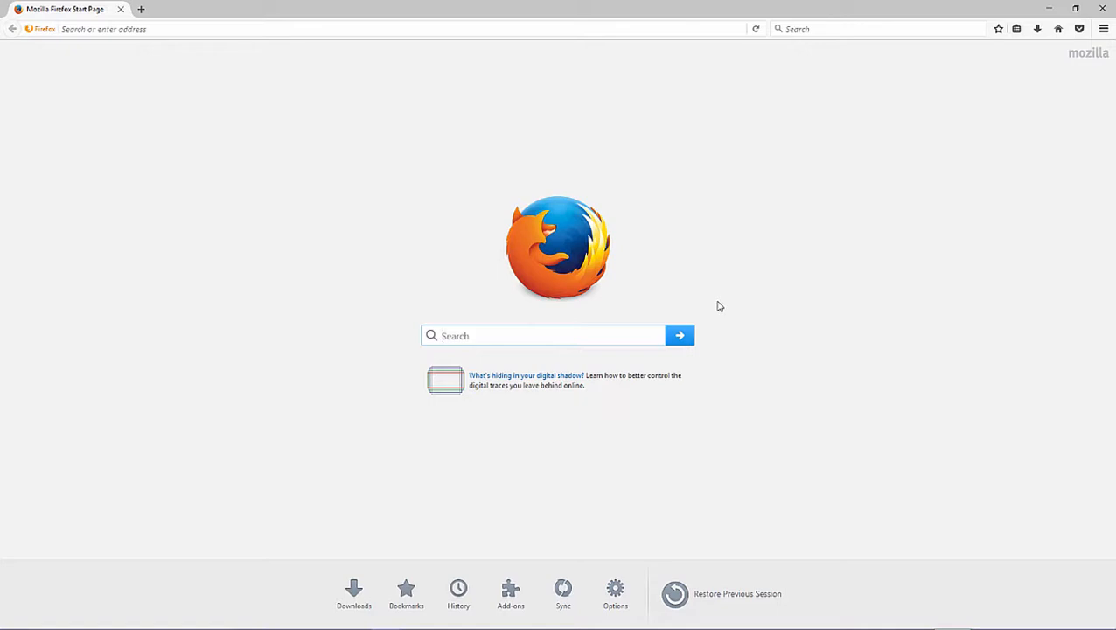
mouse_move(721, 308)
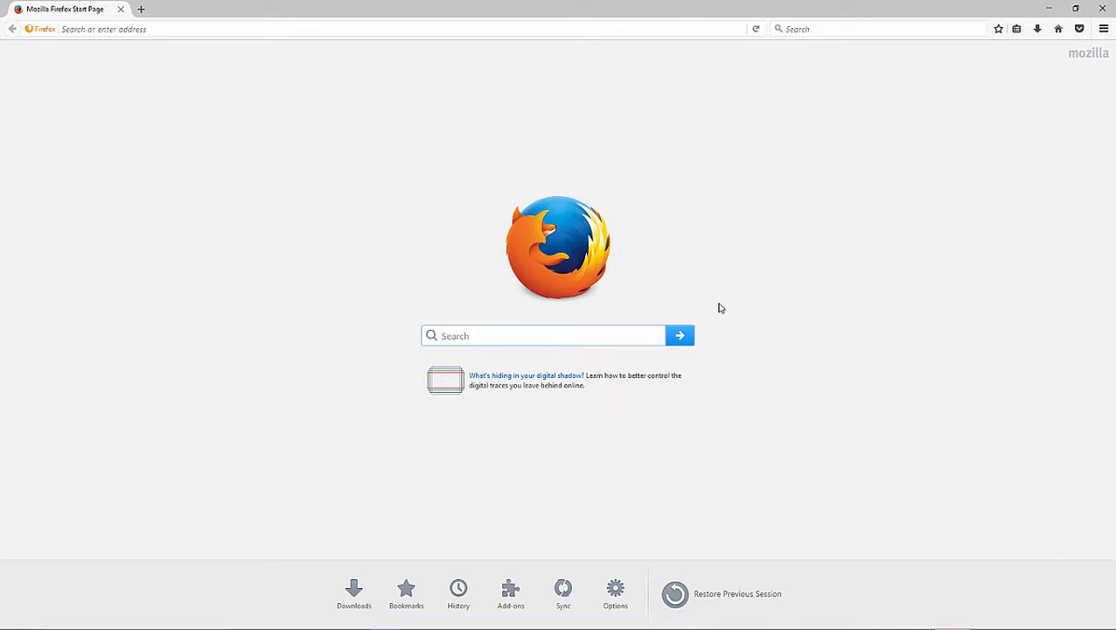
left_click(534, 335)
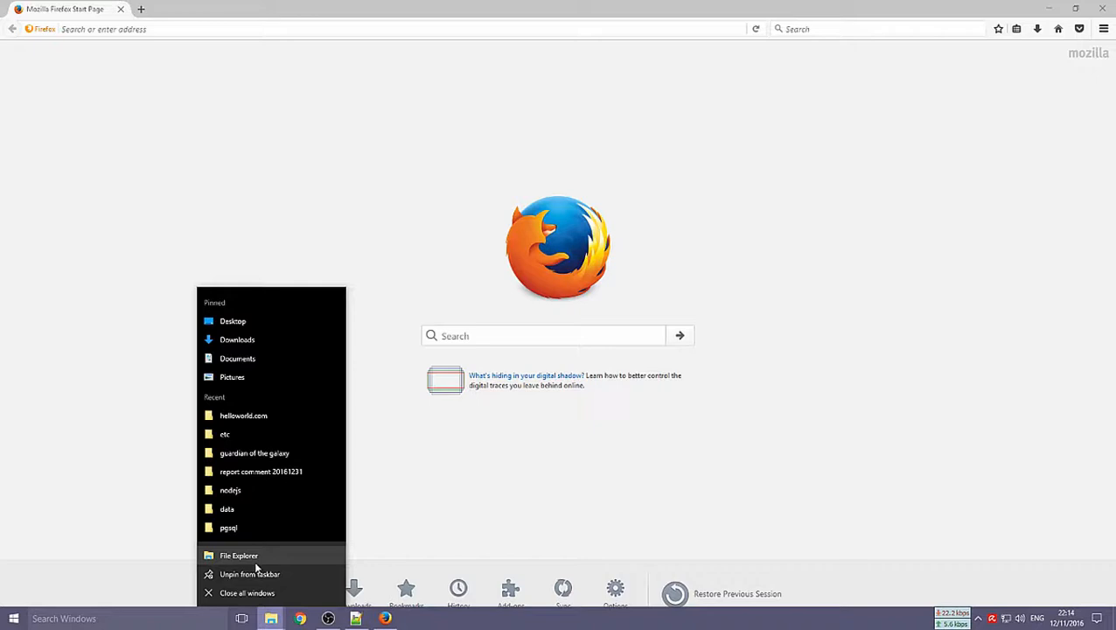
- Navigate a new File Explorer window into C:\Windows\System32\drivers toward the etc folder
left_click(238, 555)
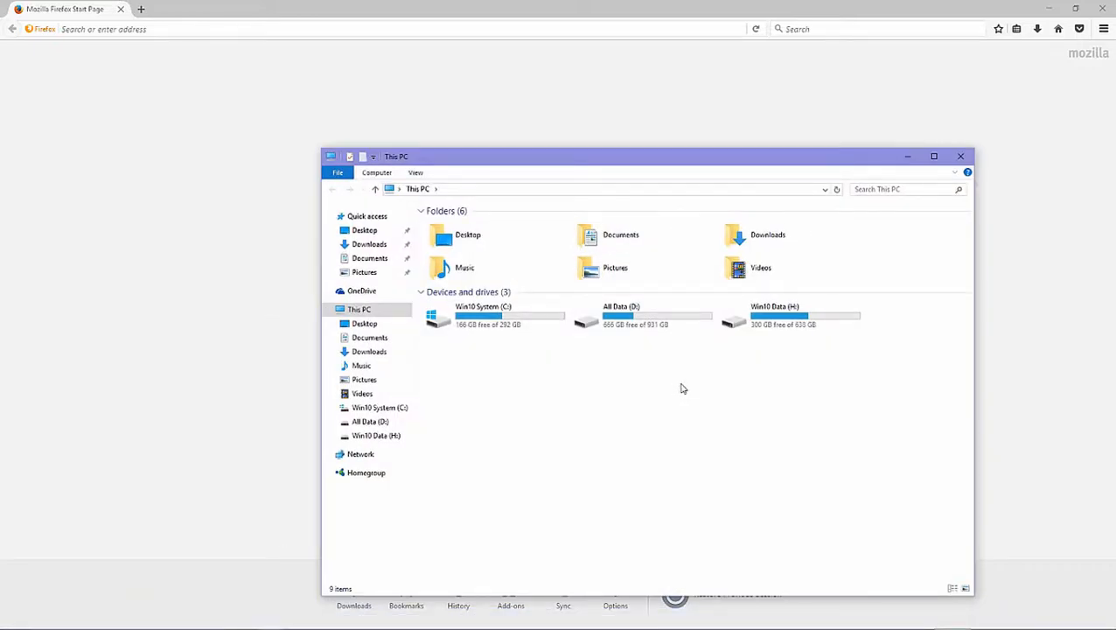
mouse_move(606, 365)
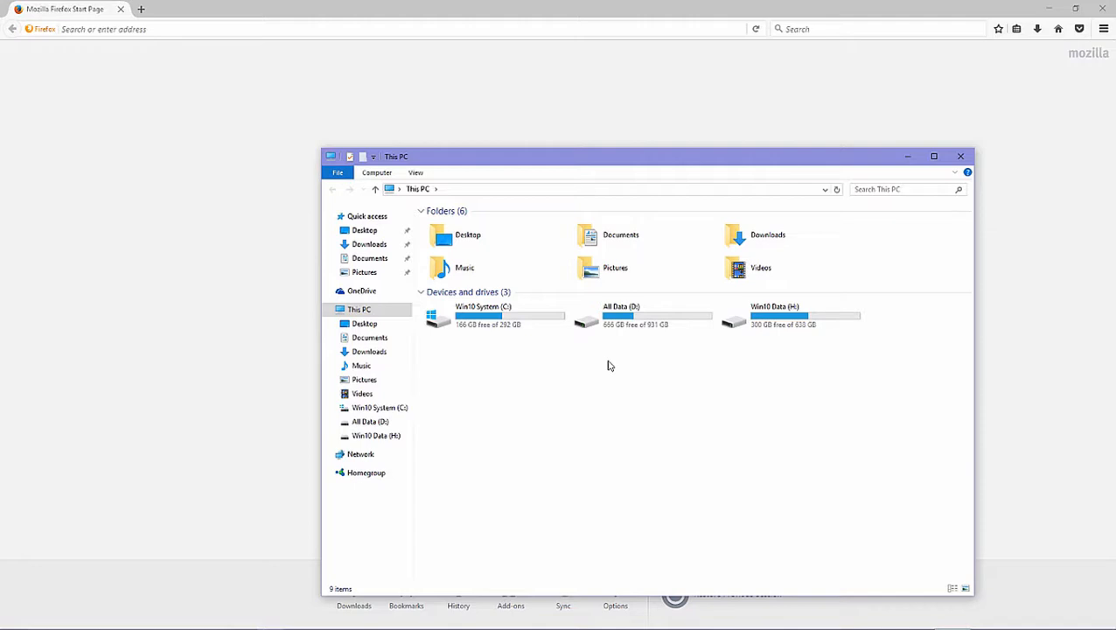
left_click(493, 315)
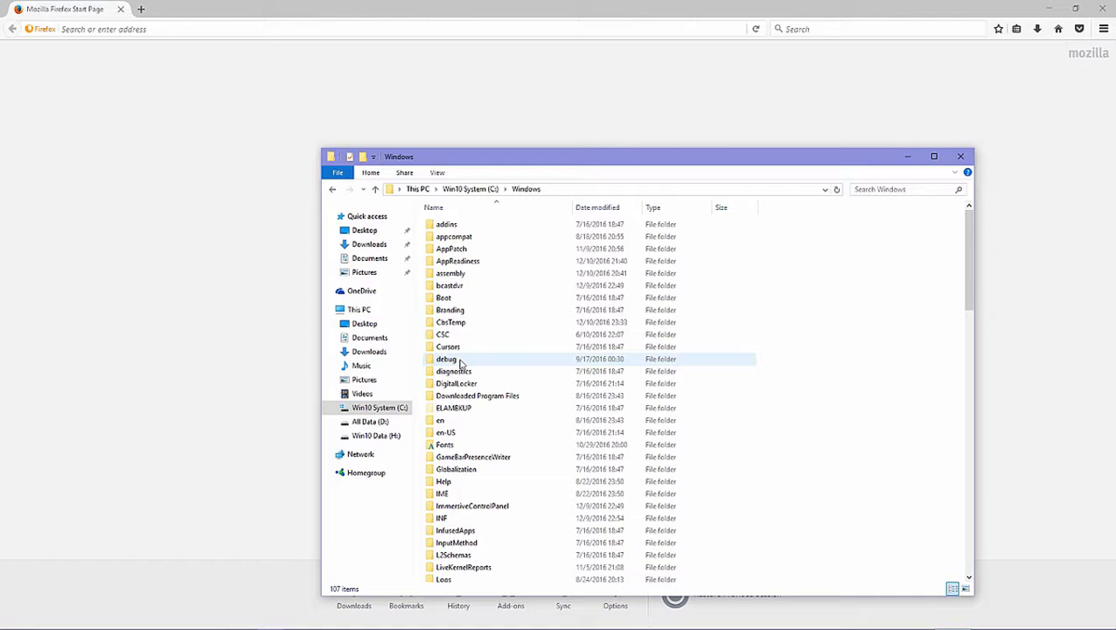
mouse_move(473, 457)
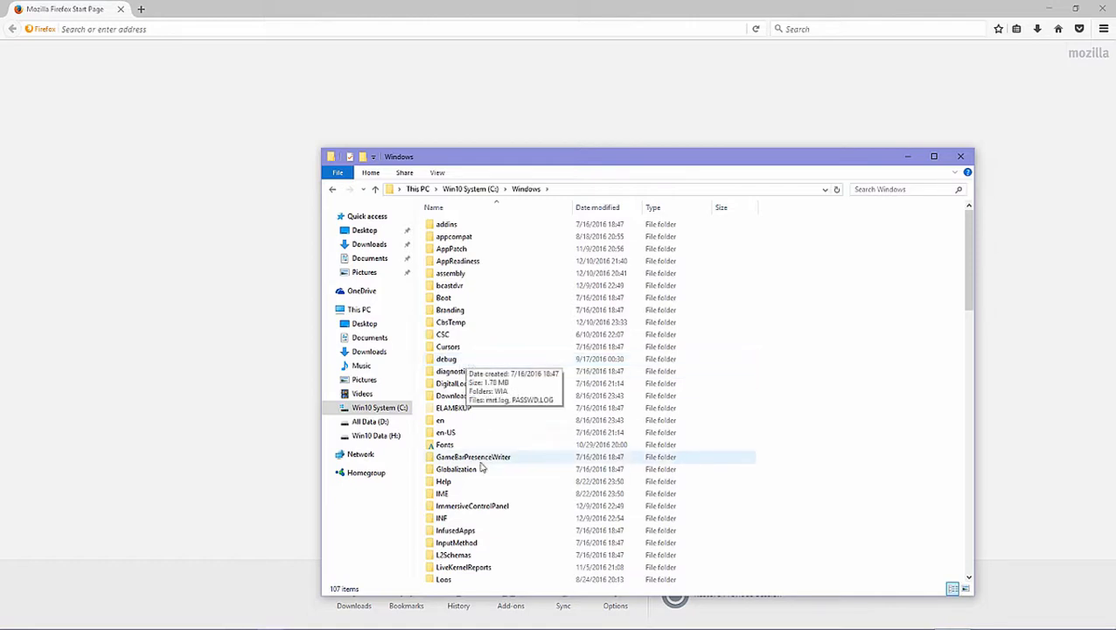
scroll("down", 3)
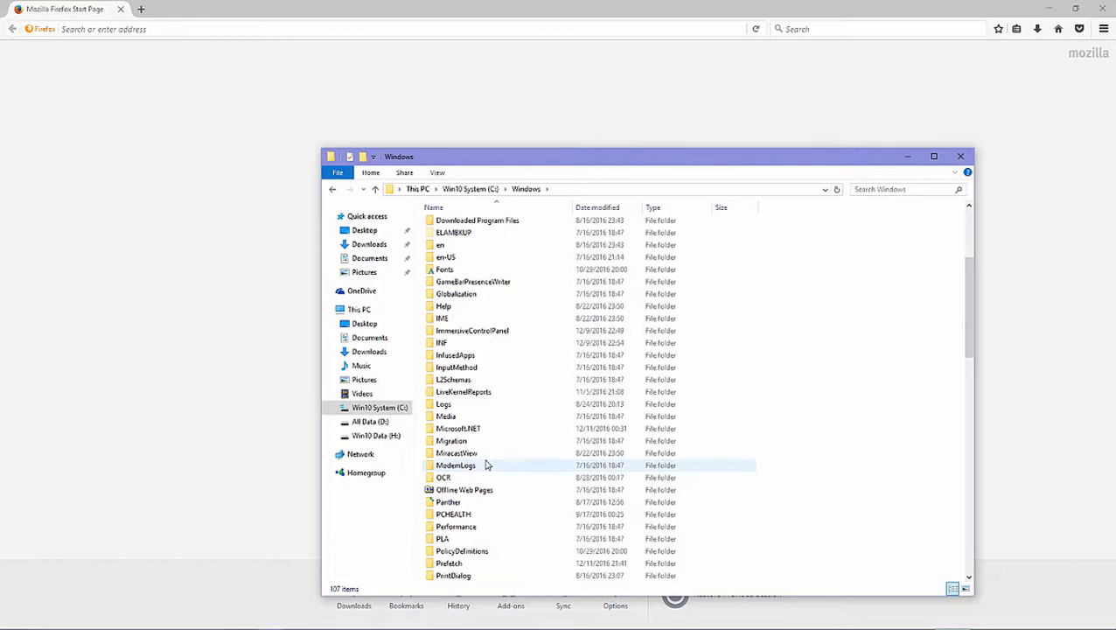
scroll("down", 3)
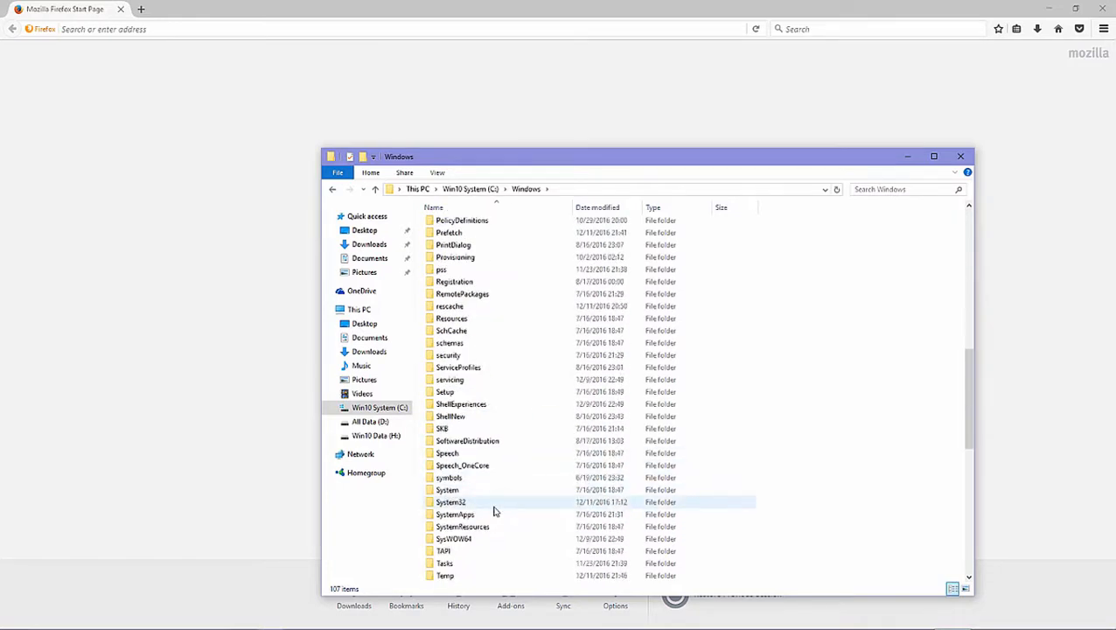
double_click(453, 500)
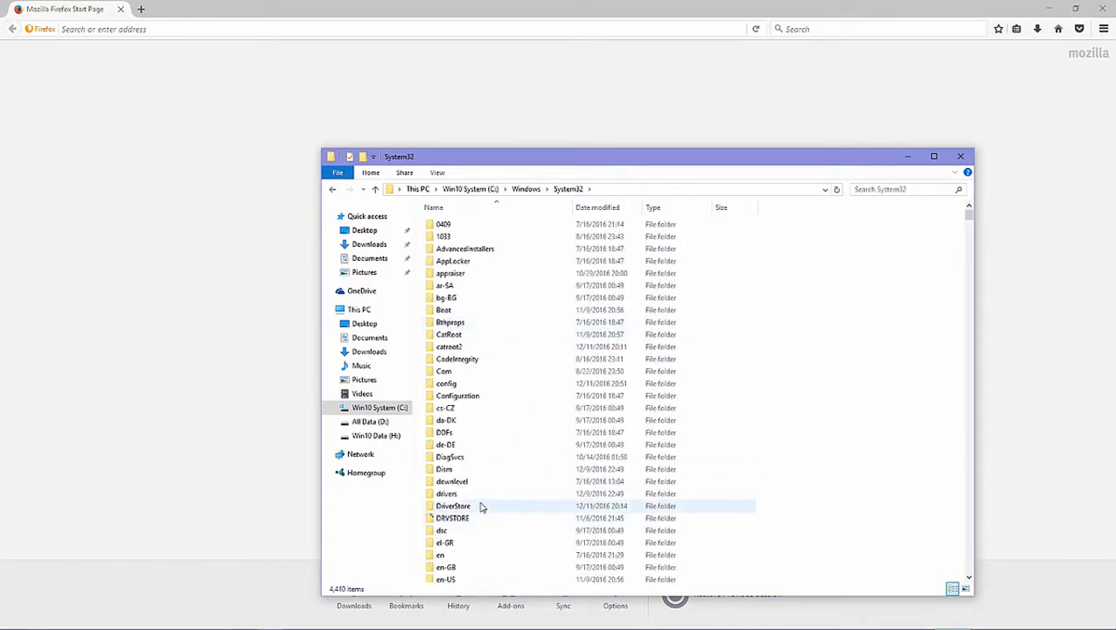
double_click(444, 493)
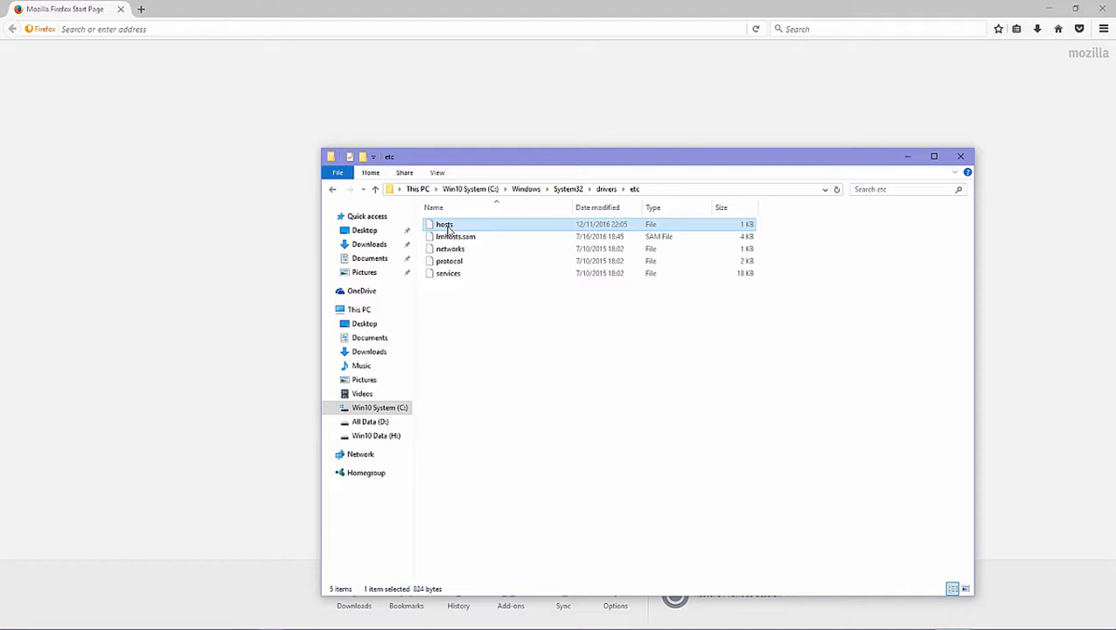
- Attempt to grant Full control on the hosts file, which fails with an Access is denied error
right_click(443, 224)
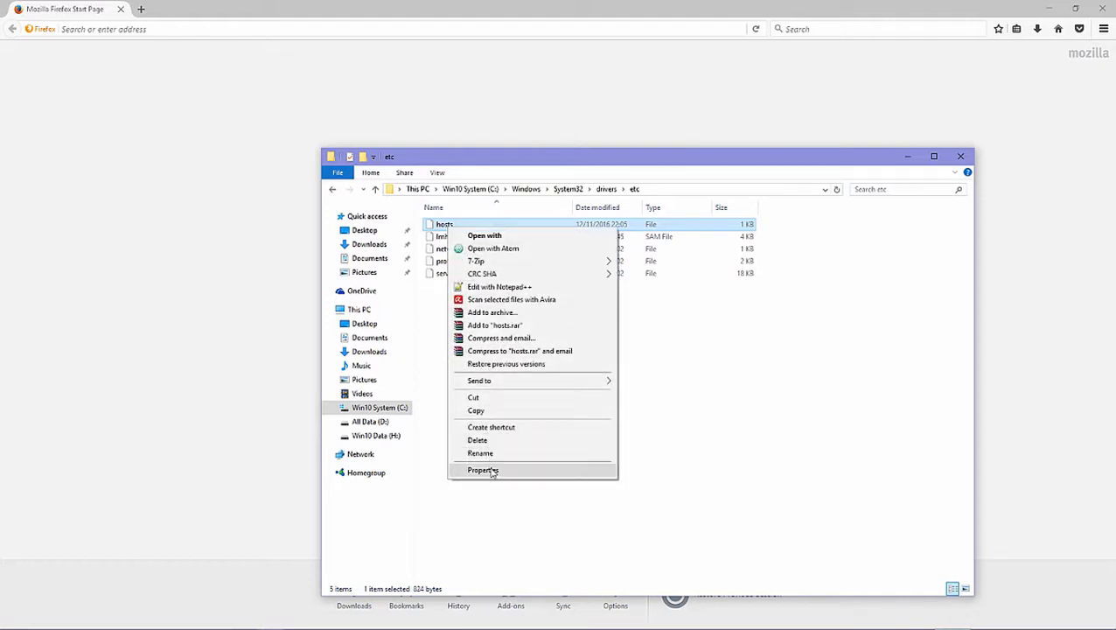
left_click(483, 469)
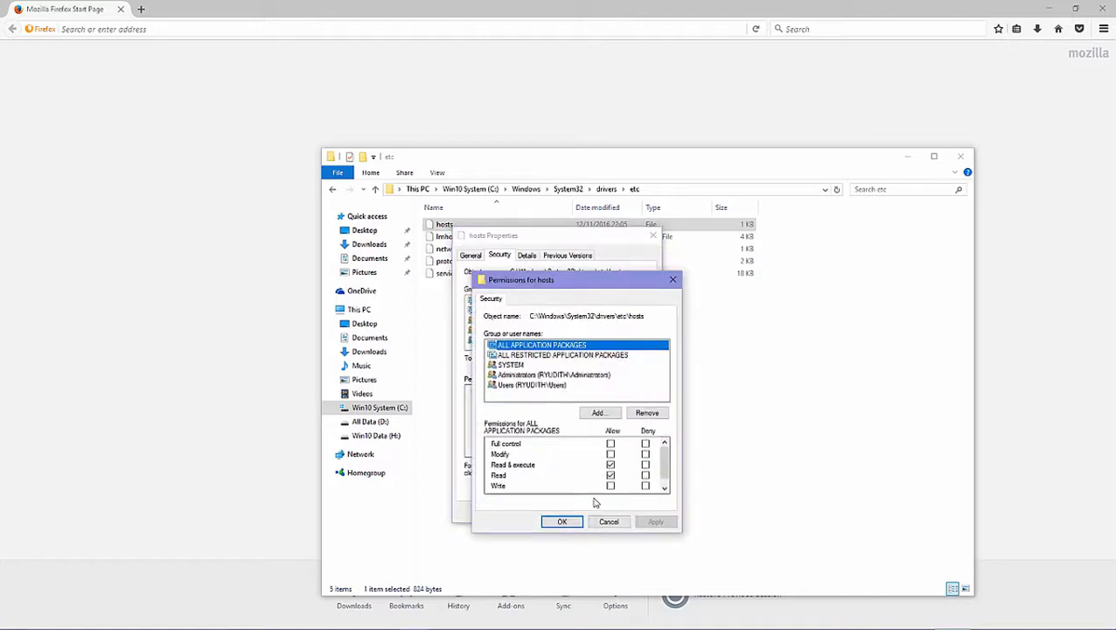
left_click(610, 444)
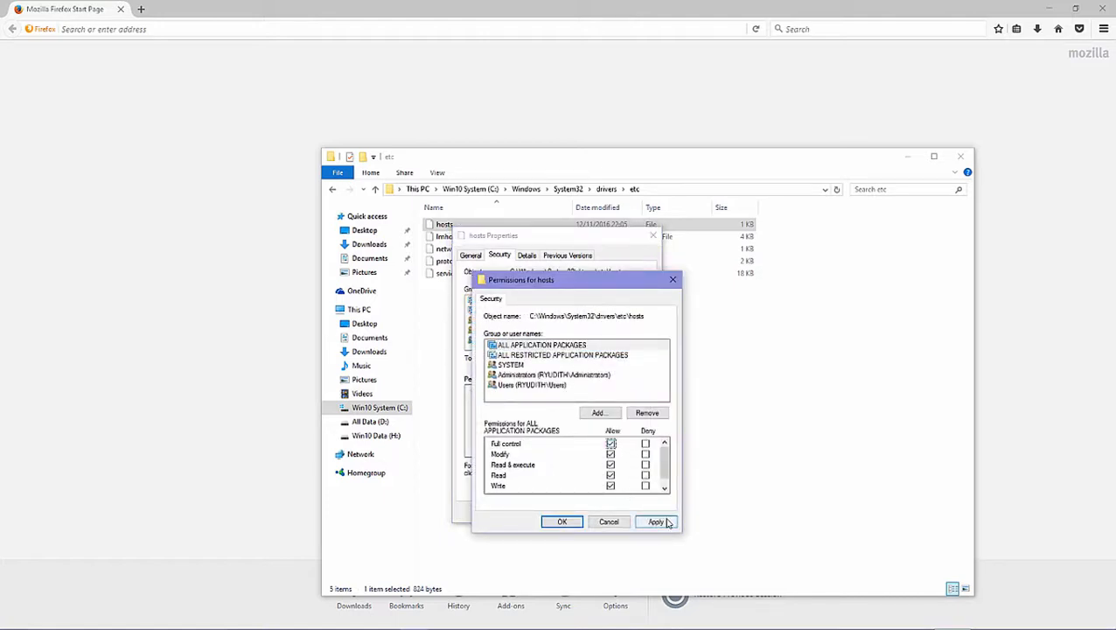
left_click(655, 522)
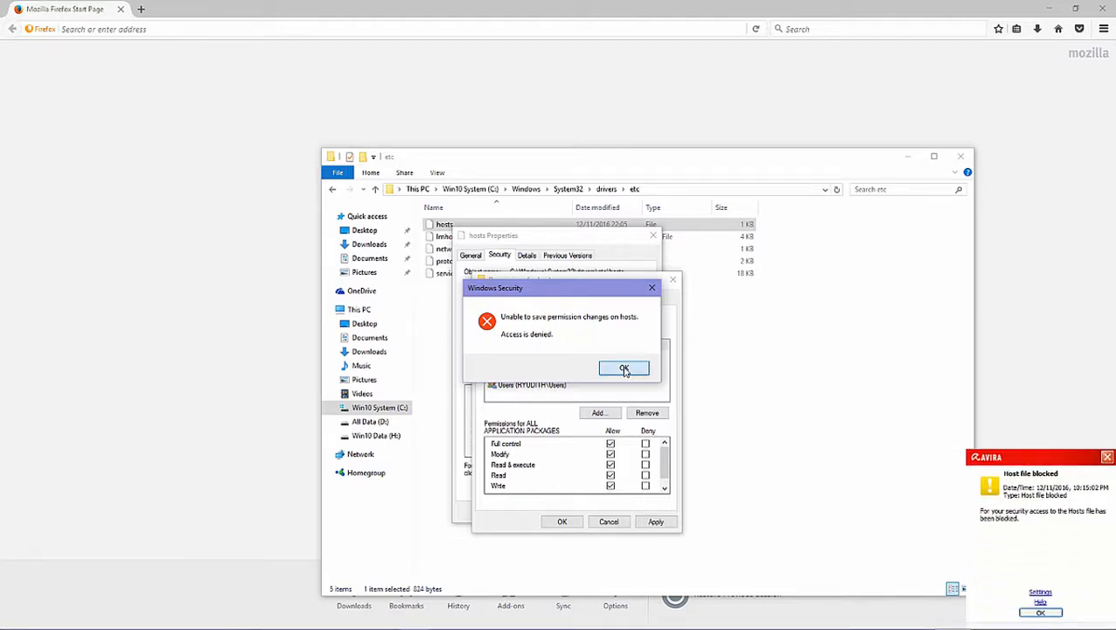
left_click(623, 367)
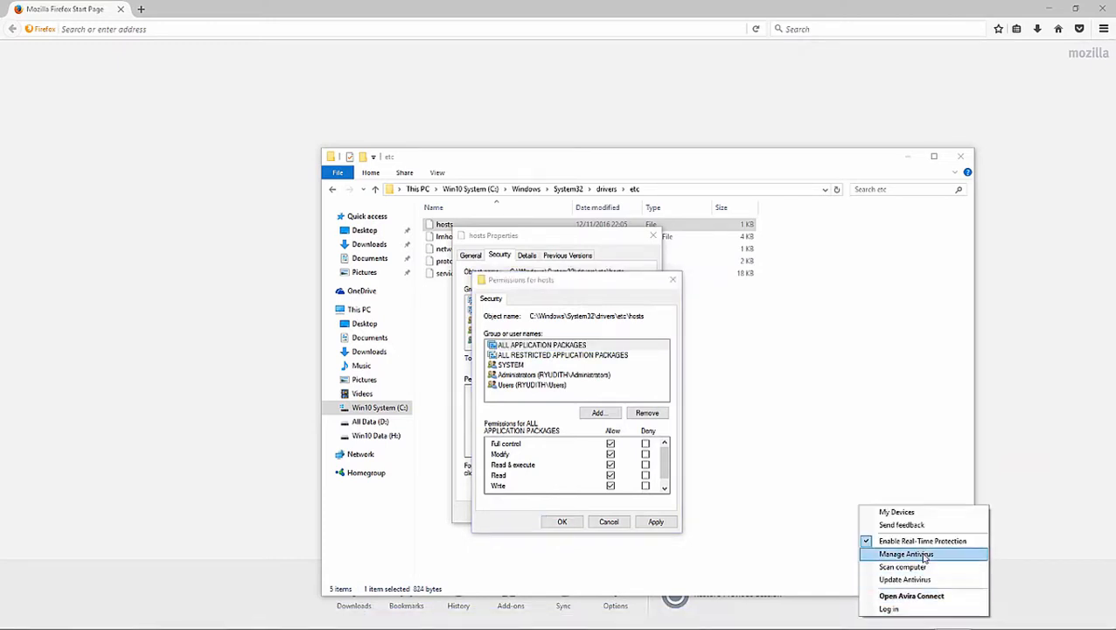
- In Avira's General > Security configuration, untick Protect Windows hosts files and save the change
left_click(906, 552)
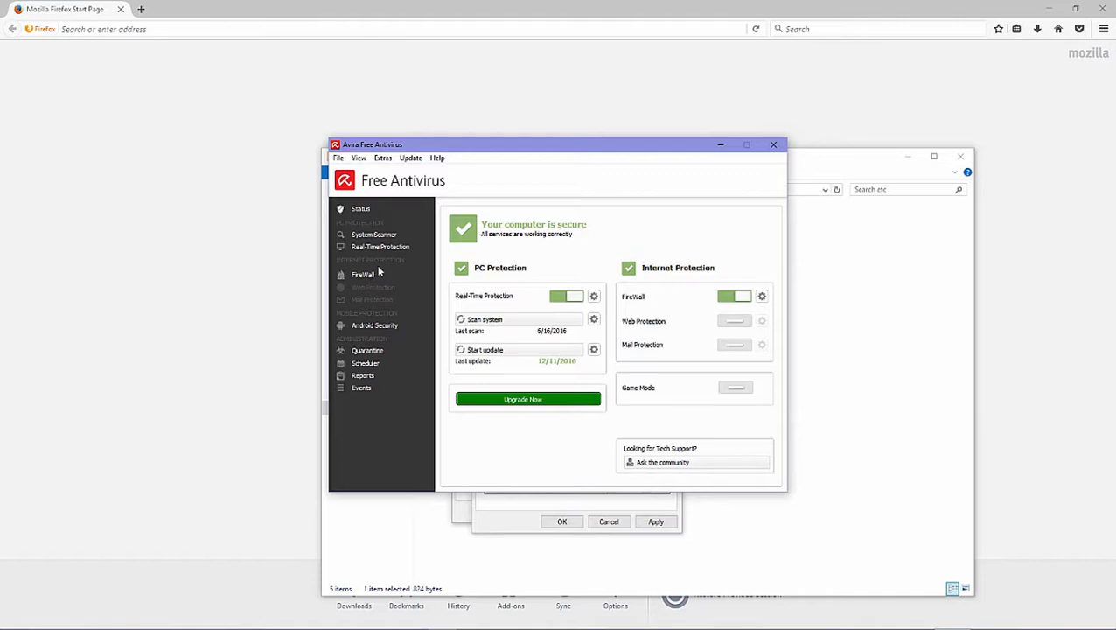
left_click(376, 247)
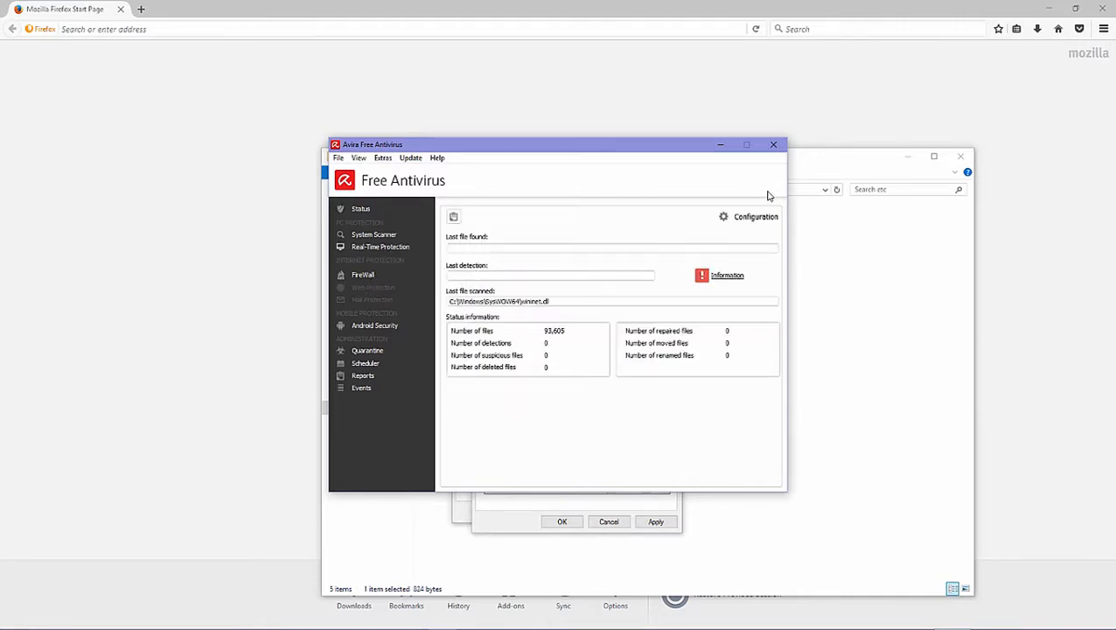
left_click(755, 217)
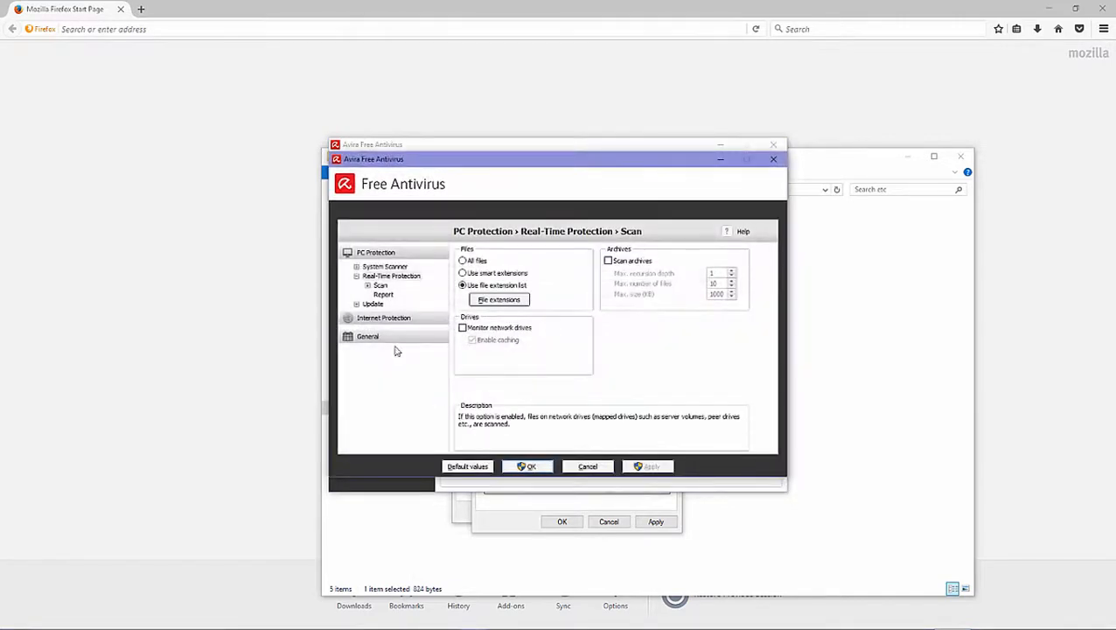
left_click(367, 336)
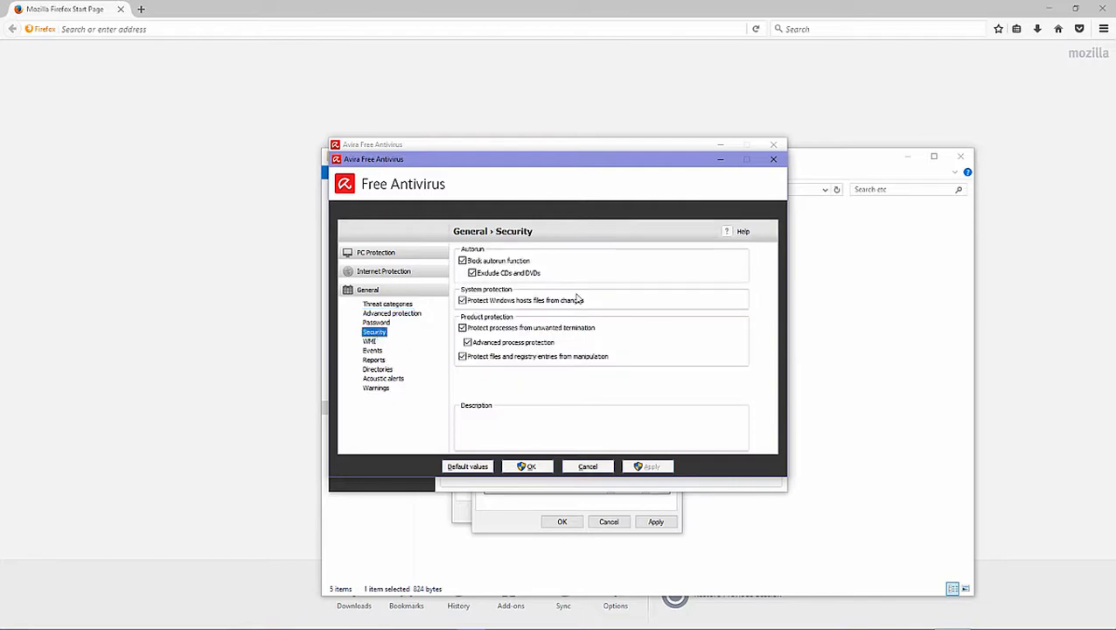
left_click(462, 301)
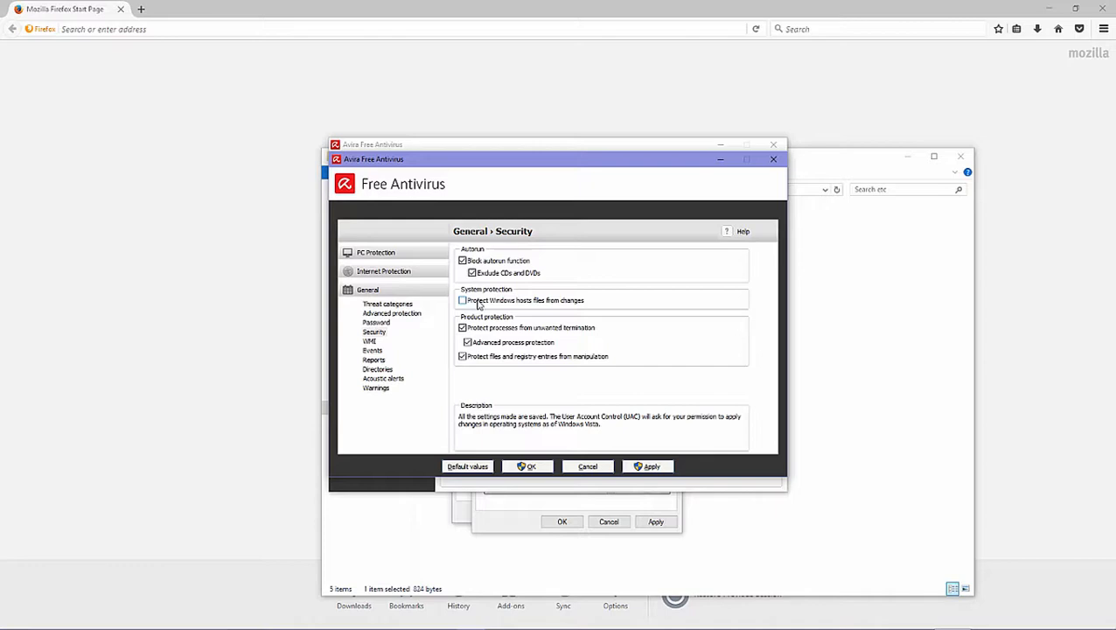
mouse_move(538, 308)
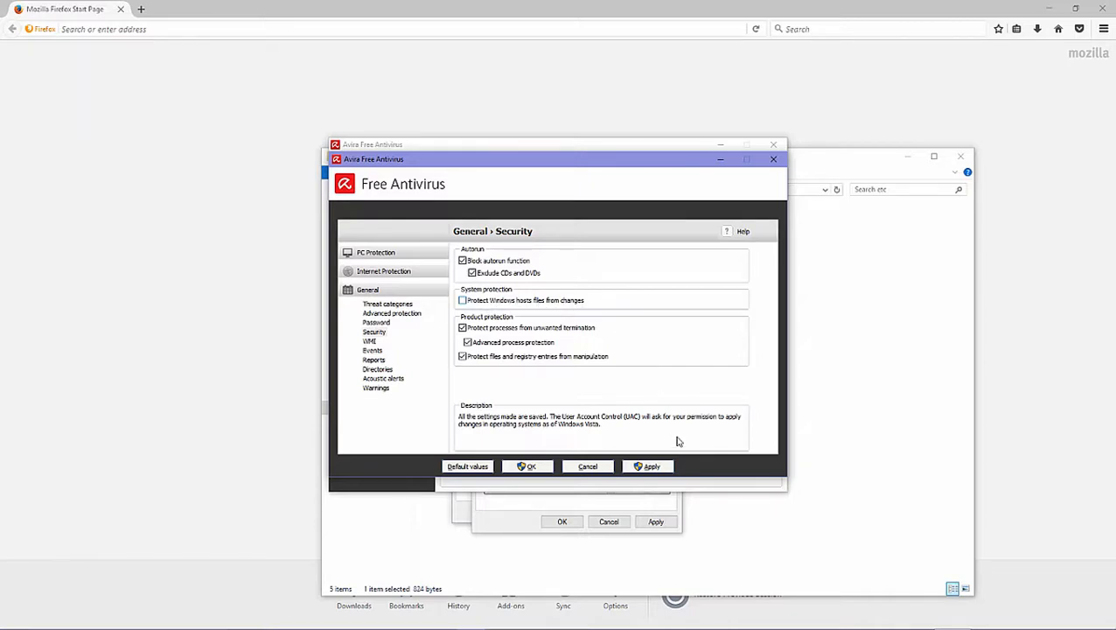
left_click(655, 521)
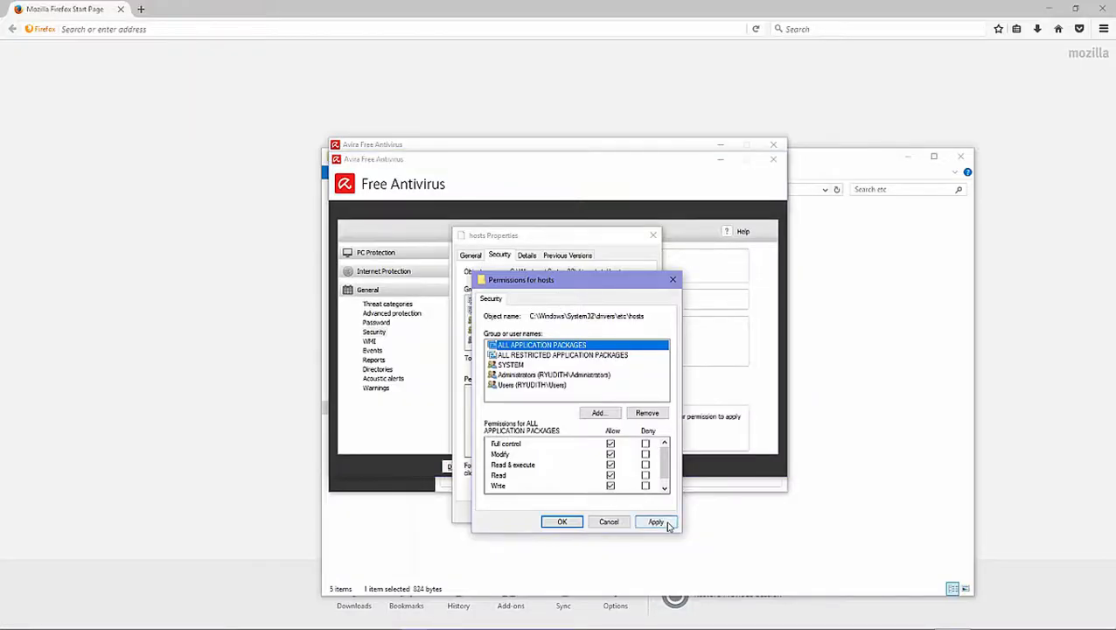
- Reapply the Full control permission on hosts, accept the system folder warning and close Properties
left_click(656, 521)
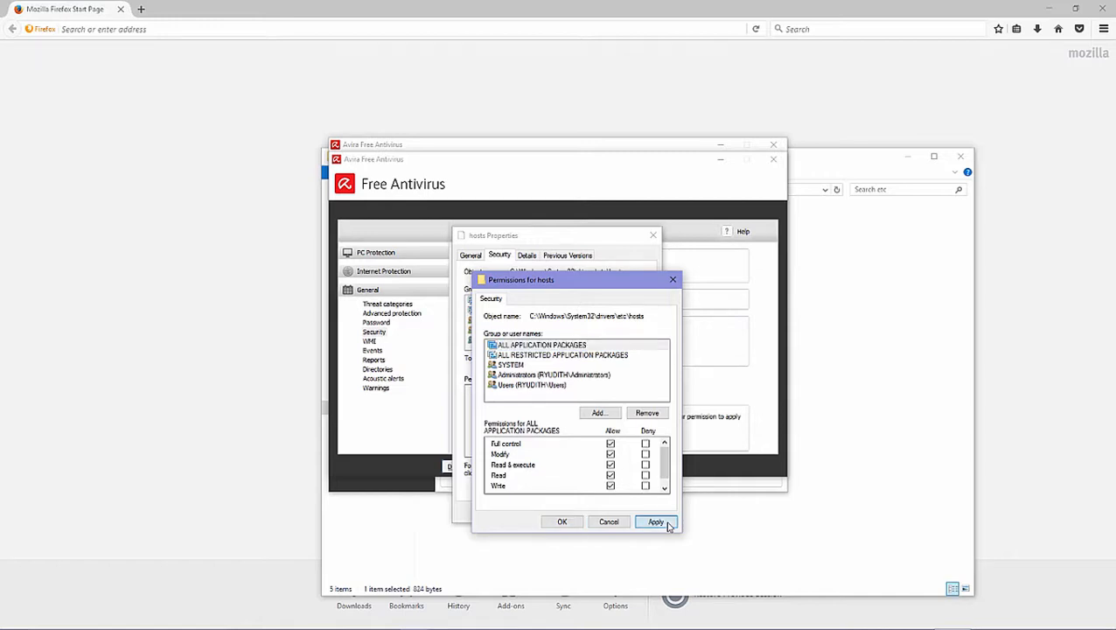
left_click(656, 521)
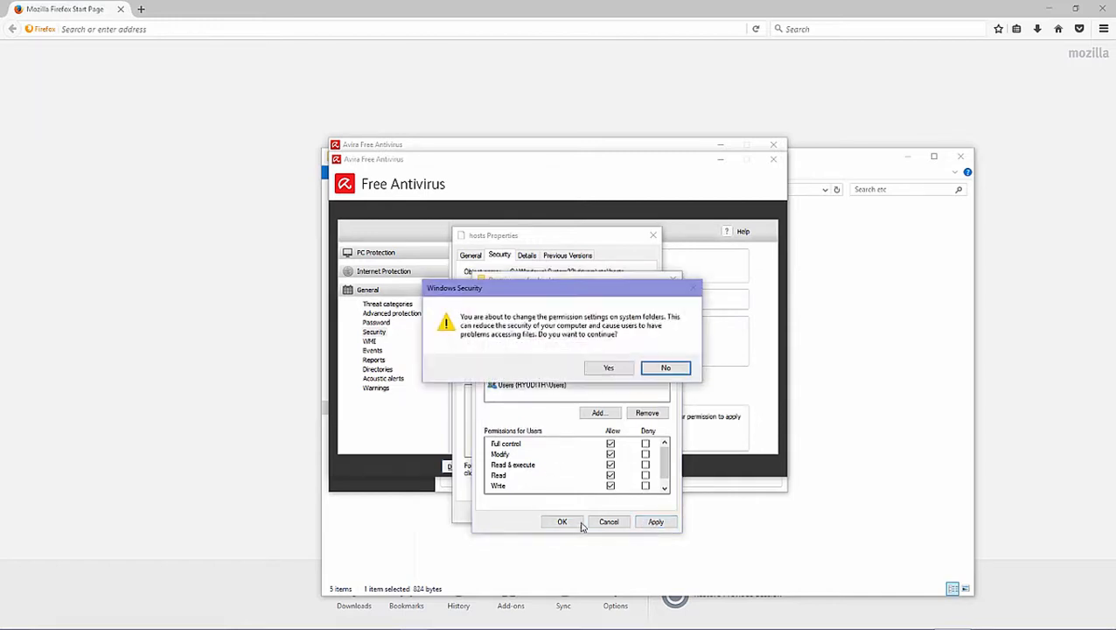
left_click(609, 368)
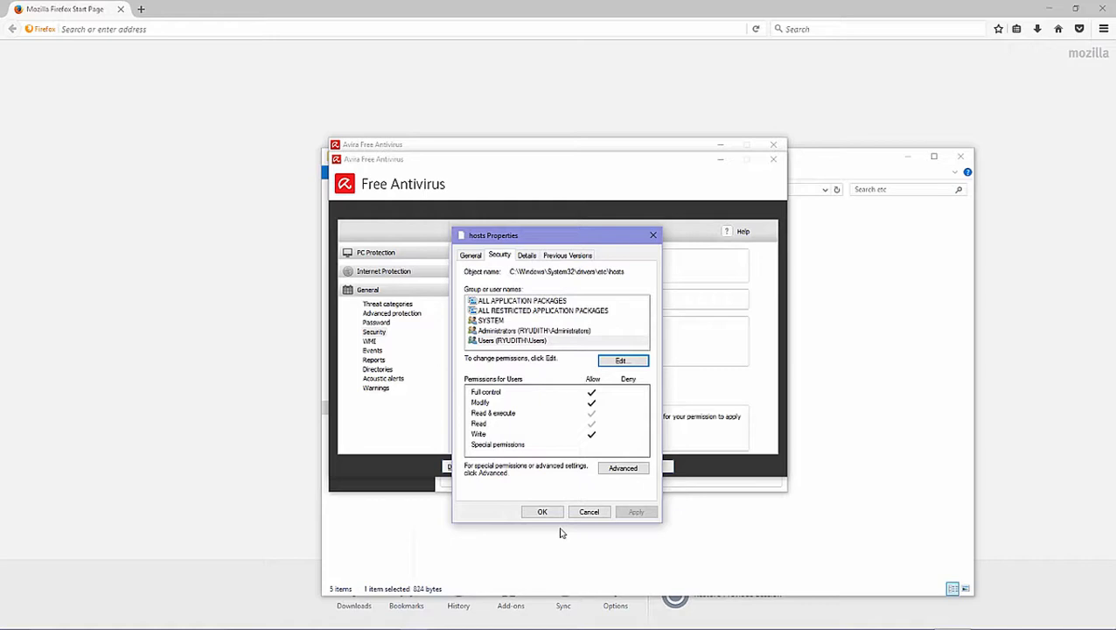
left_click(589, 511)
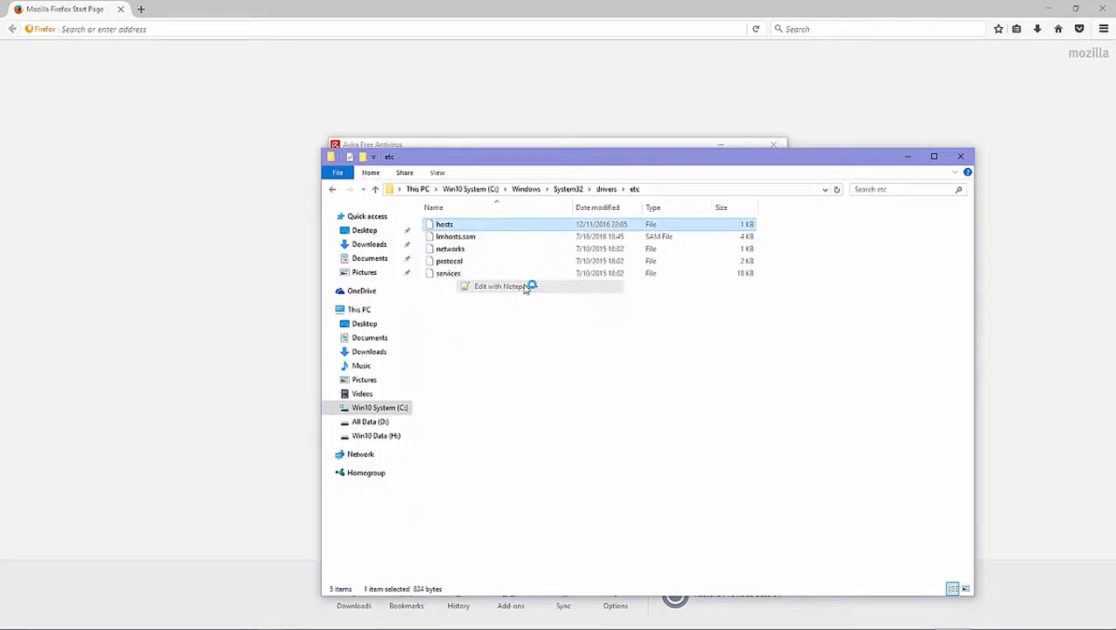
- Add a final hosts line '127.0.0.1 helloworld.com' and highlight the IP address
left_click(491, 287)
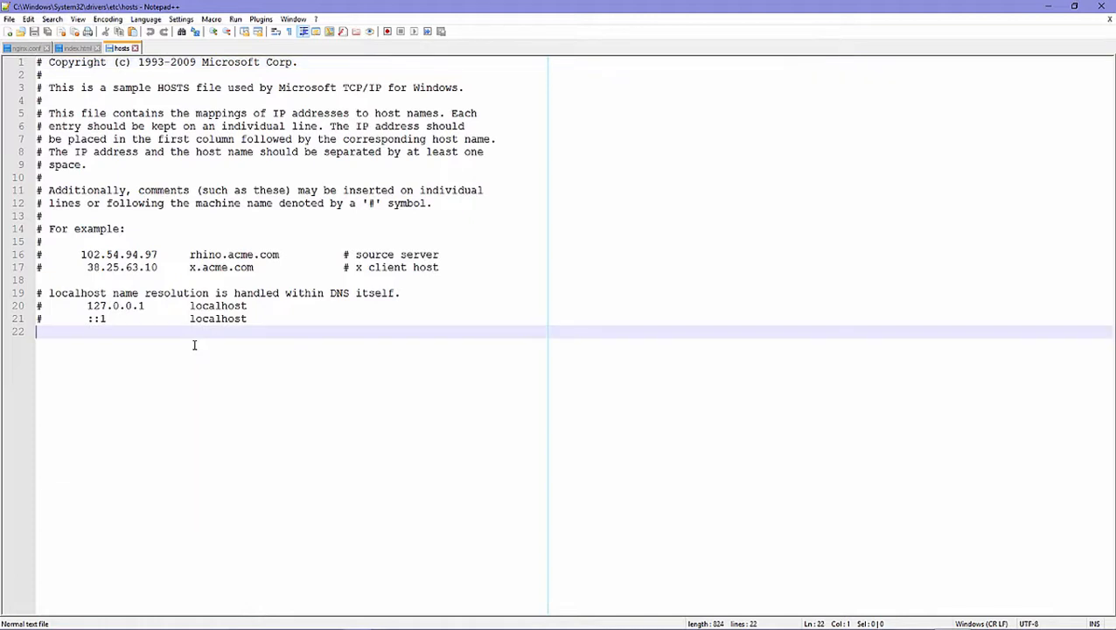
key("Enter")
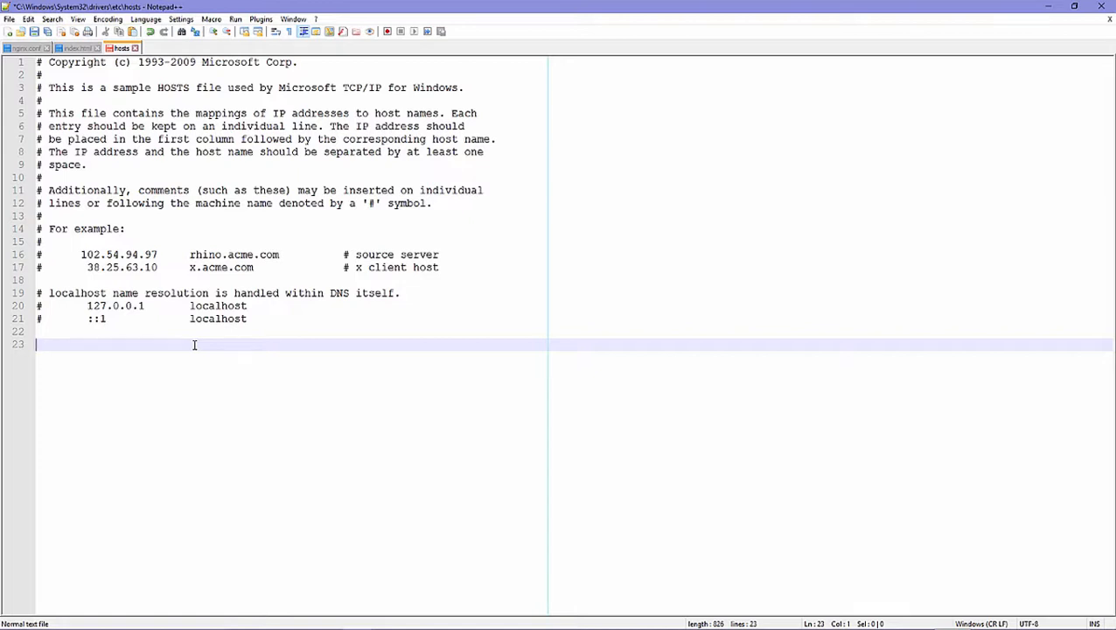
type("127.")
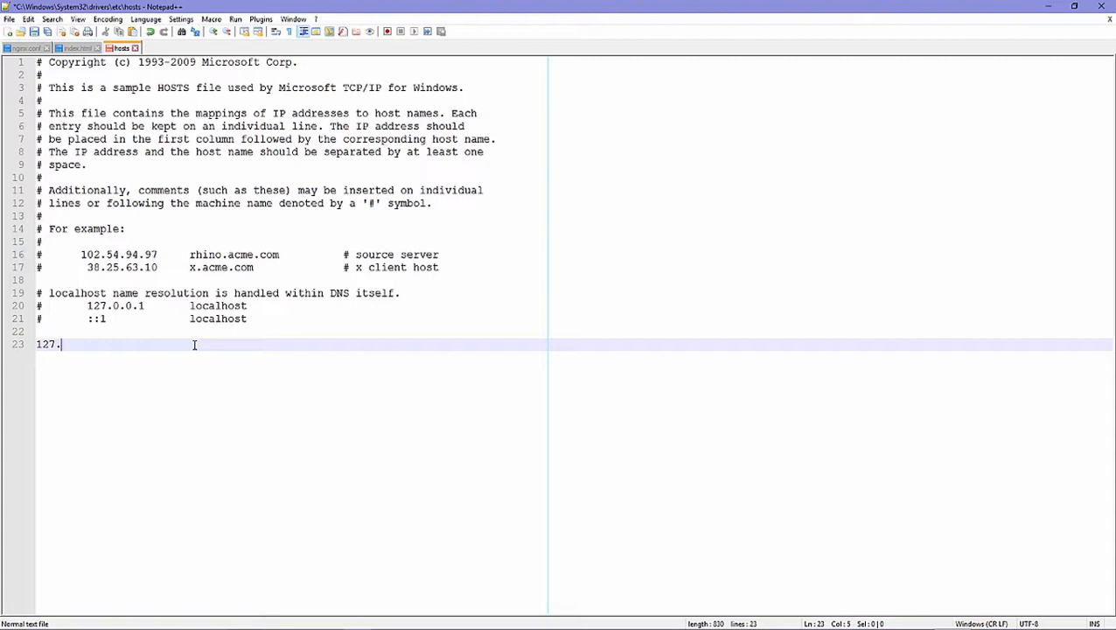
type("0.0.1 h")
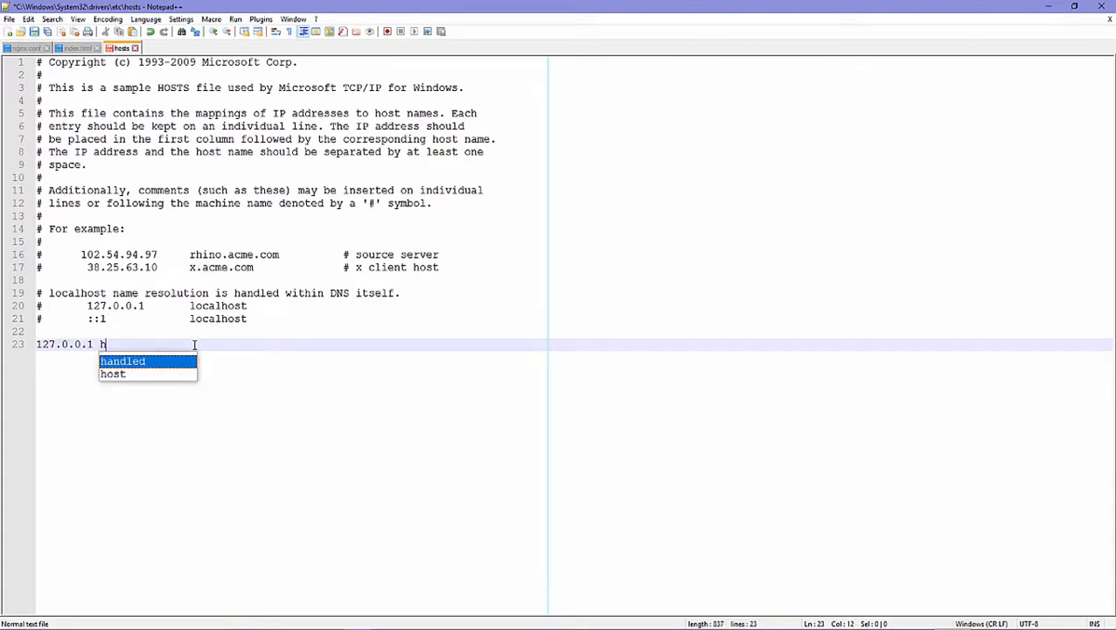
type("ellow")
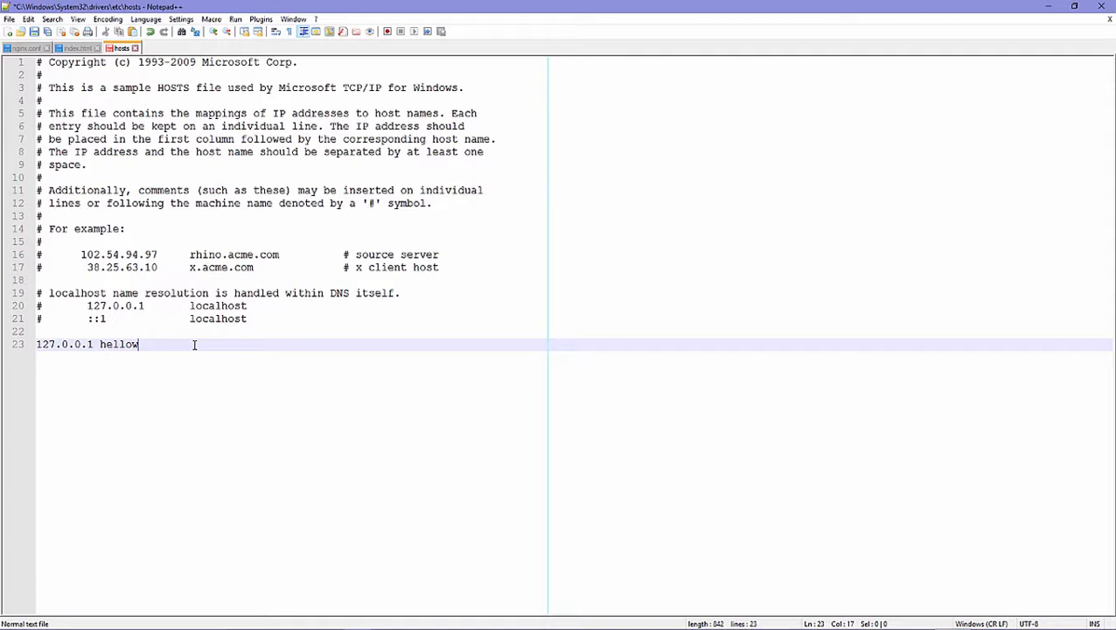
type("world.com")
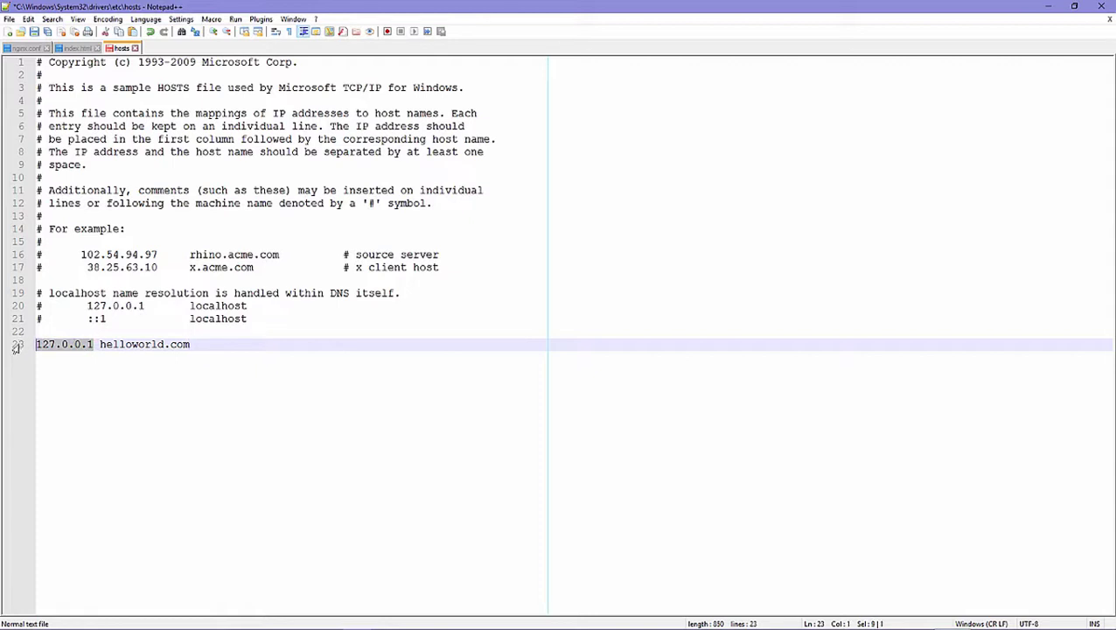
double_click(129, 343)
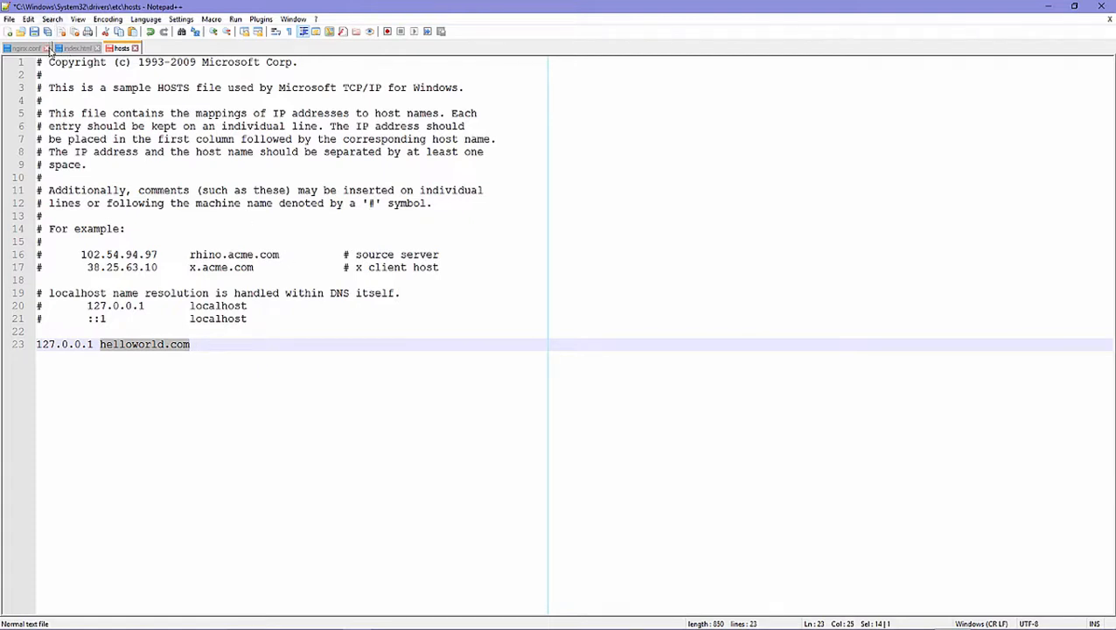
- Check helloworld.com as server_name in nginx.conf, then bring Firefox forward
left_click(27, 47)
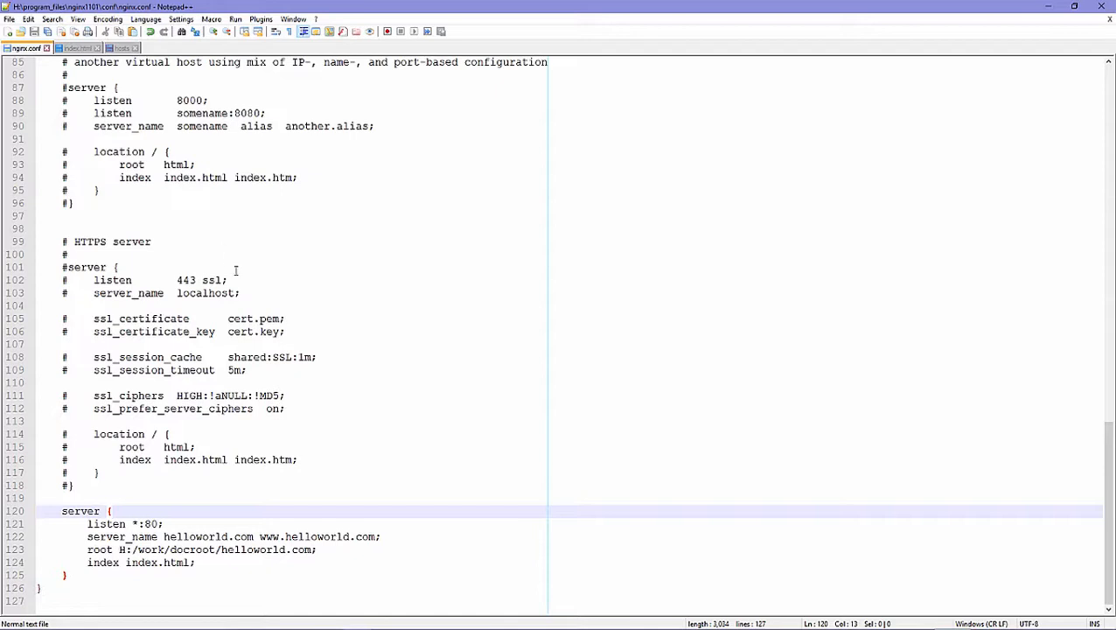
double_click(207, 535)
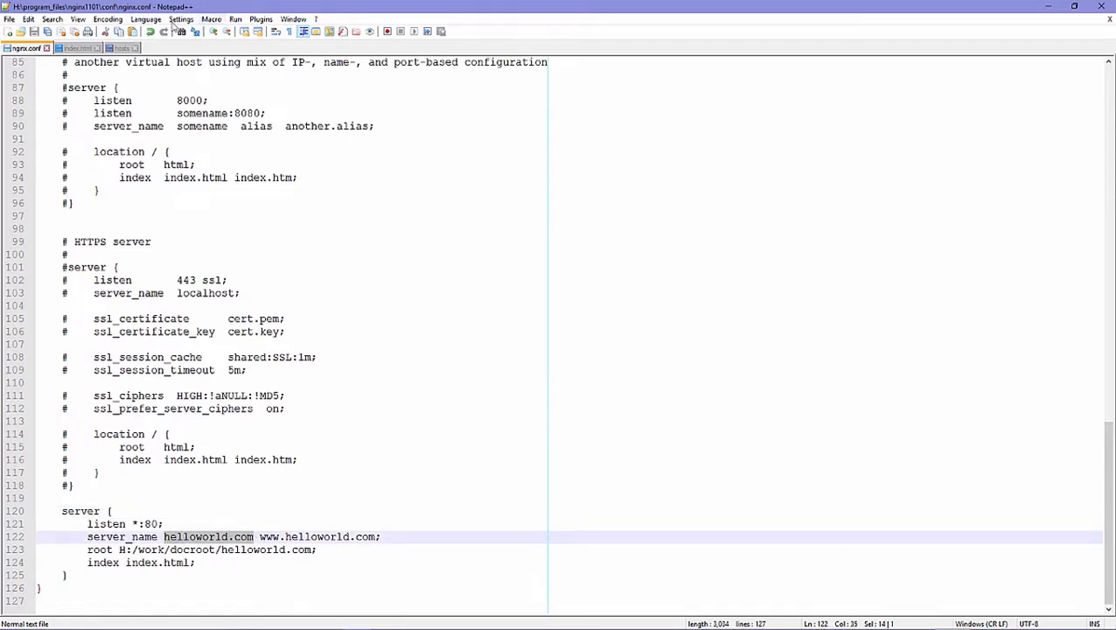
left_click(119, 48)
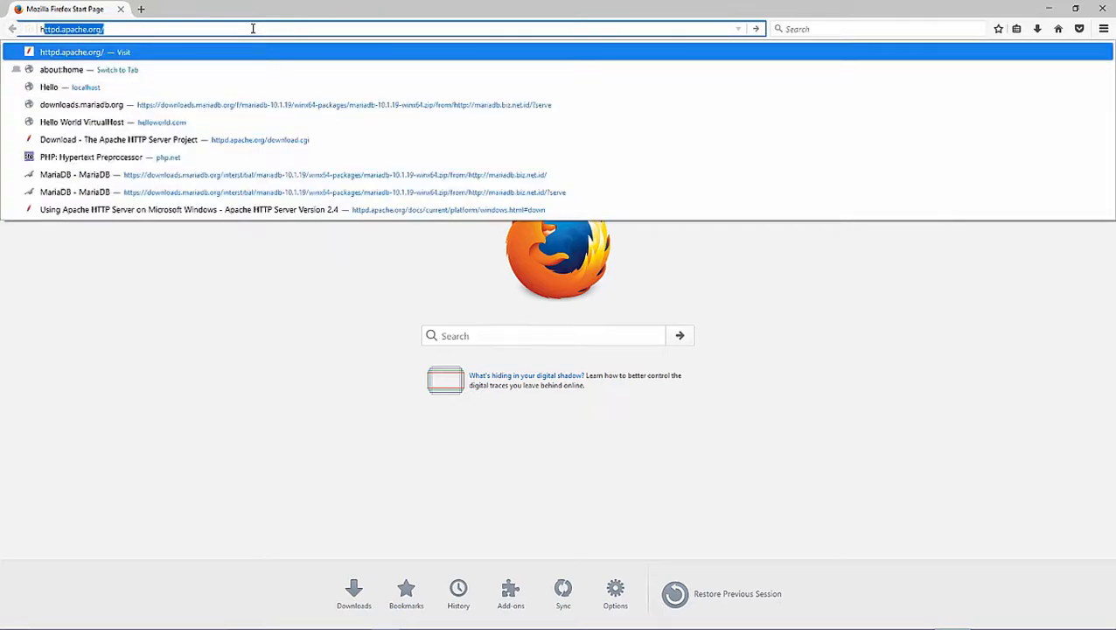
- Load helloworld.com, showing 'Hello World virtualhost from nginx !!'
left_click(84, 123)
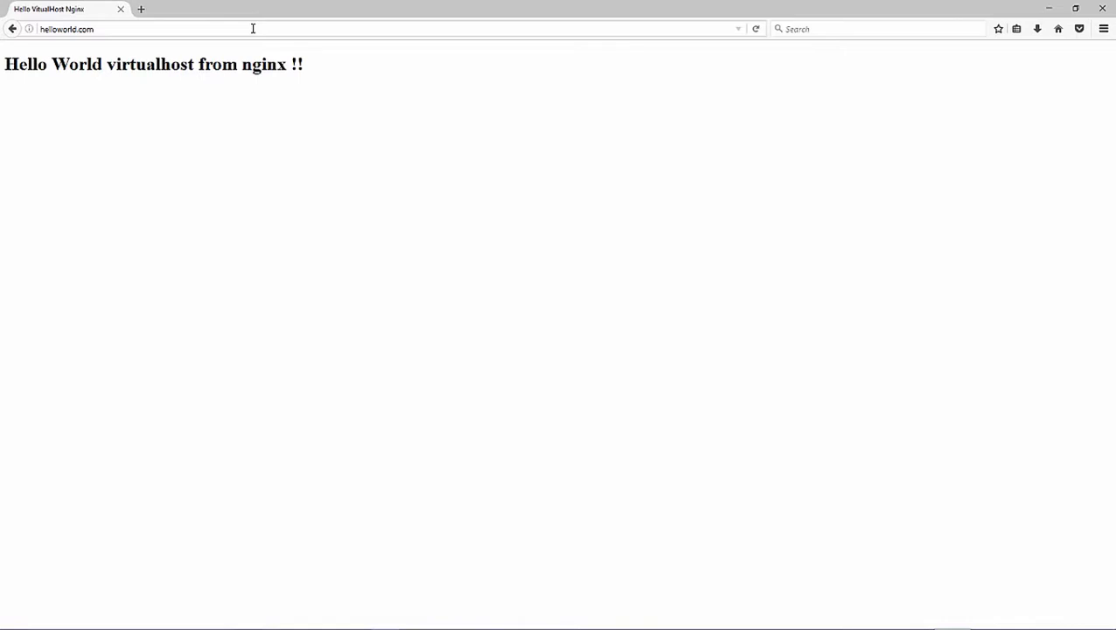
mouse_move(749, 112)
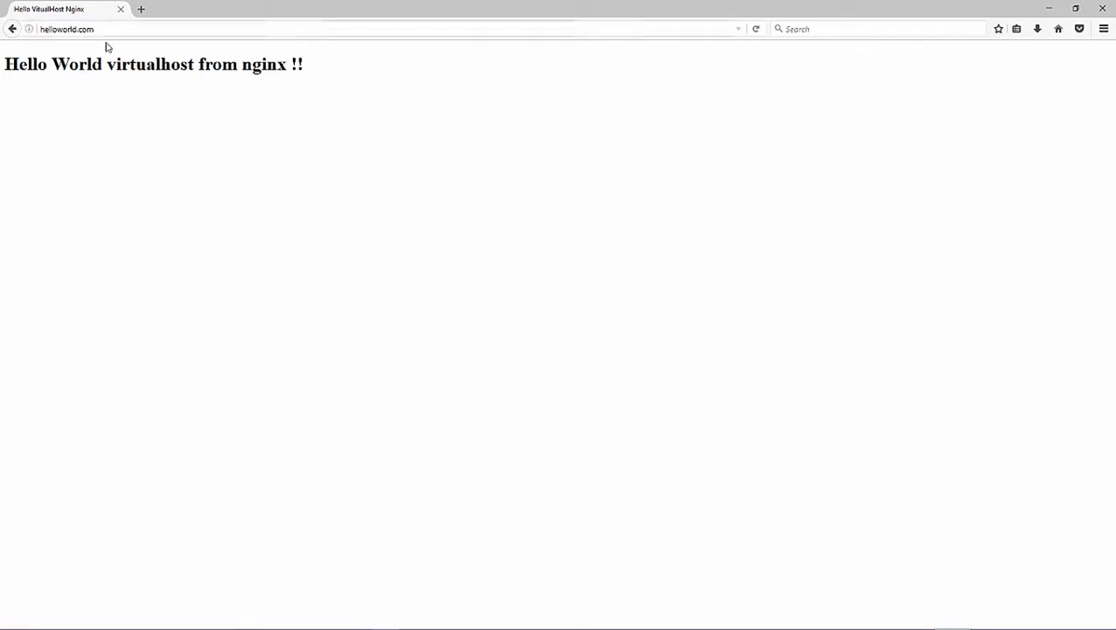
mouse_move(375, 88)
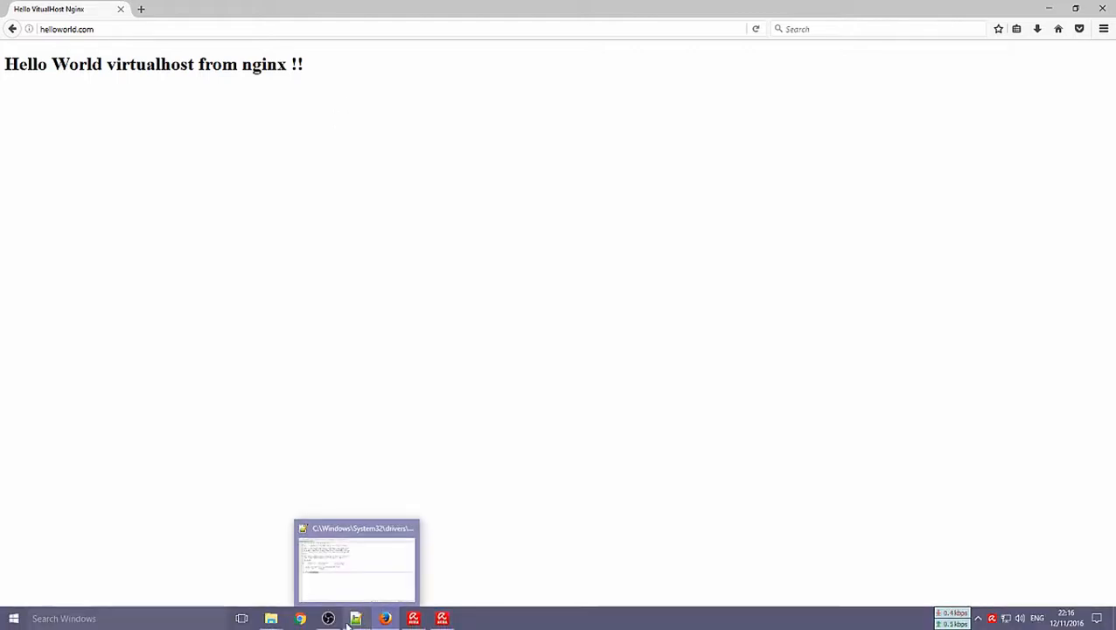
mouse_move(357, 616)
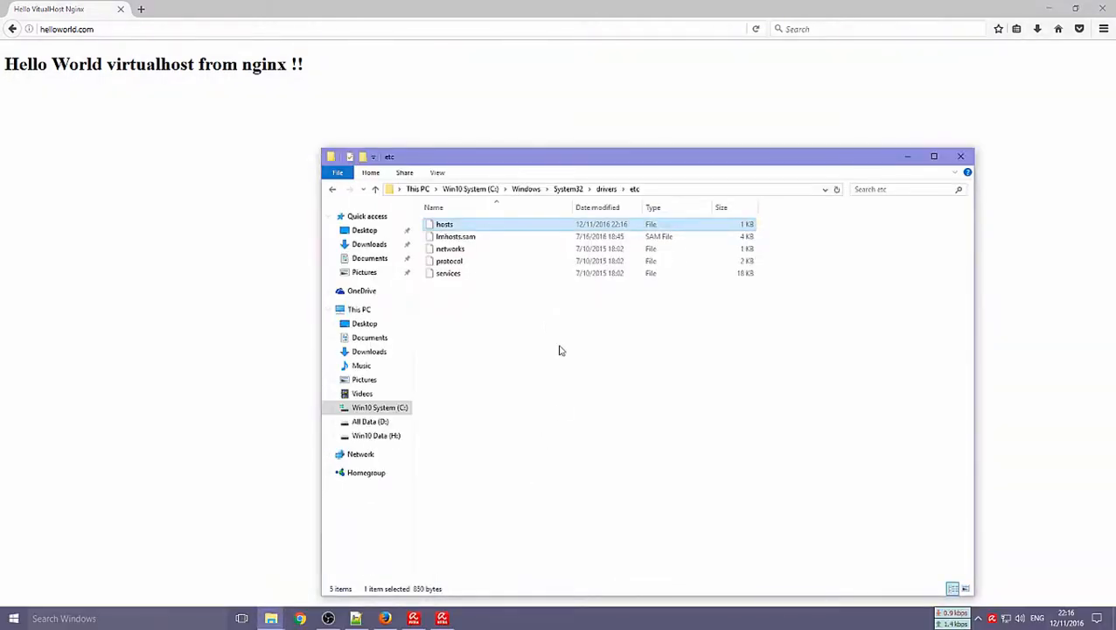
mouse_move(460, 226)
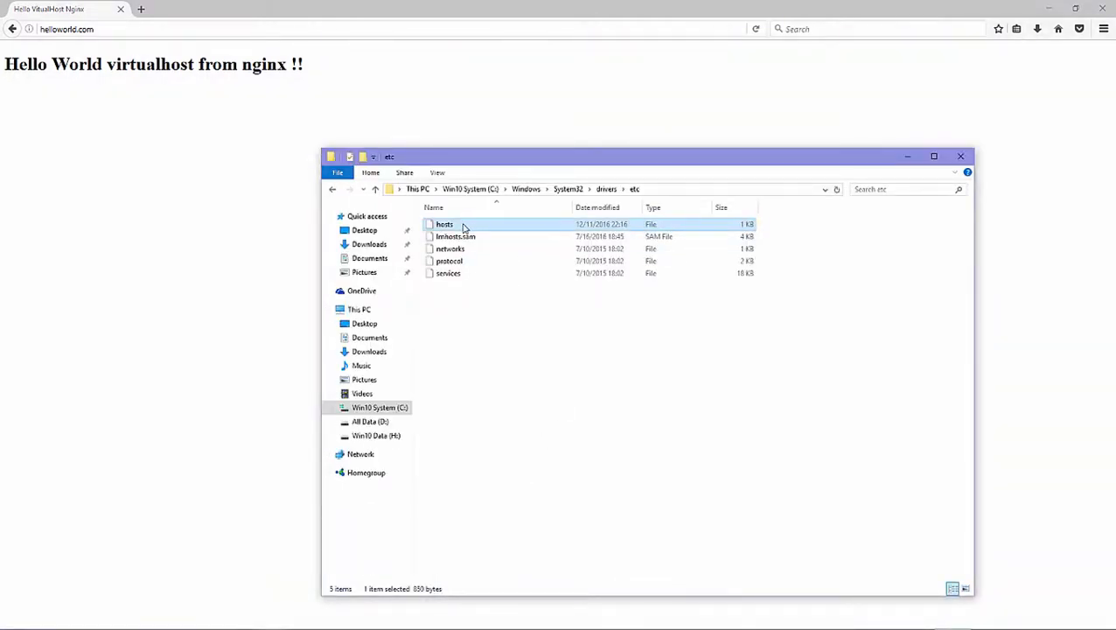
- Cut the Users group's hosts permissions to Read and Read & execute, accepting the warning
right_click(442, 224)
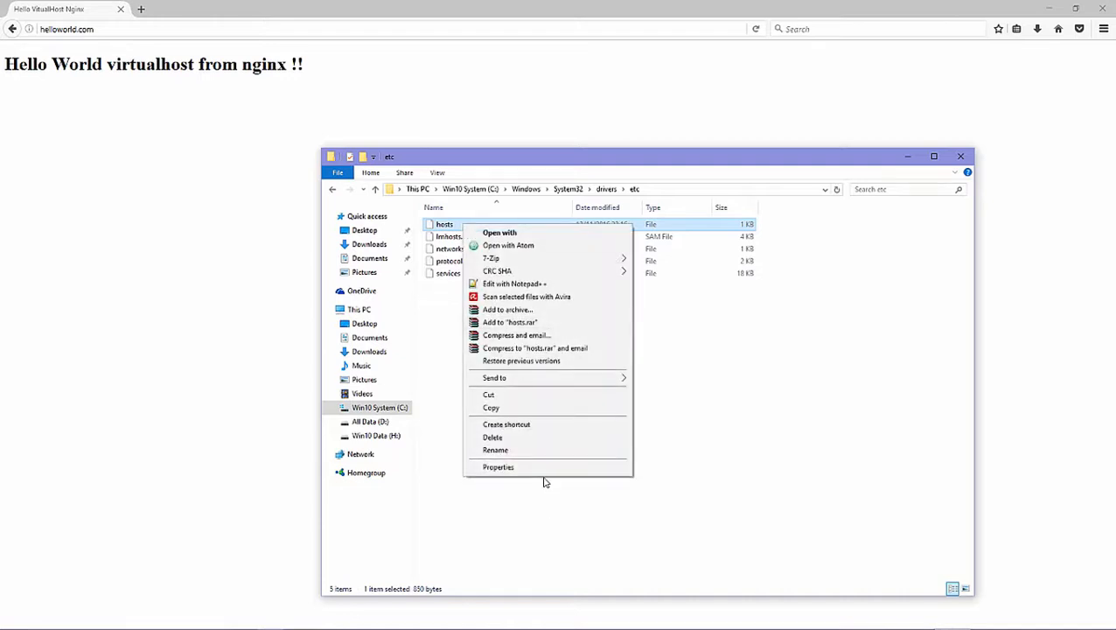
left_click(497, 465)
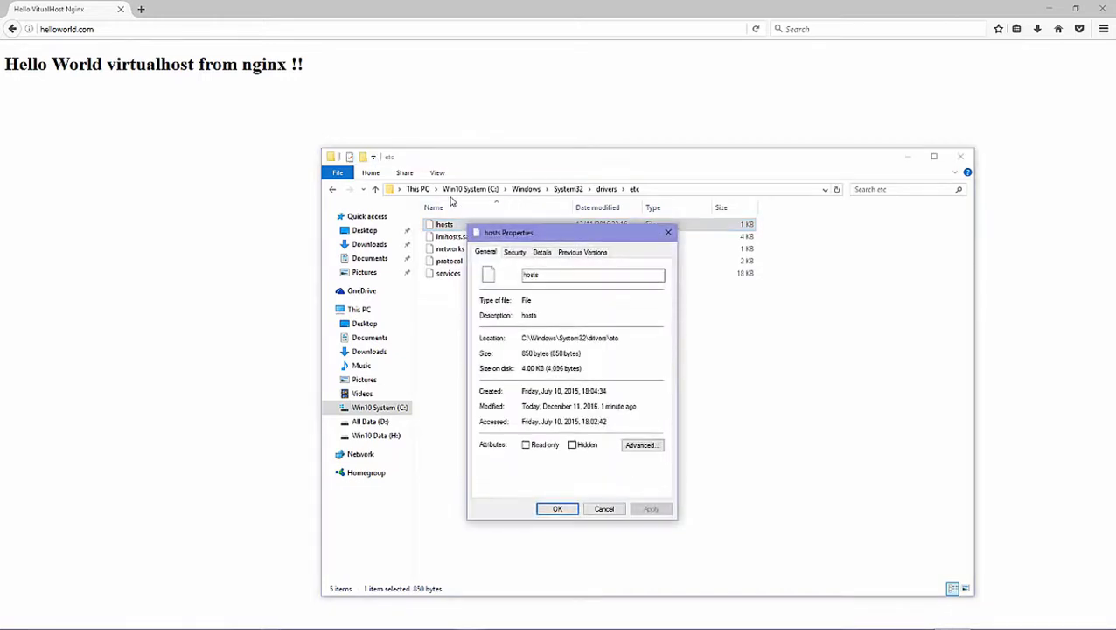
left_click(514, 252)
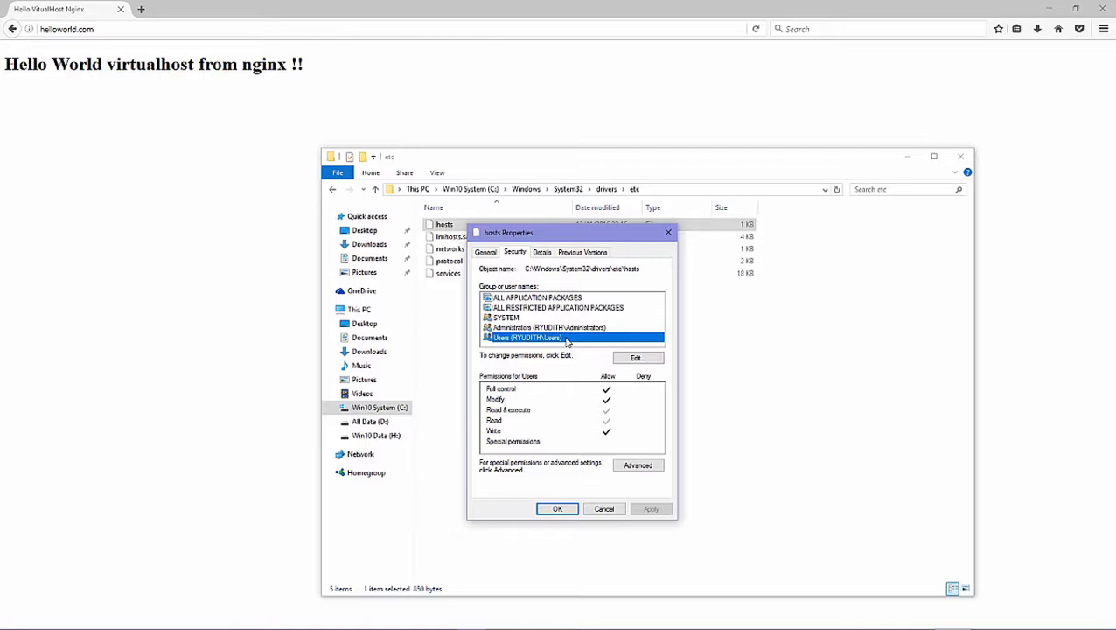
left_click(636, 356)
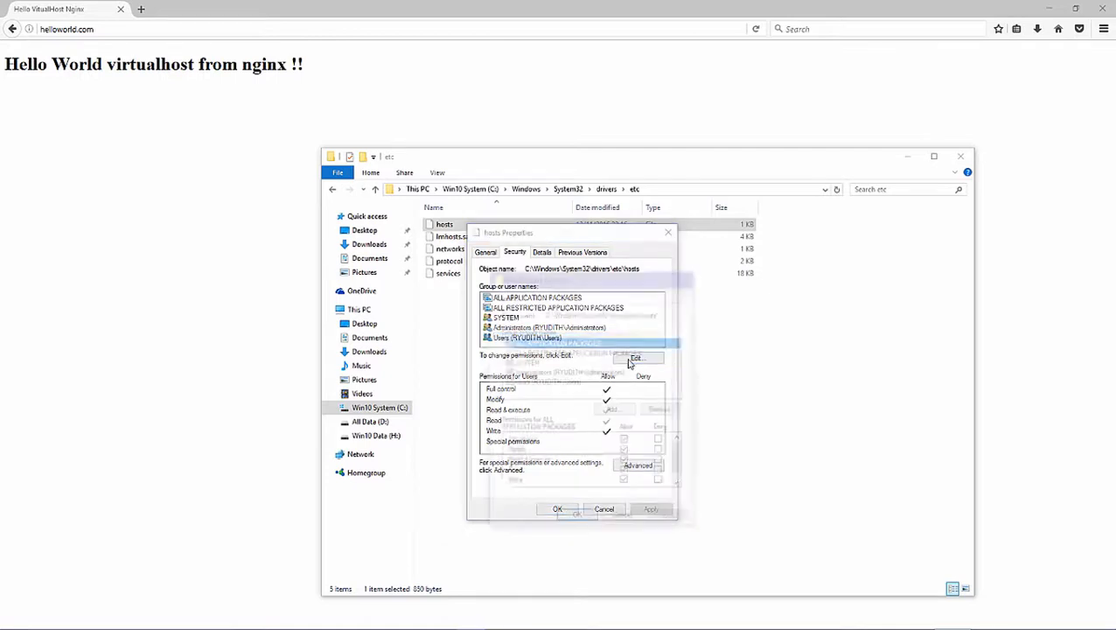
left_click(637, 357)
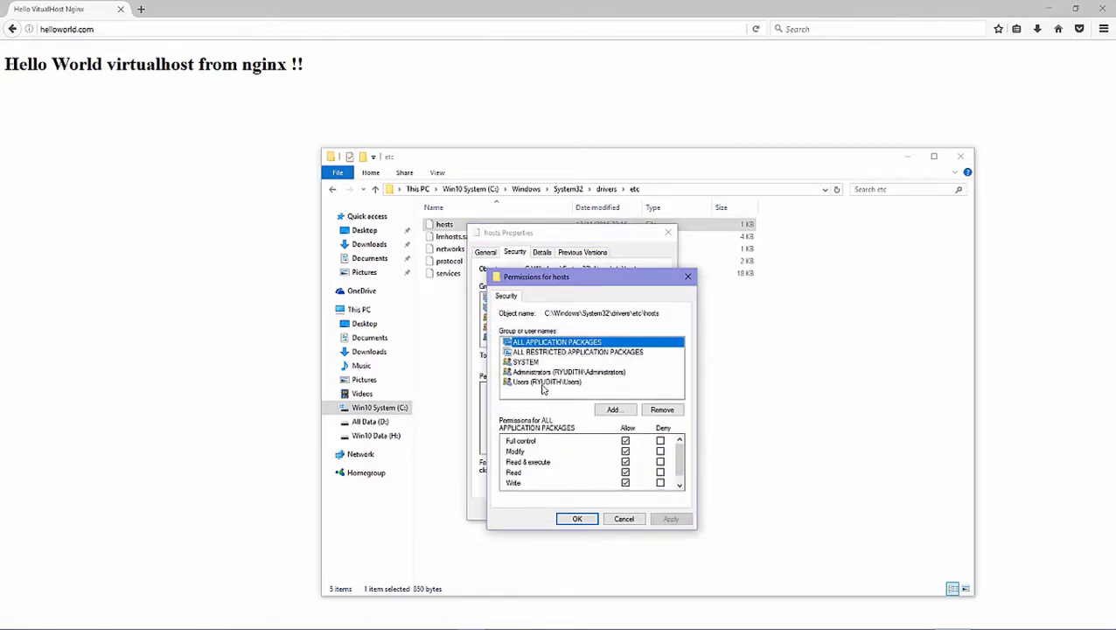
left_click(542, 382)
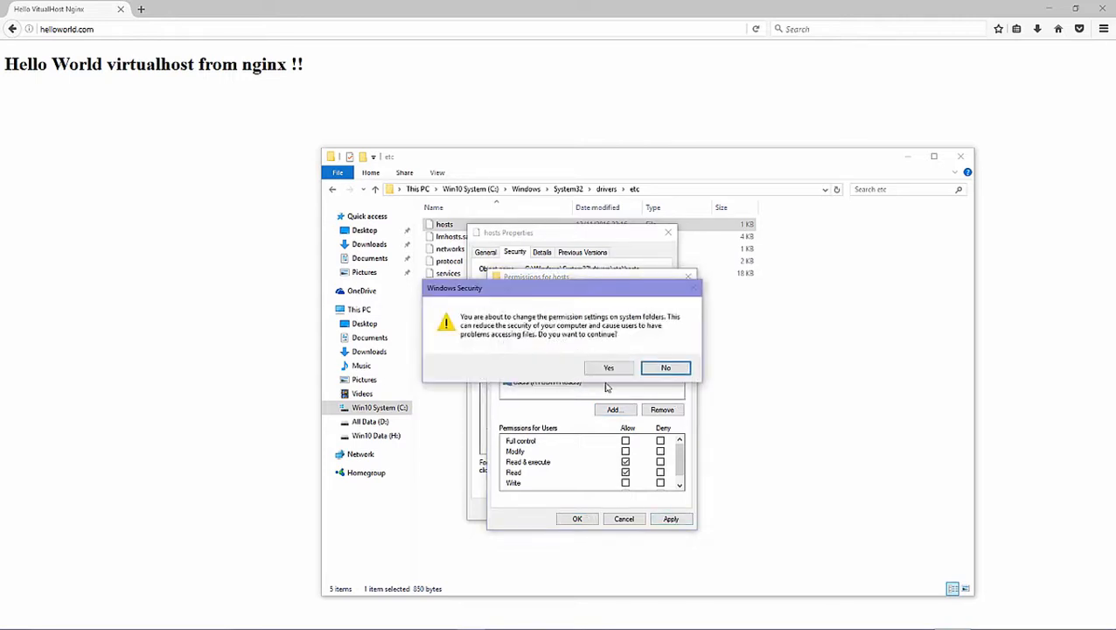
left_click(609, 368)
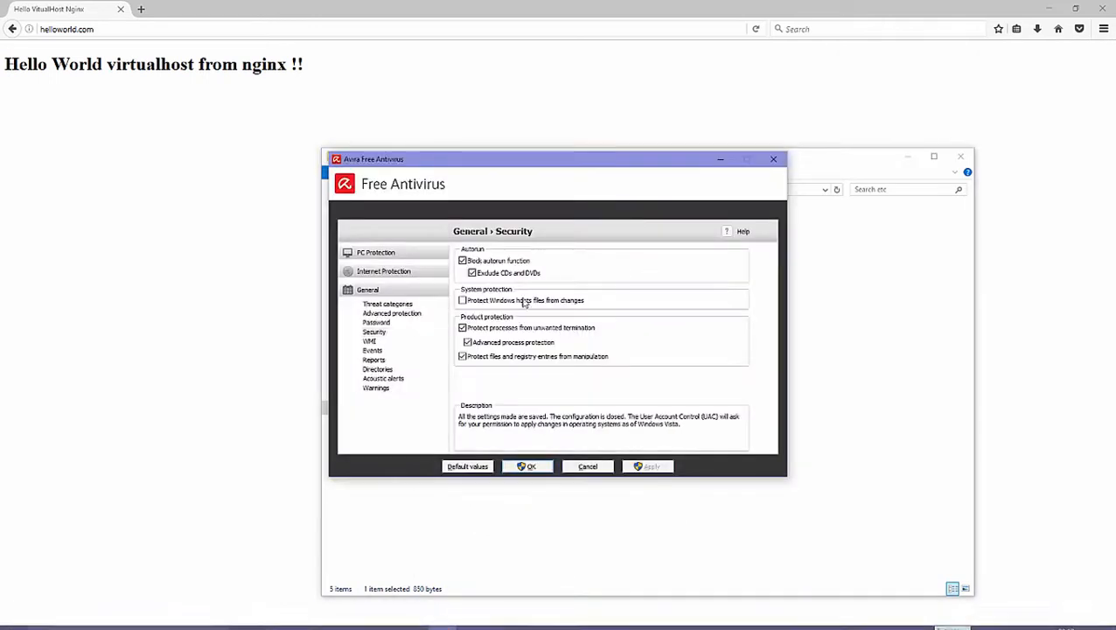
- Re-enable 'Protect Windows hosts files from changes', apply, and close Avira settings
left_click(462, 301)
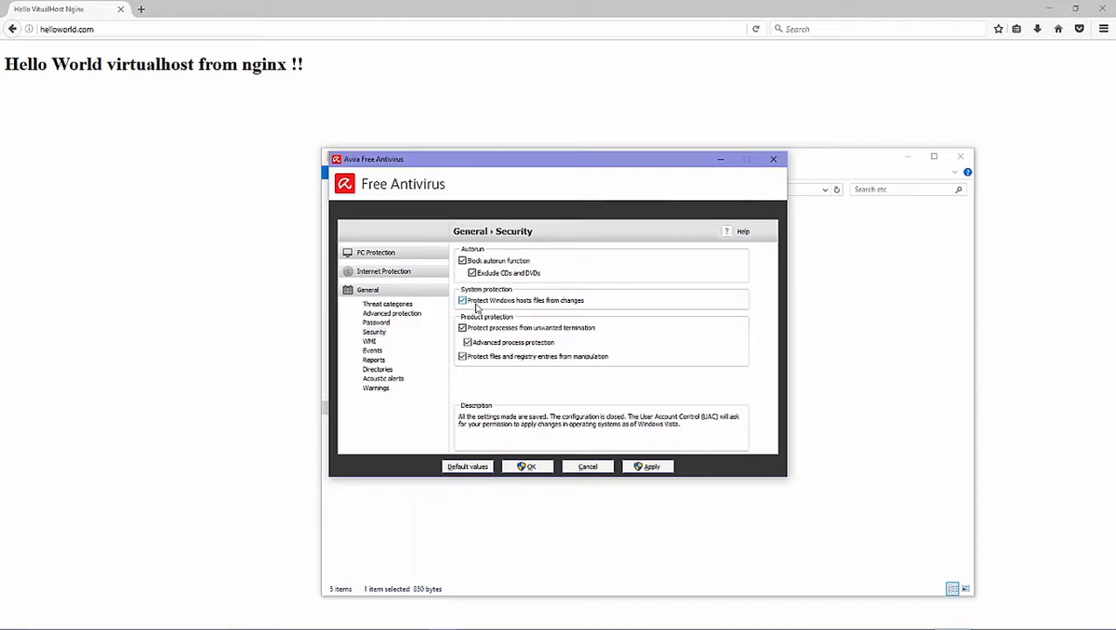
mouse_move(549, 305)
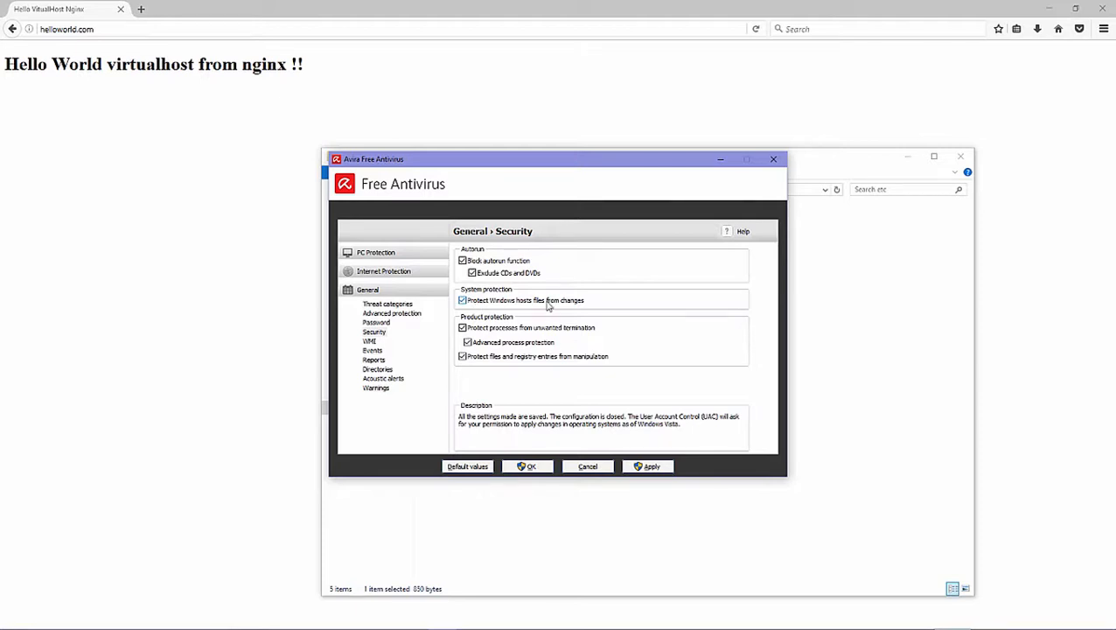
left_click(651, 465)
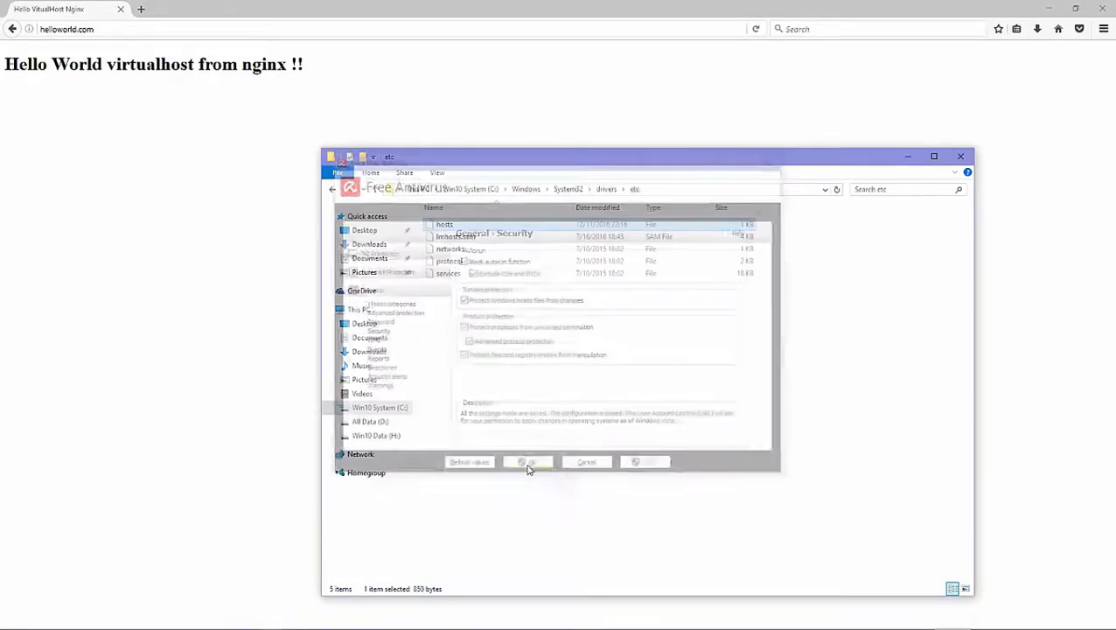
left_click(529, 462)
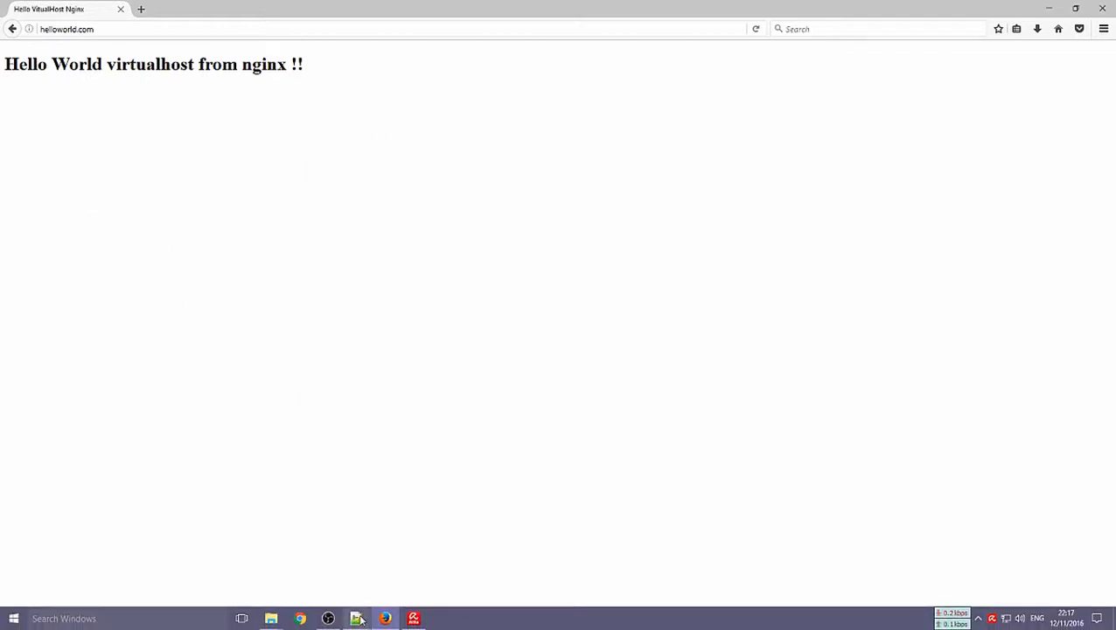
mouse_move(359, 619)
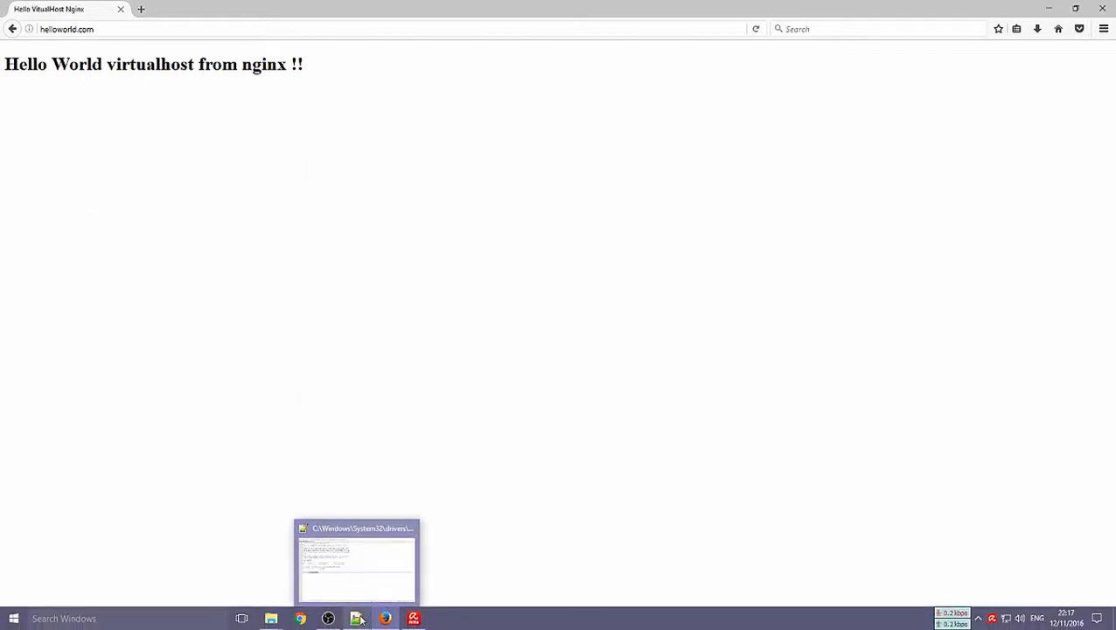